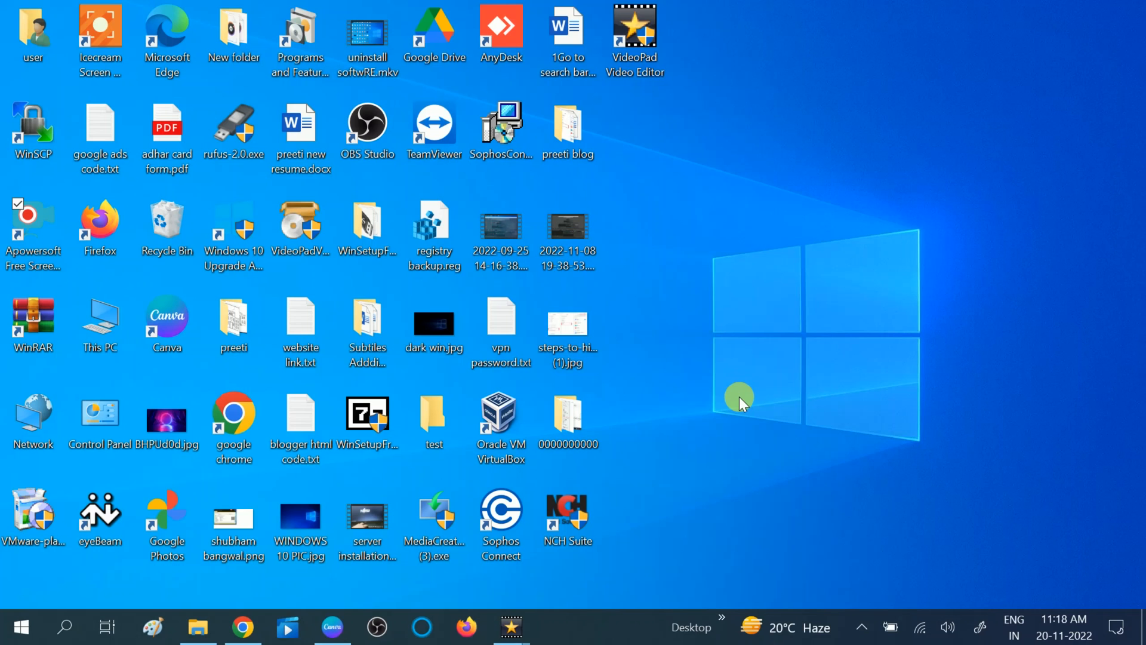
pyautogui.moveTo(466, 498)
pyautogui.write('device')
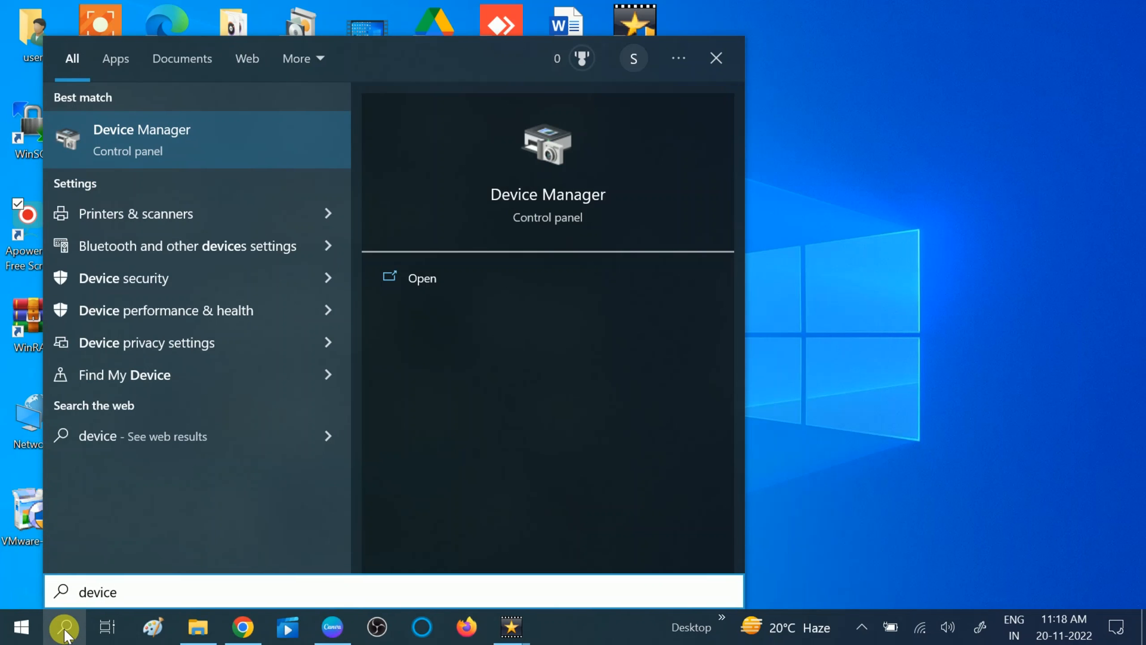
pyautogui.moveTo(86, 453)
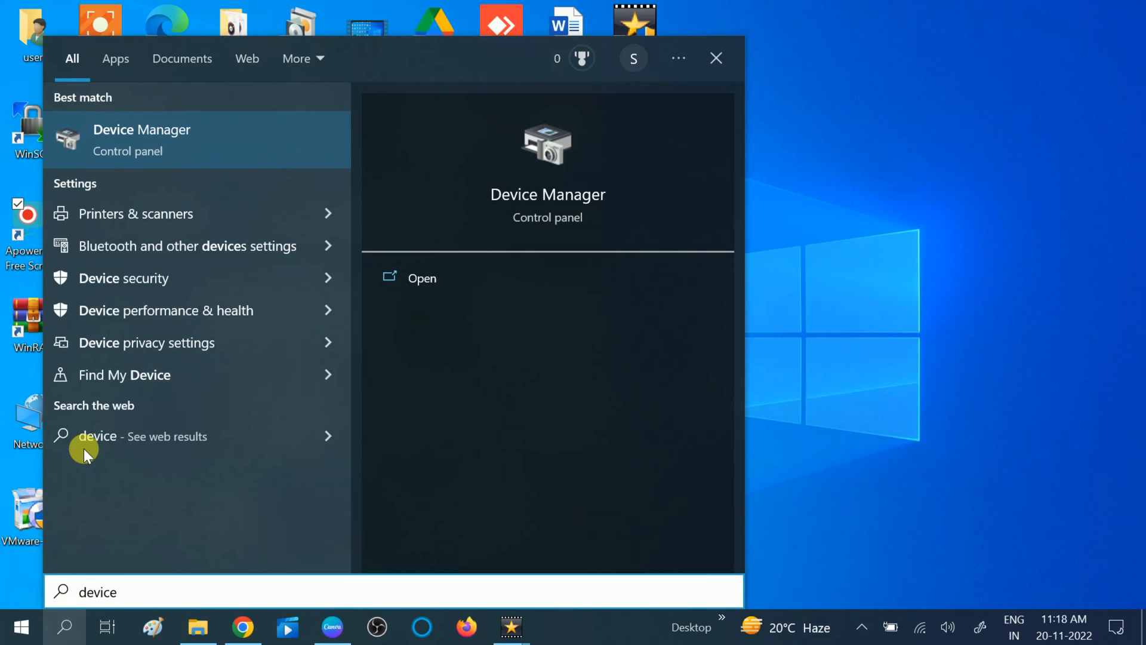
pyautogui.moveTo(176, 147)
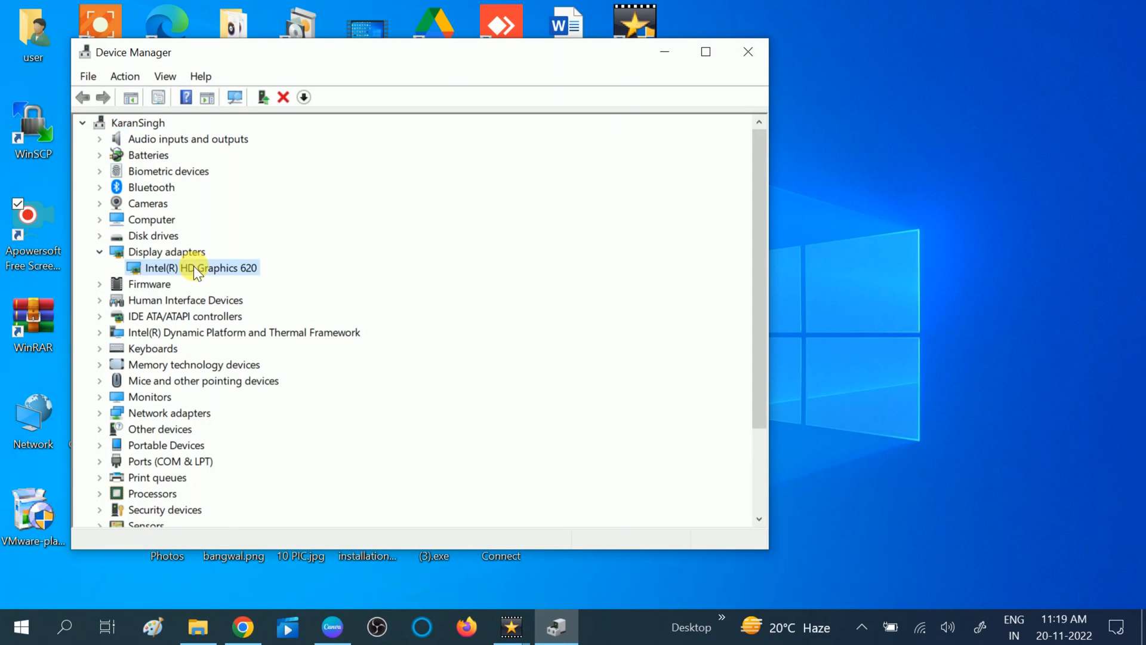
pyautogui.rightClick(198, 267)
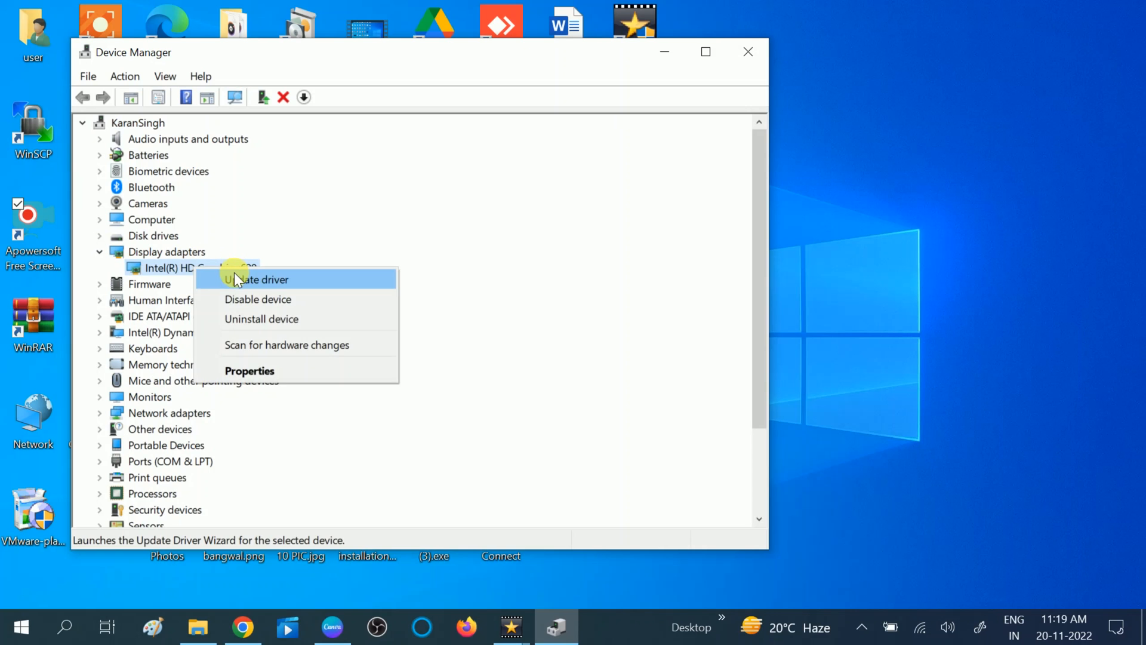
pyautogui.click(260, 279)
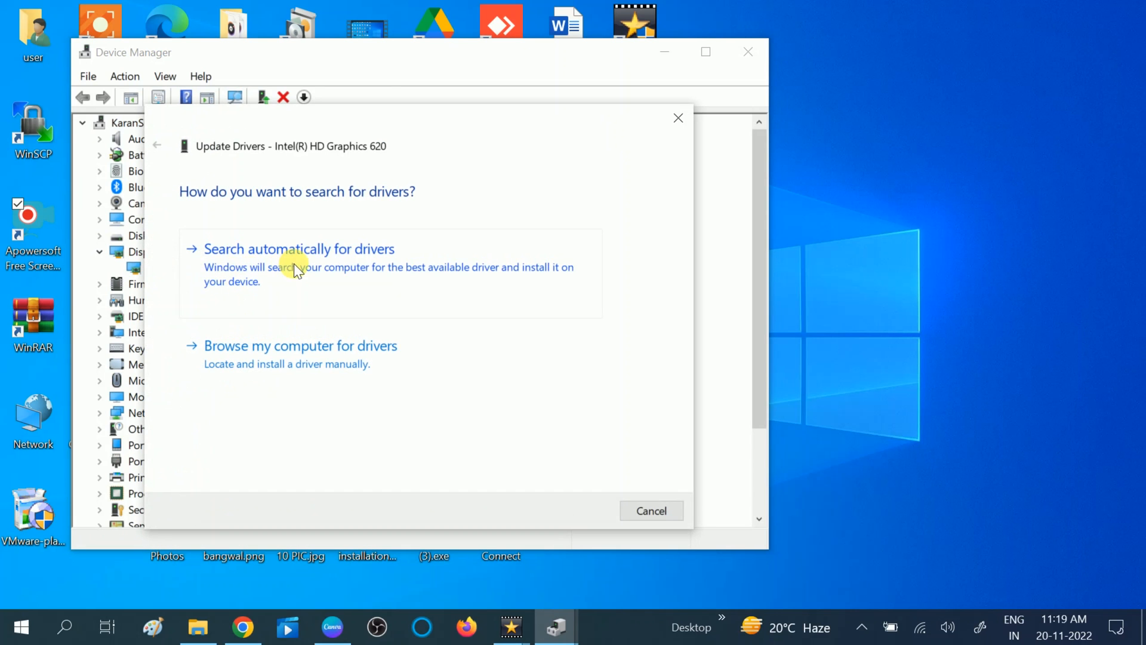
pyautogui.click(298, 248)
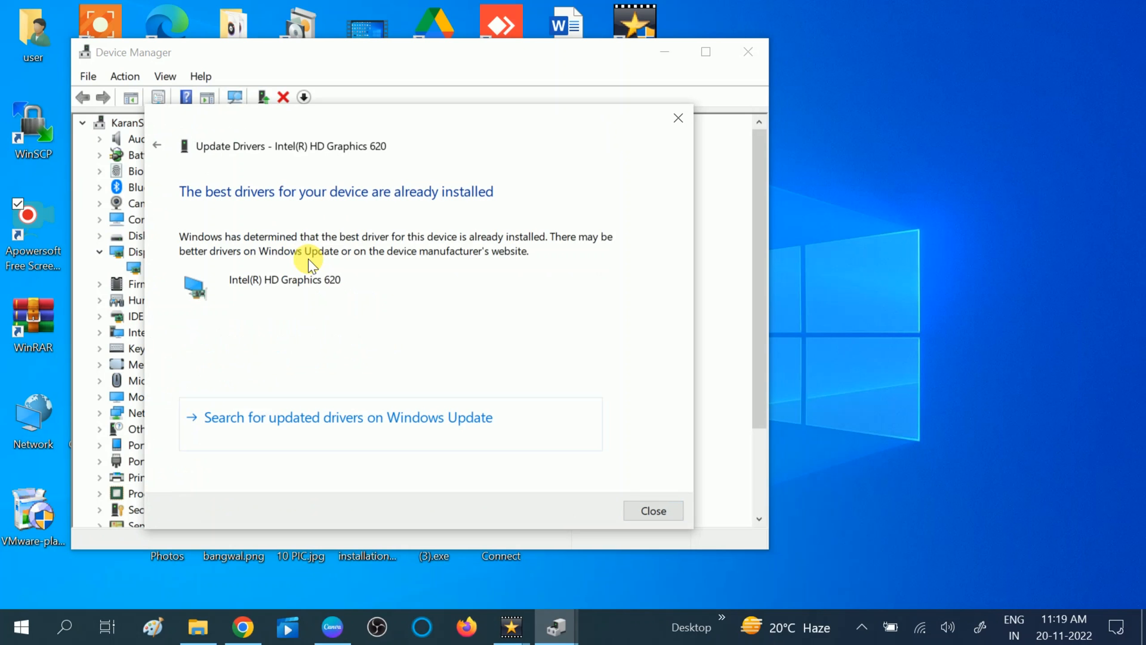
pyautogui.moveTo(426, 205)
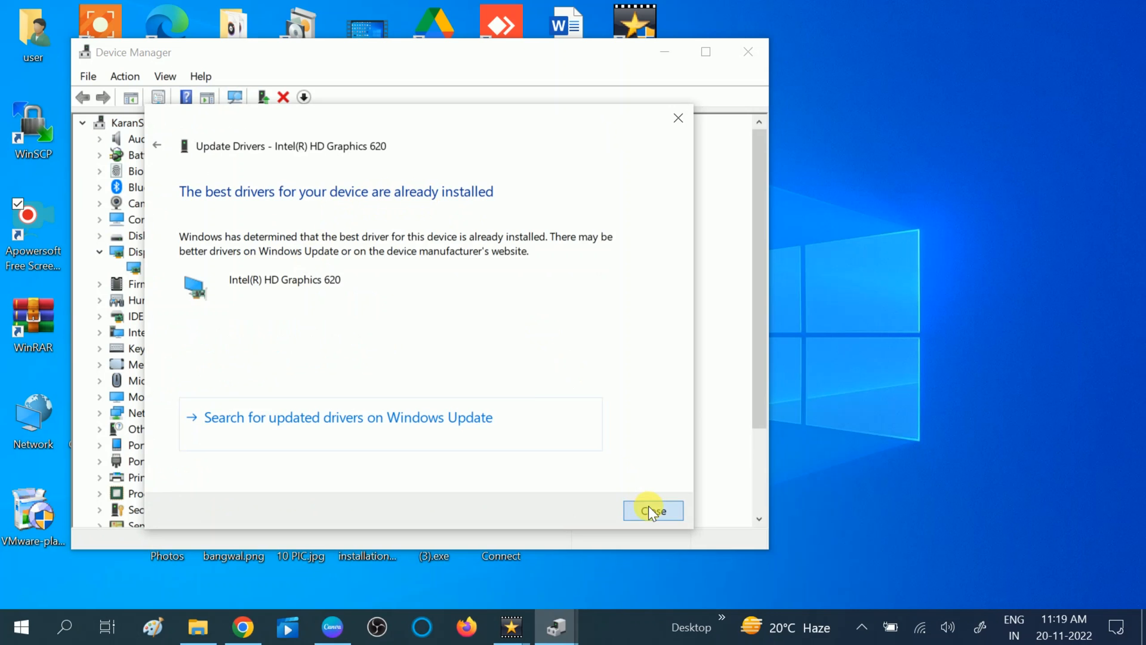
pyautogui.click(651, 510)
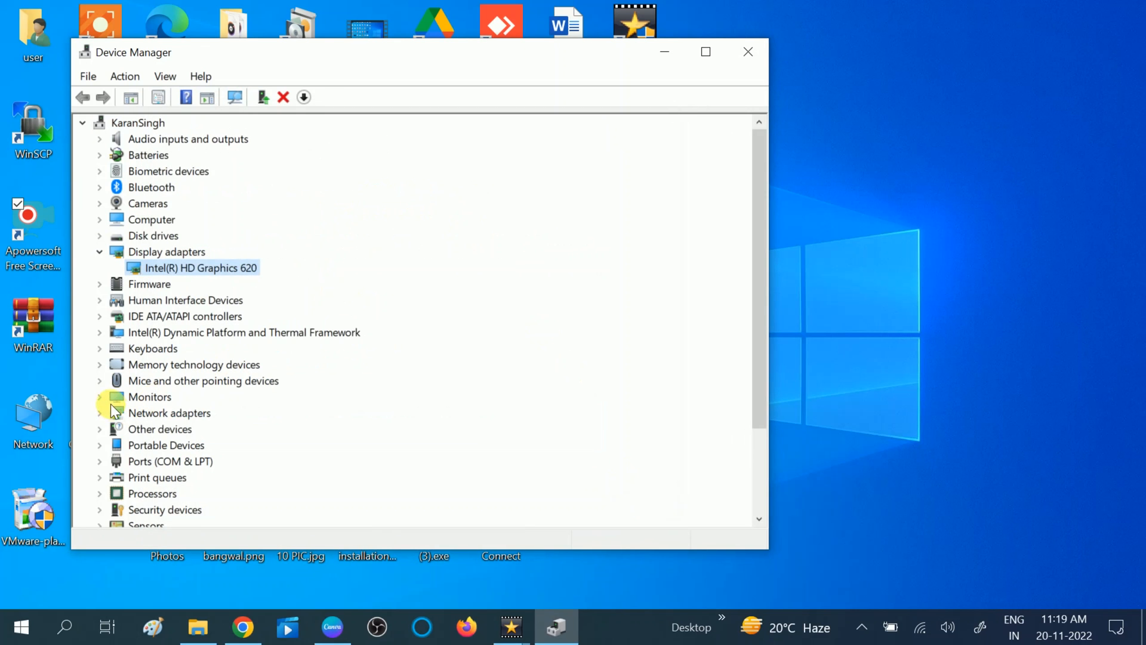
# Check for an updated Generic PnP Monitor driver; Windows reports the best driver is installed
pyautogui.click(100, 396)
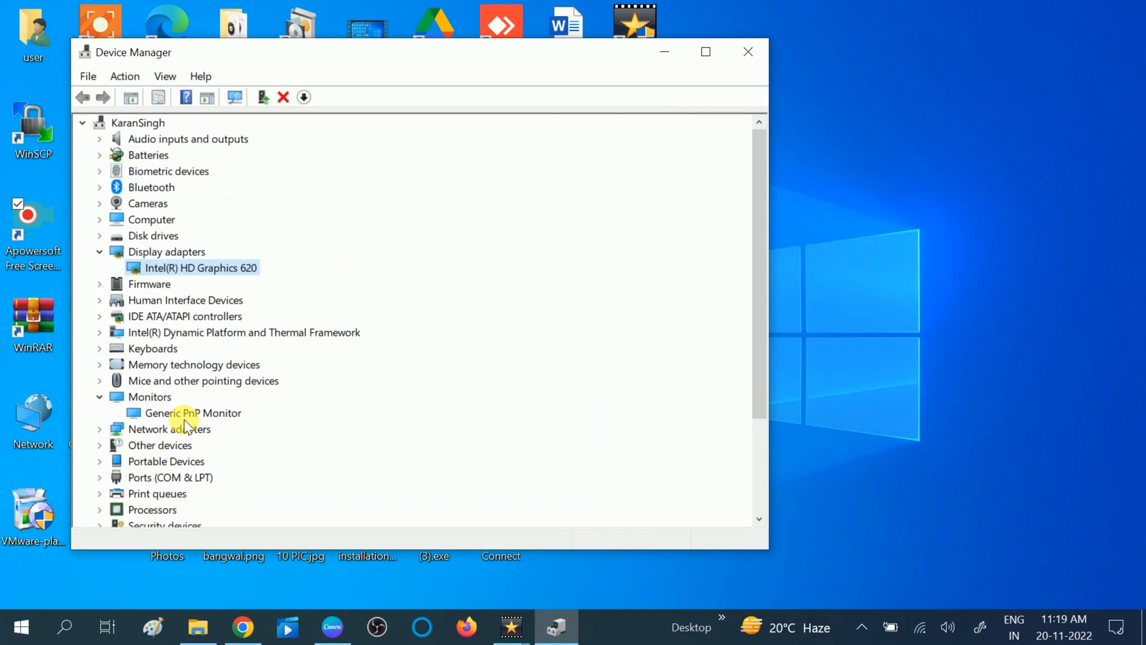
pyautogui.rightClick(193, 412)
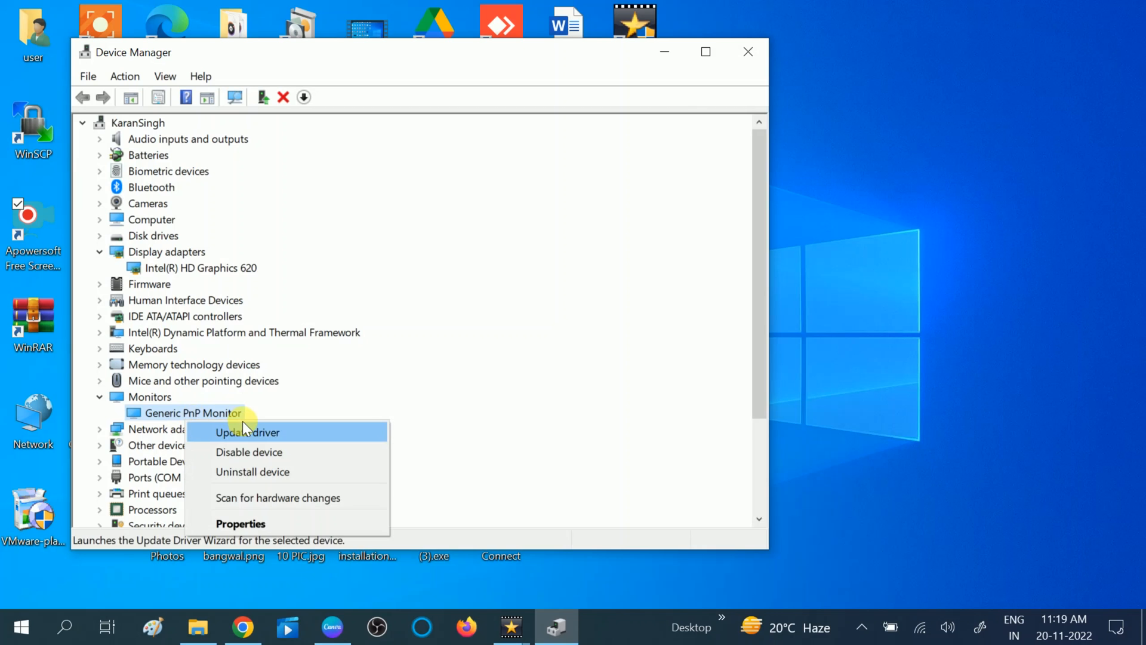
pyautogui.click(246, 431)
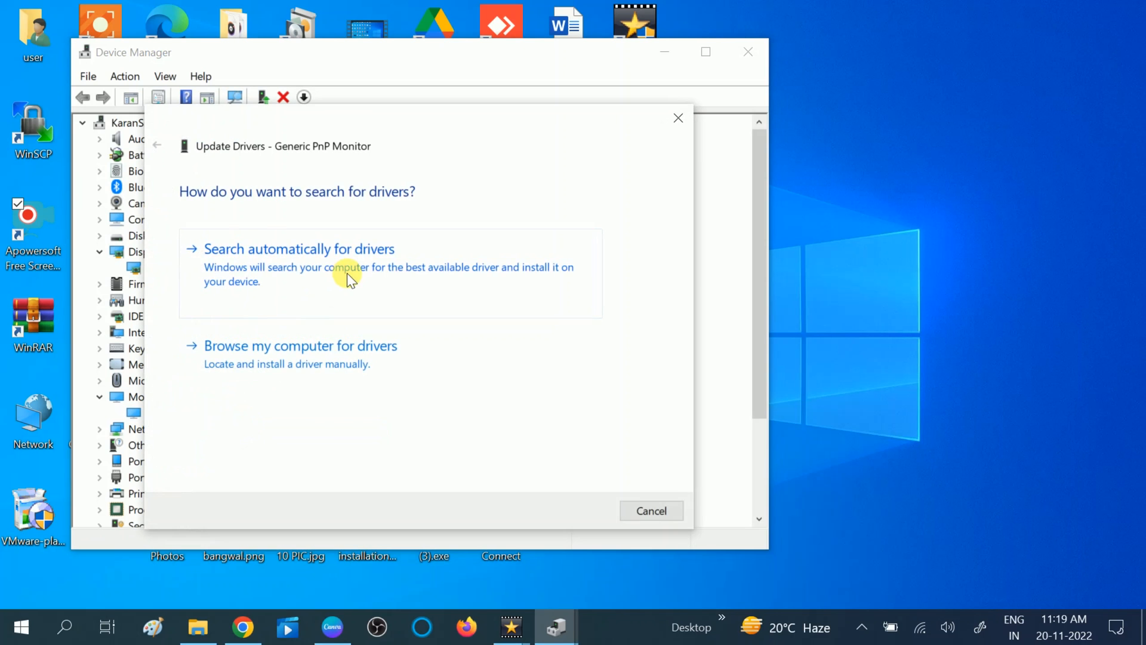
pyautogui.click(299, 248)
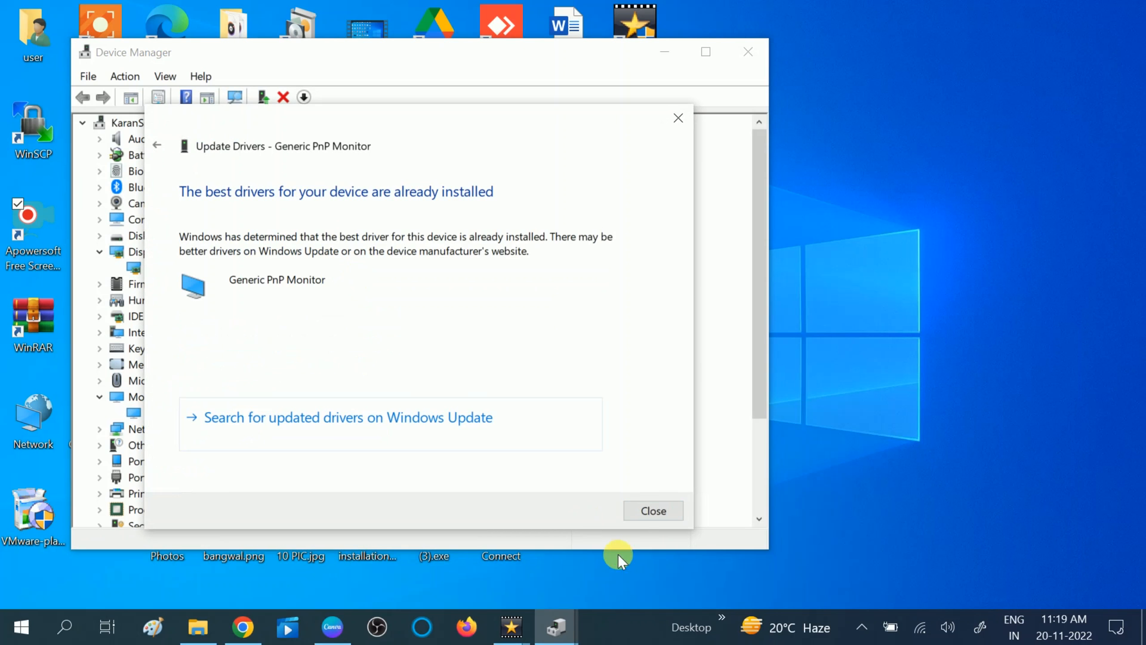
pyautogui.click(652, 511)
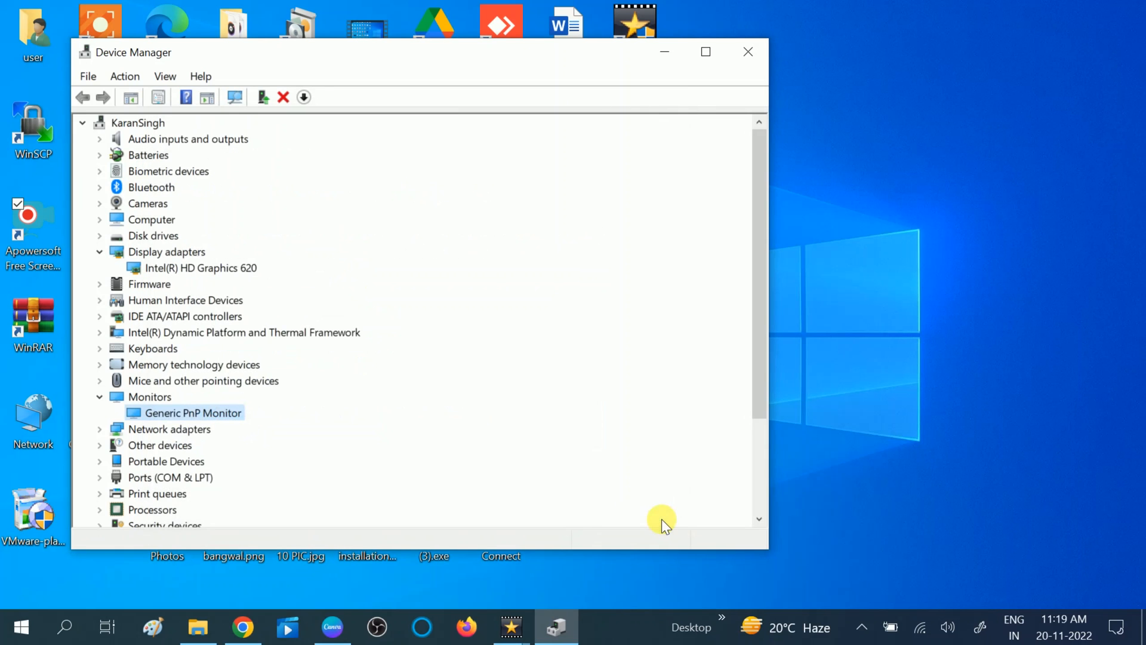
# Collapse the Display adapters and Monitors categories and close Device Manager
pyautogui.click(98, 251)
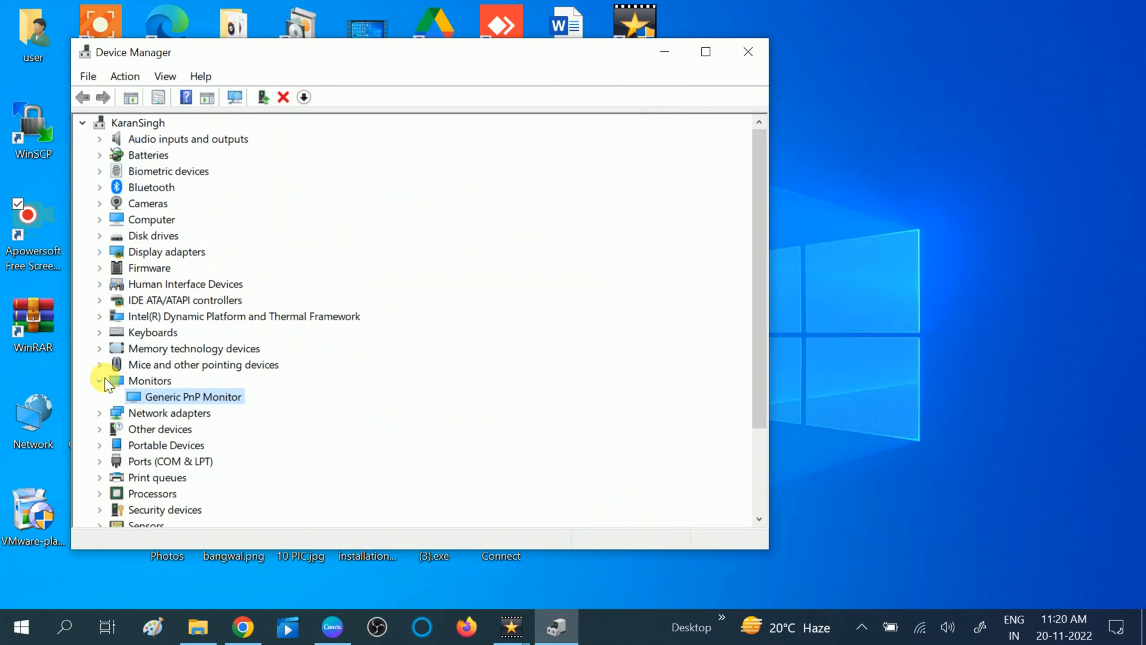
pyautogui.click(99, 381)
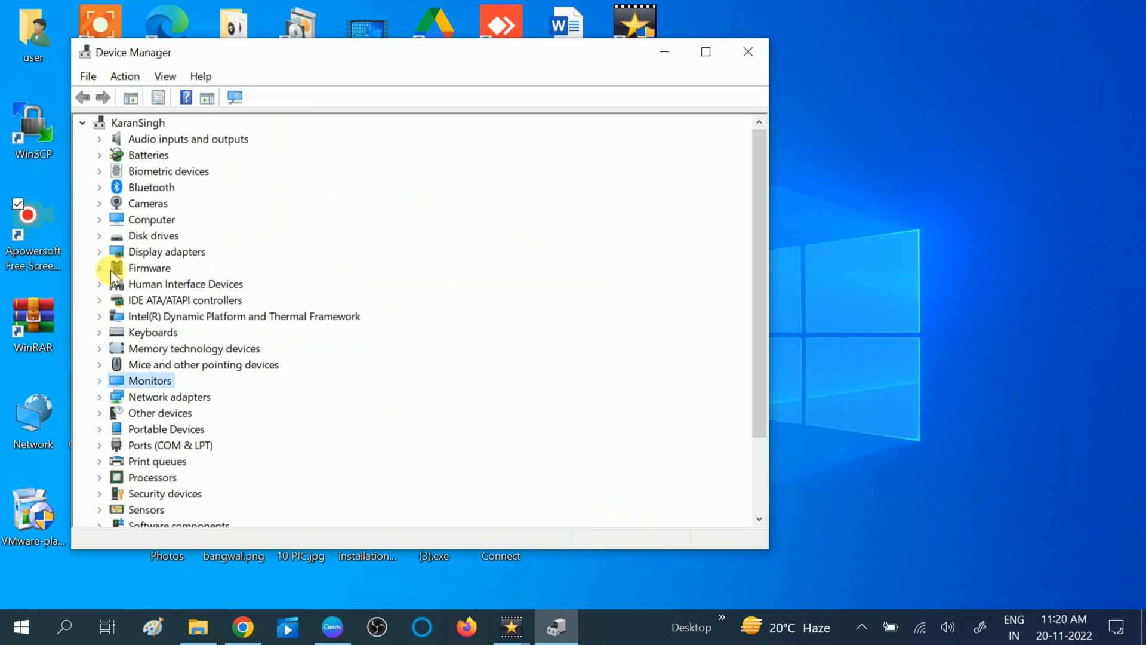
pyautogui.moveTo(152, 235)
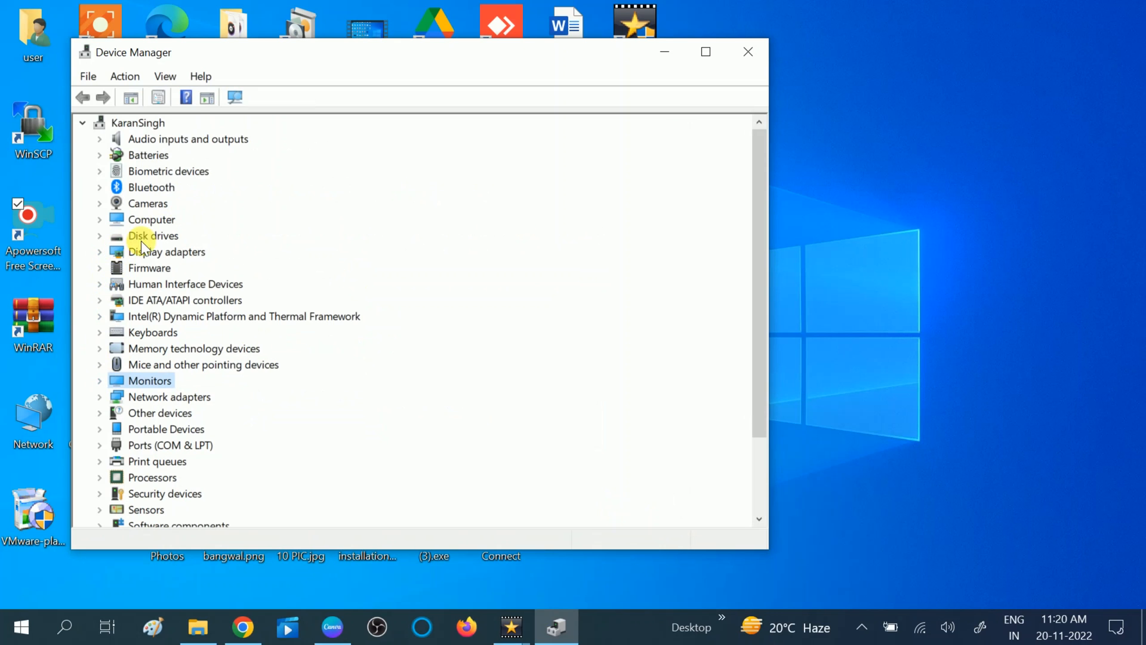
pyautogui.moveTo(296, 223)
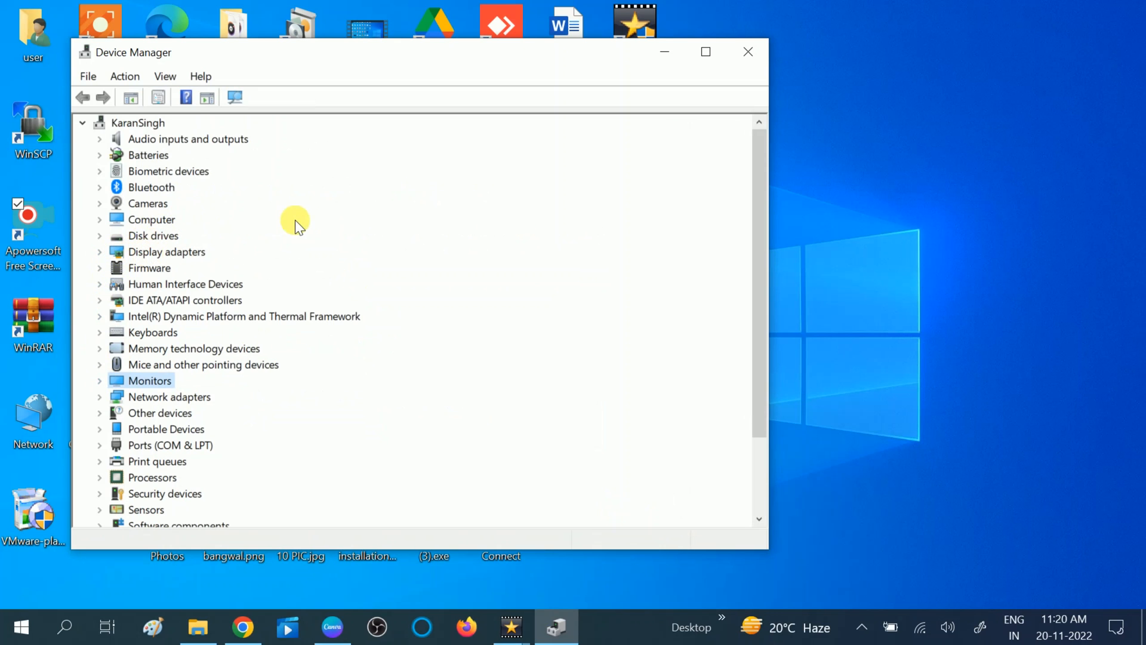
pyautogui.moveTo(747, 52)
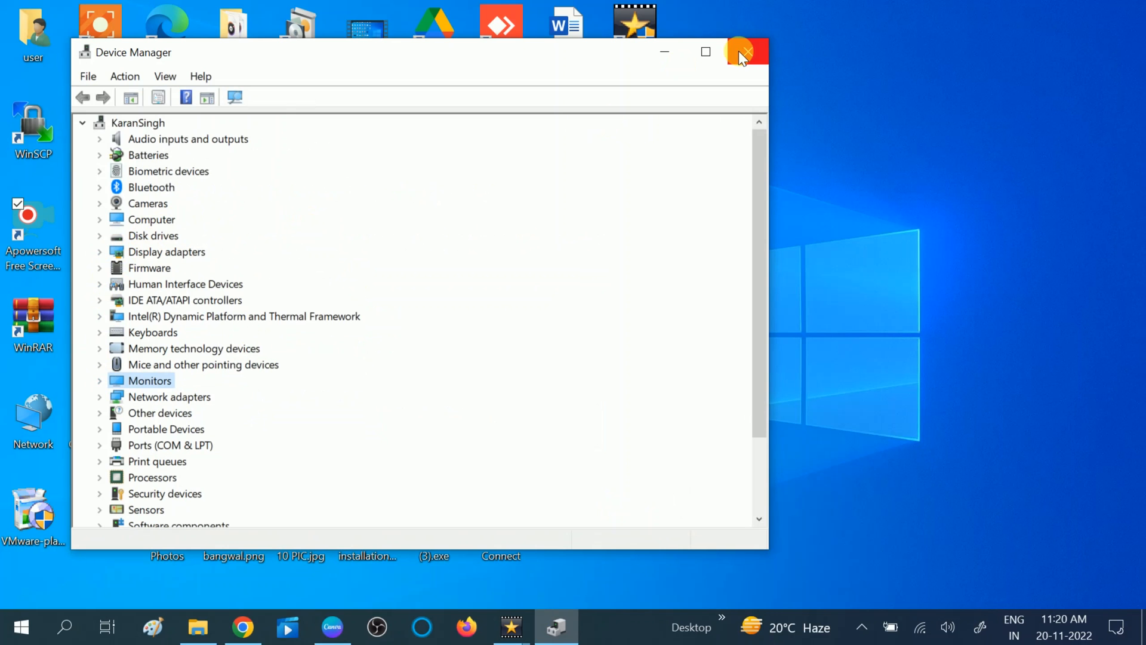
pyautogui.click(745, 52)
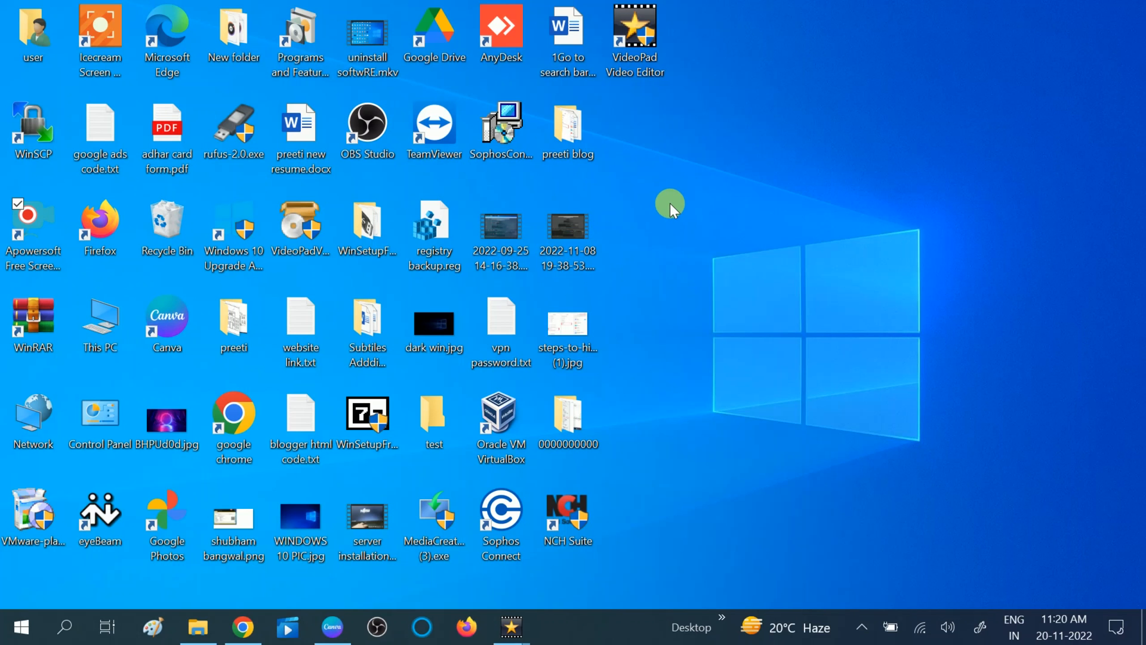
pyautogui.moveTo(616, 264)
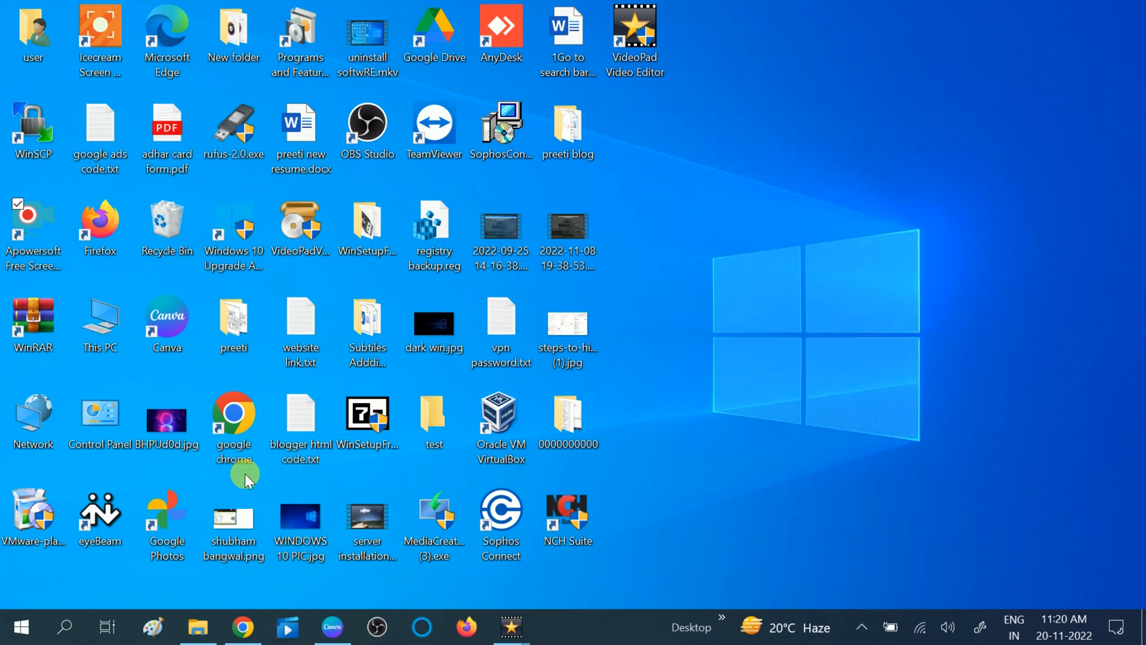
pyautogui.moveTo(91, 588)
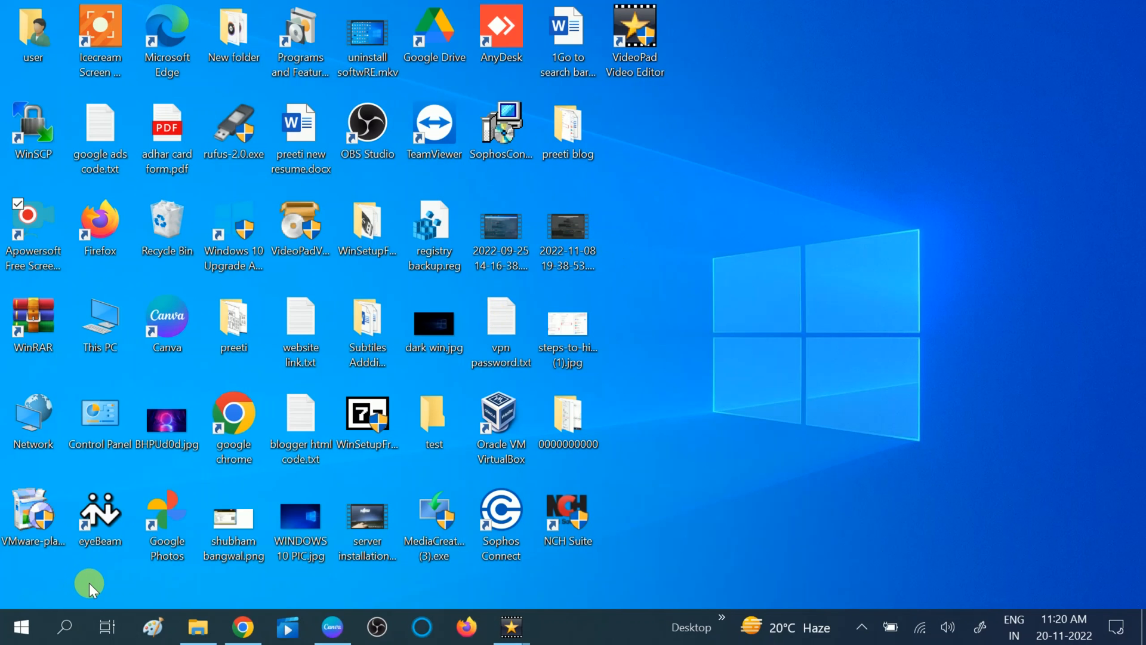
# Launch msconfig from the Run dialog to open System Configuration
pyautogui.press('Win+r')
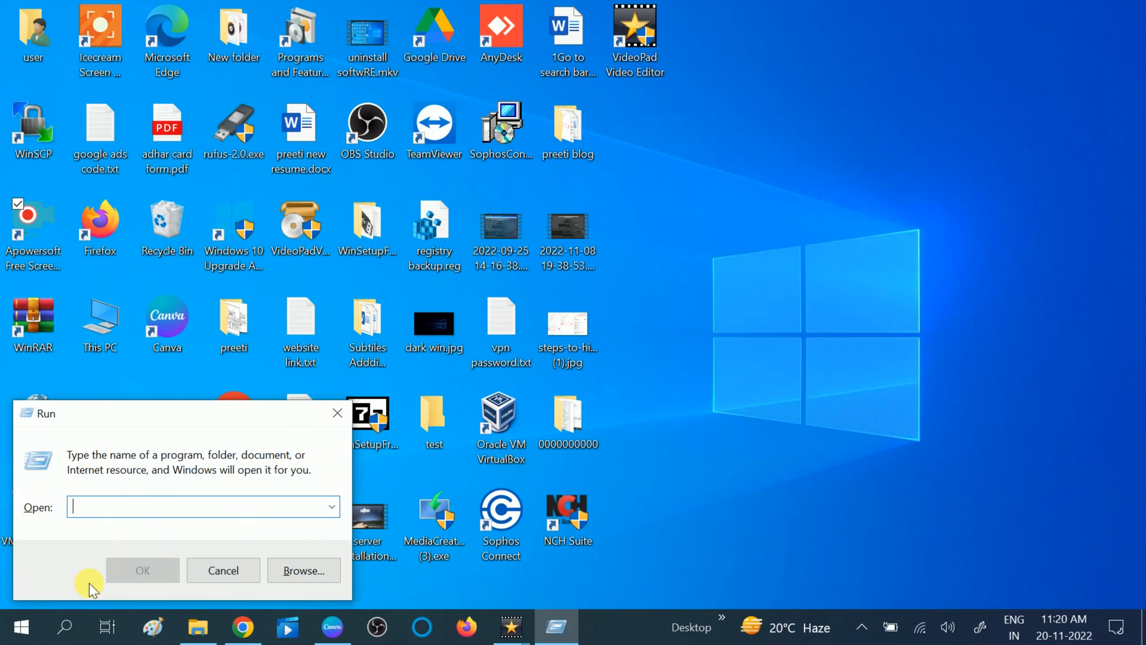
pyautogui.moveTo(110, 518)
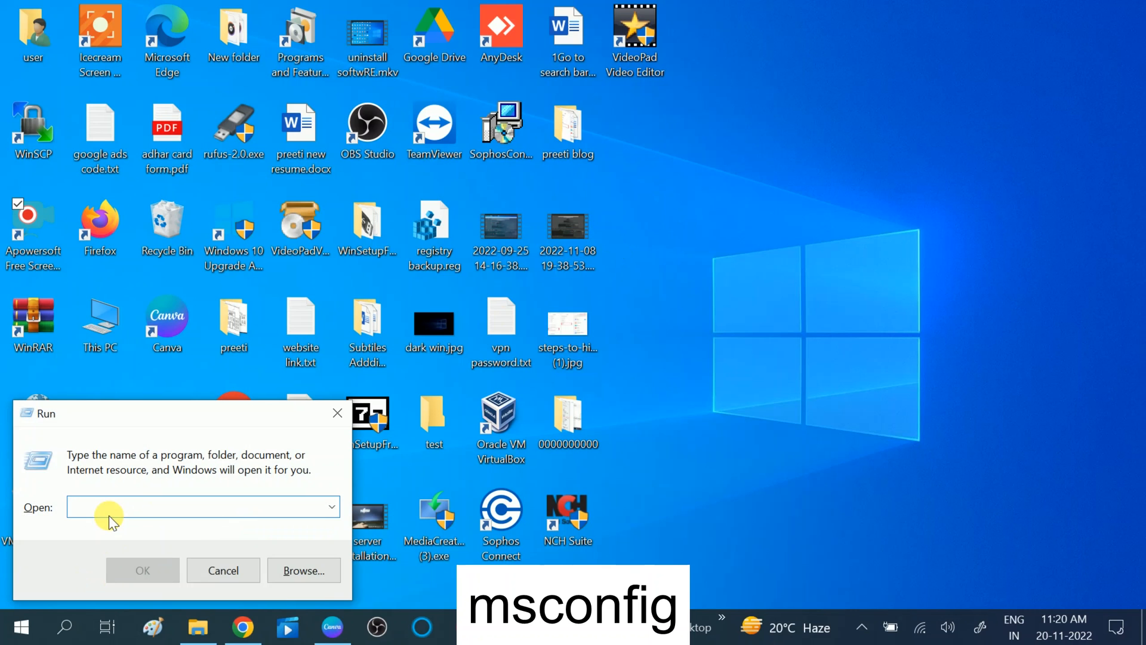
pyautogui.write('mscon')
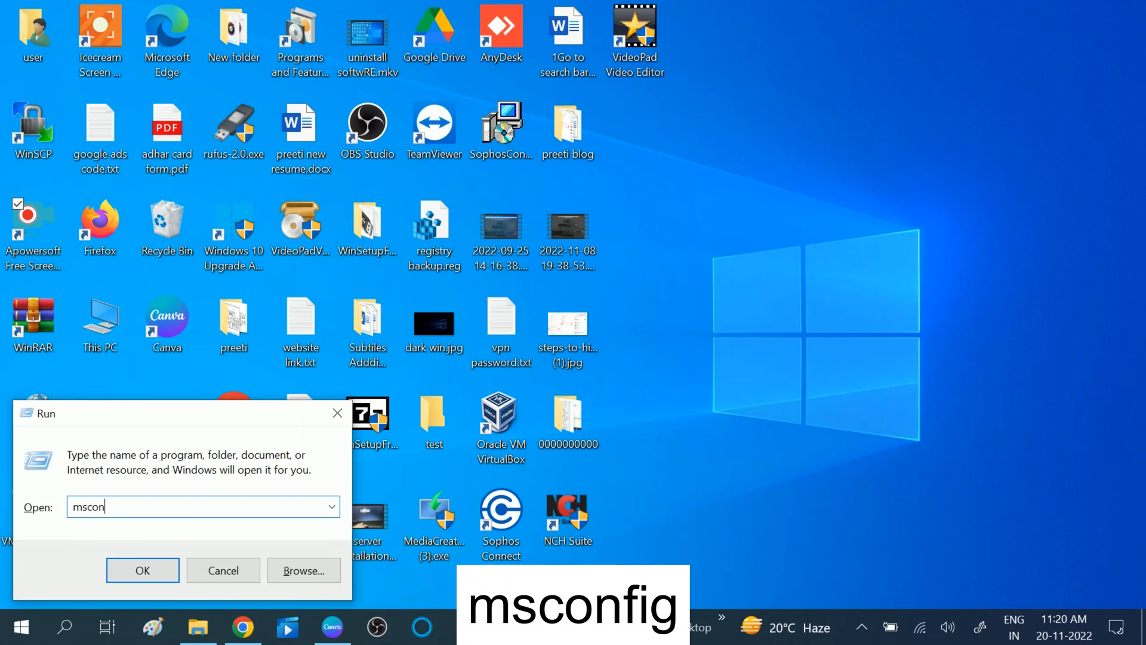
pyautogui.write('fig')
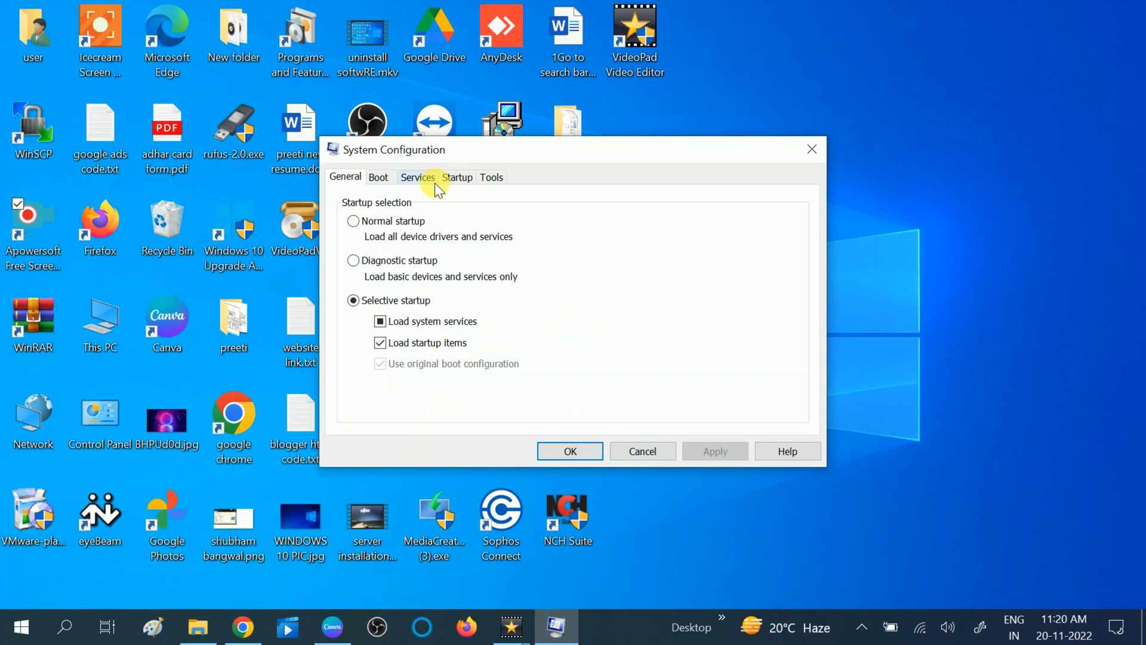
# Hide all Microsoft services on the Services tab, review the list, and close System Configuration
pyautogui.click(416, 176)
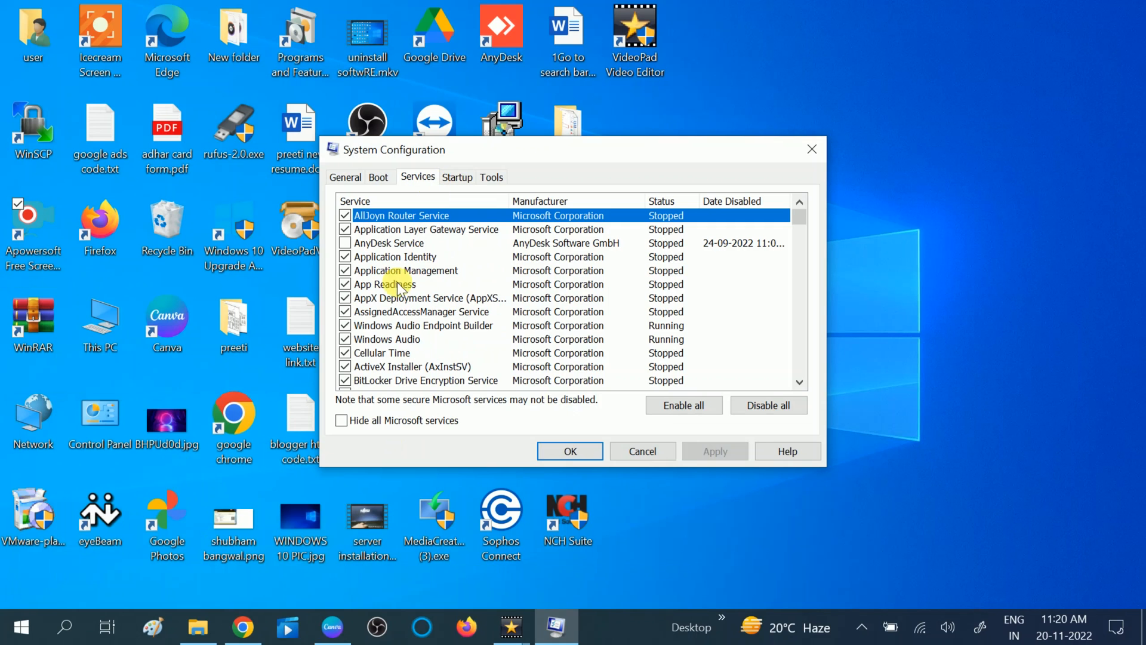
pyautogui.click(342, 420)
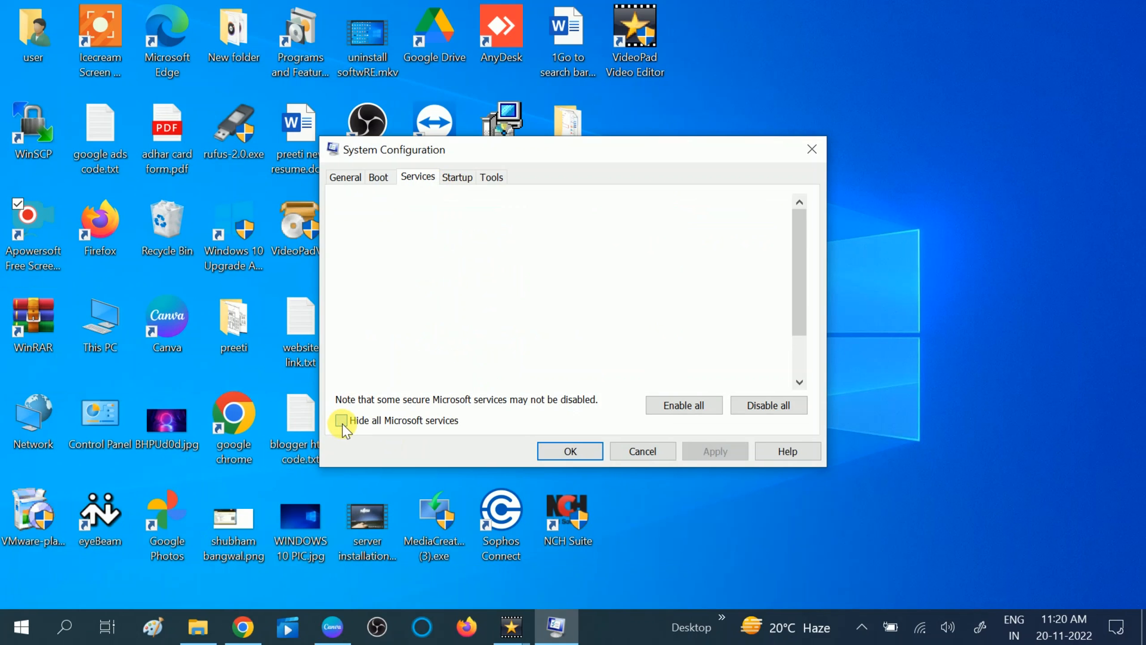
pyautogui.click(342, 420)
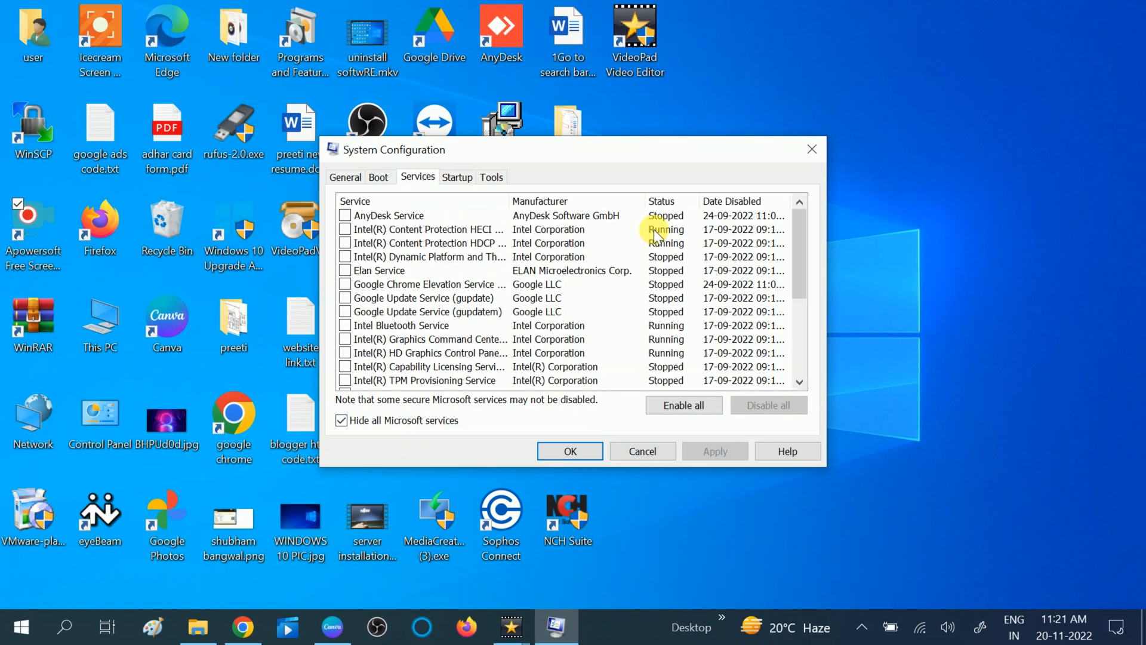
pyautogui.moveTo(665, 257)
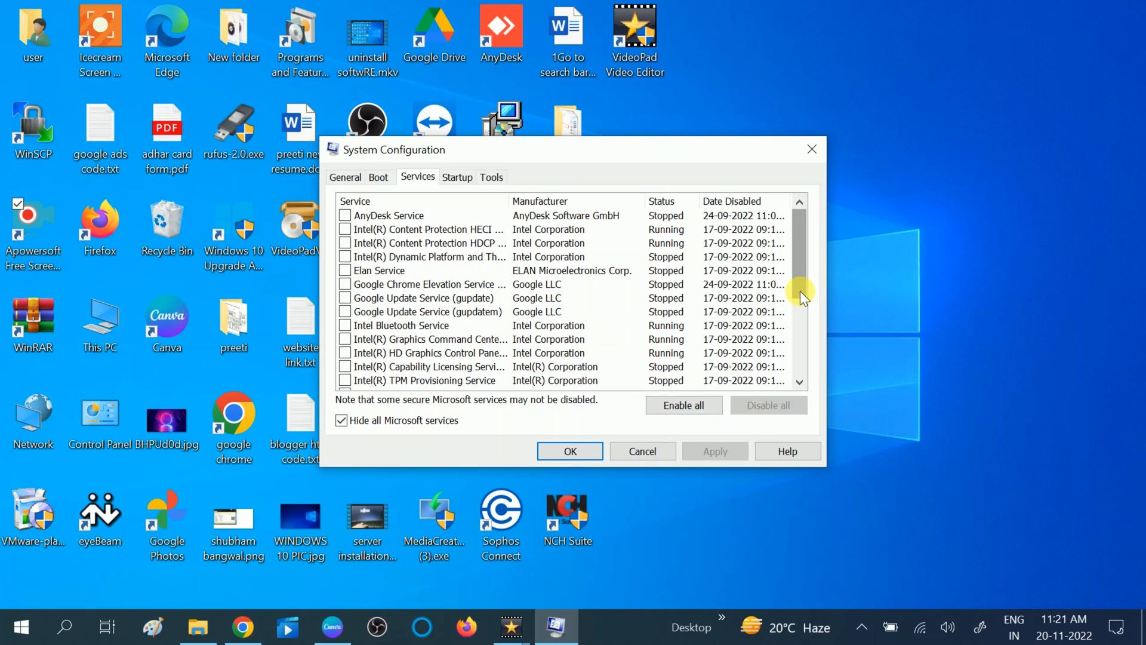
pyautogui.moveTo(799, 292); pyautogui.dragTo(799, 369)
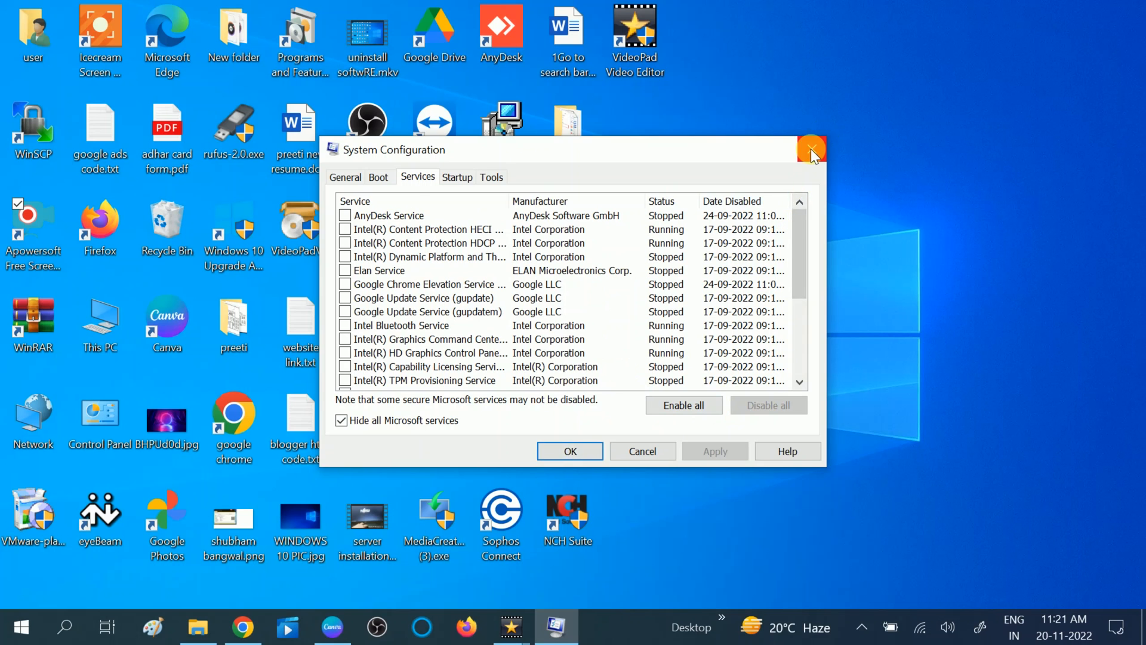
pyautogui.click(810, 150)
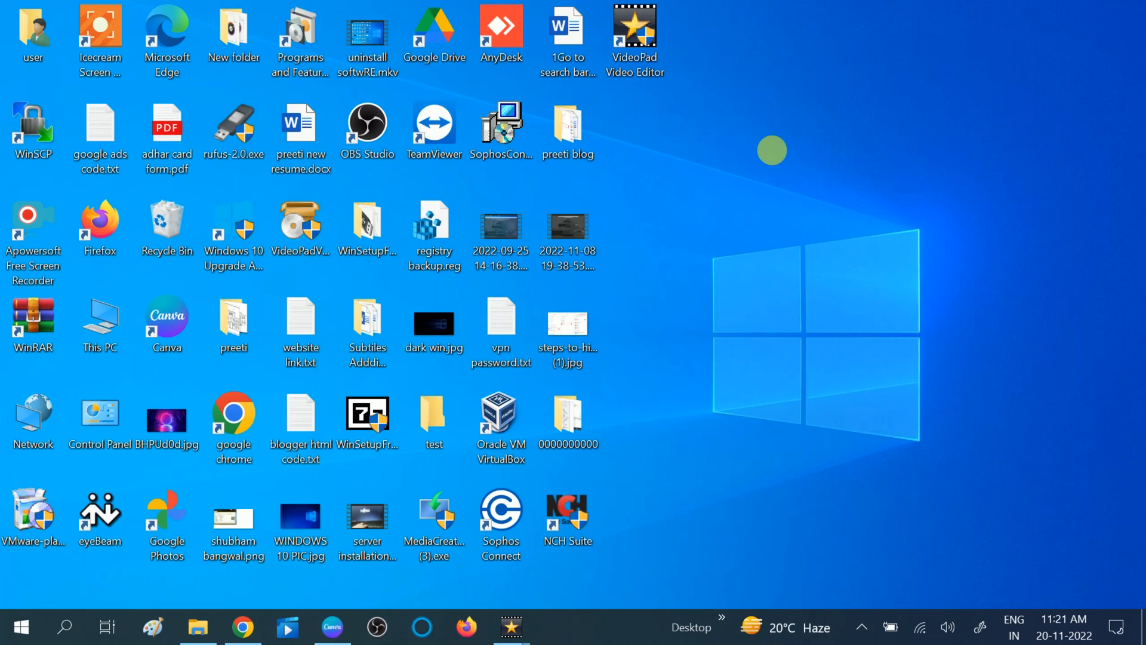
pyautogui.rightClick(771, 150)
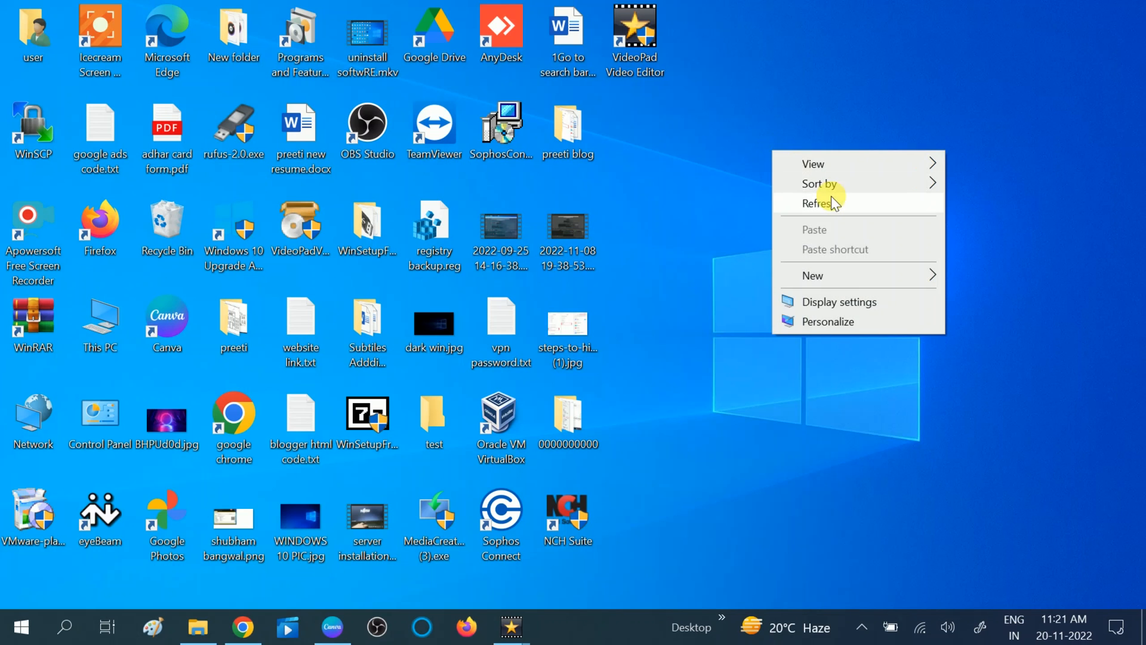
pyautogui.click(818, 203)
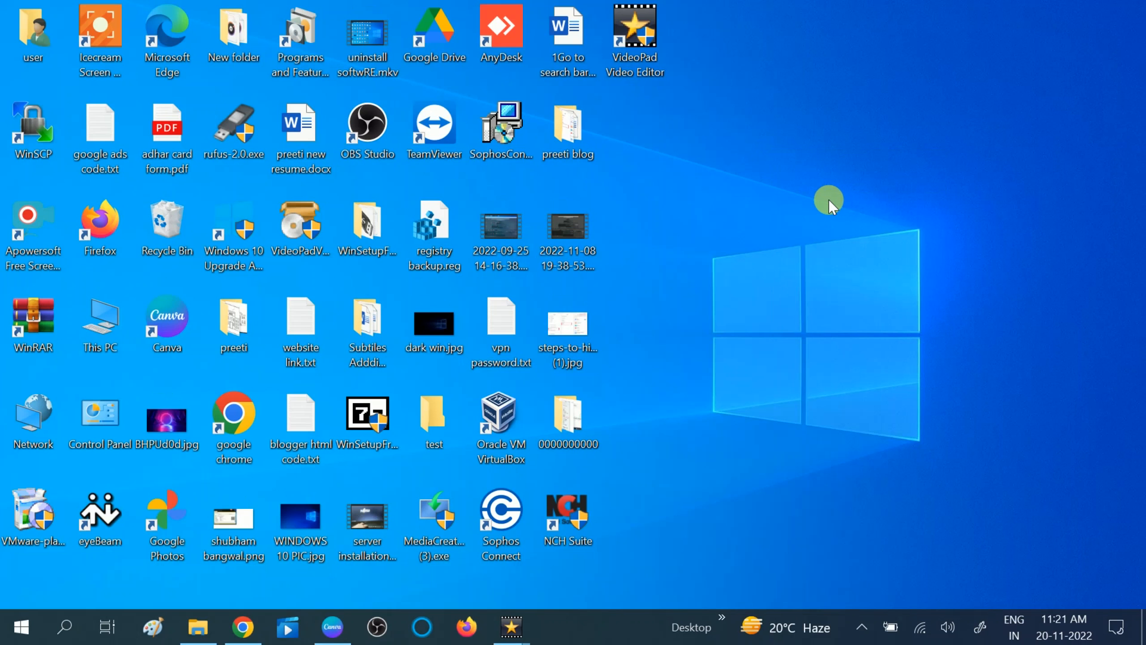
pyautogui.moveTo(739, 248)
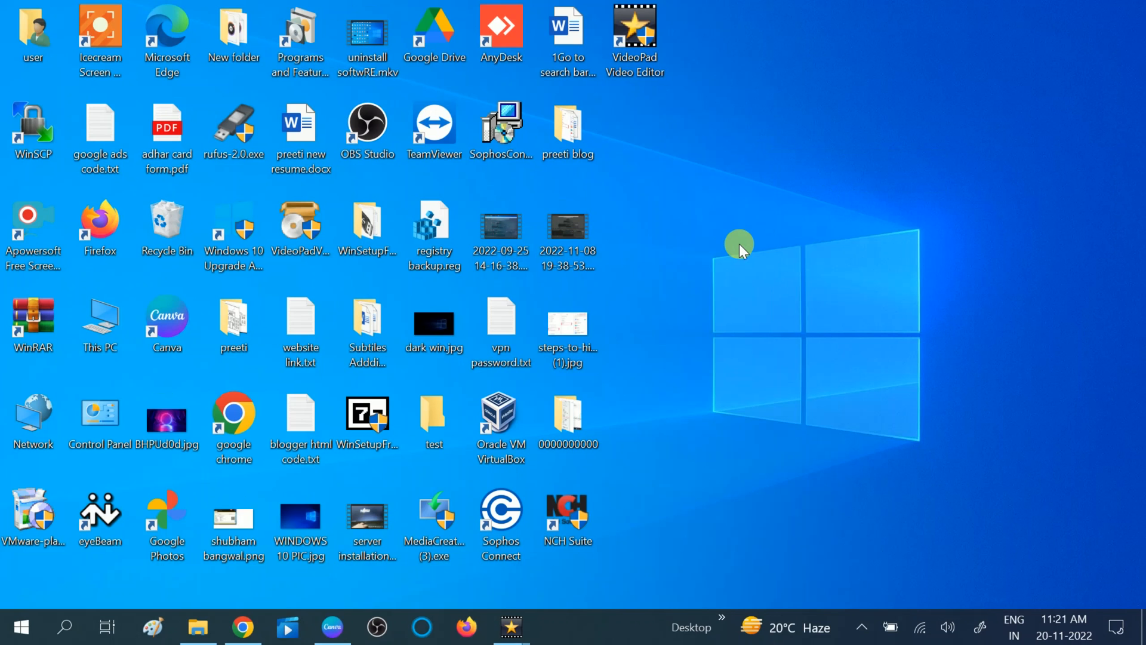
pyautogui.moveTo(678, 257)
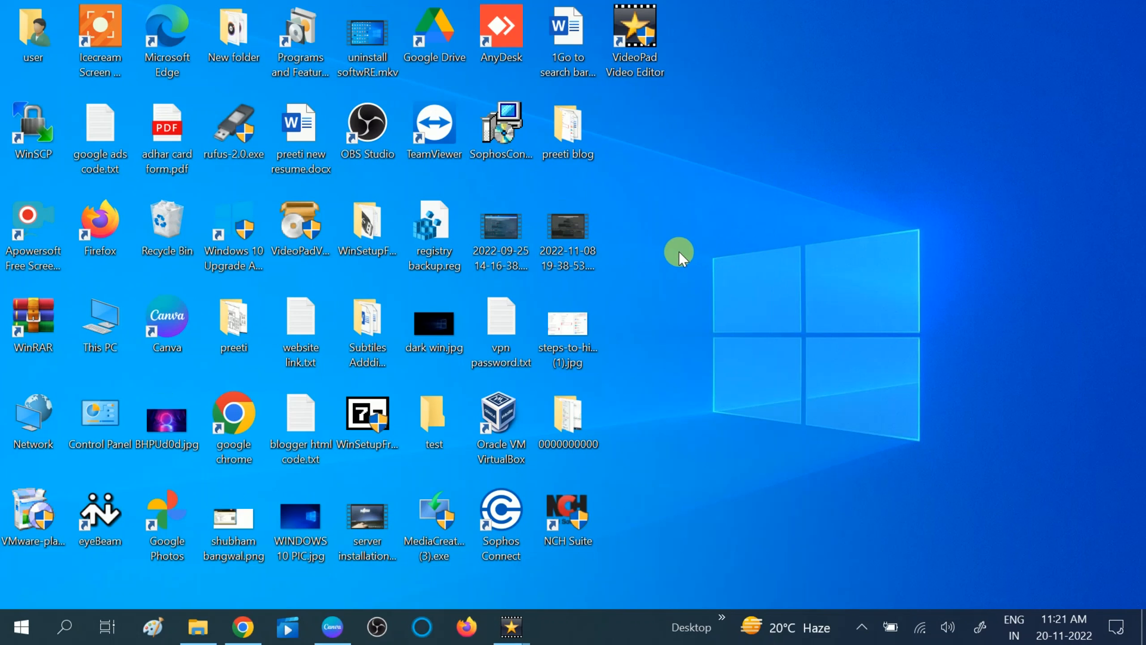
pyautogui.moveTo(899, 136)
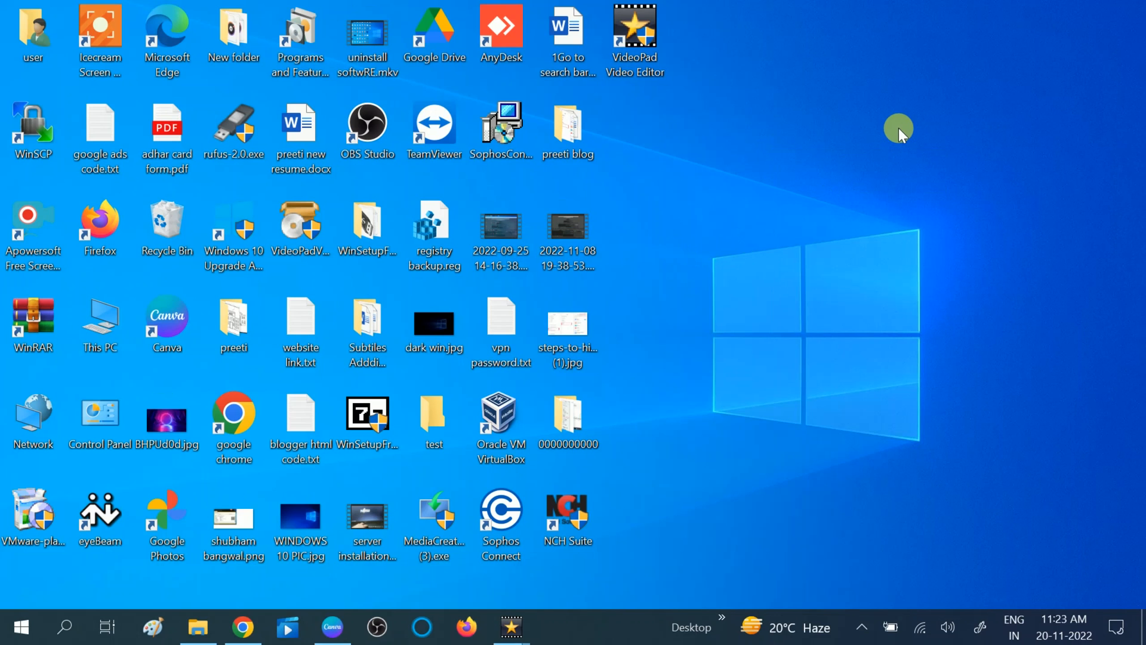
pyautogui.moveTo(820, 165)
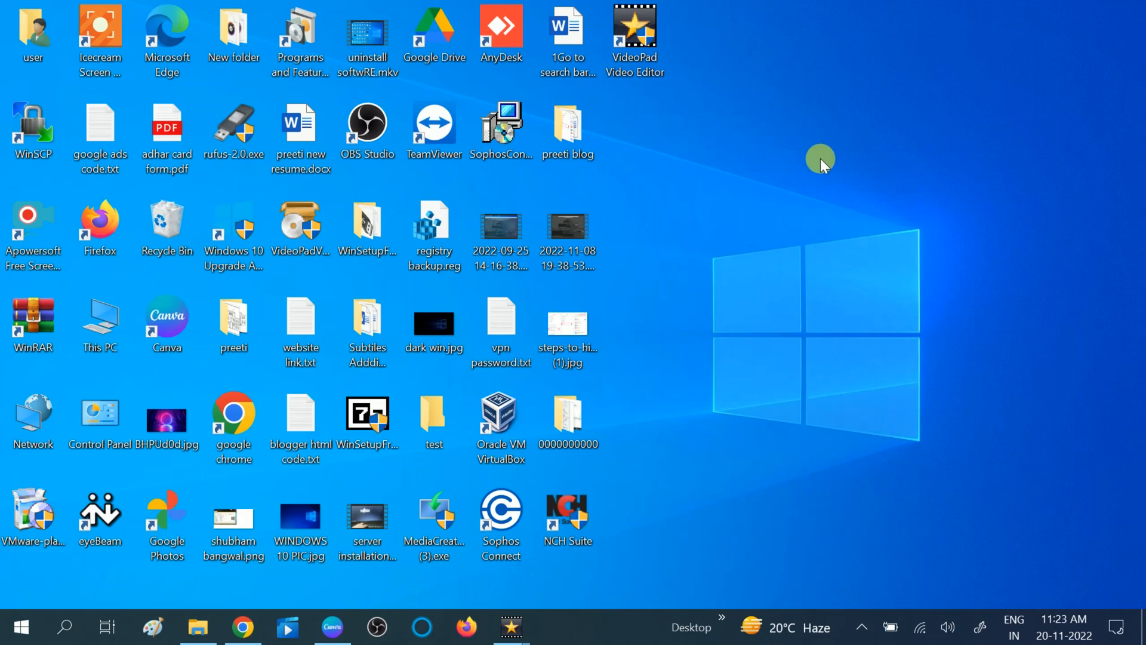
pyautogui.moveTo(772, 192)
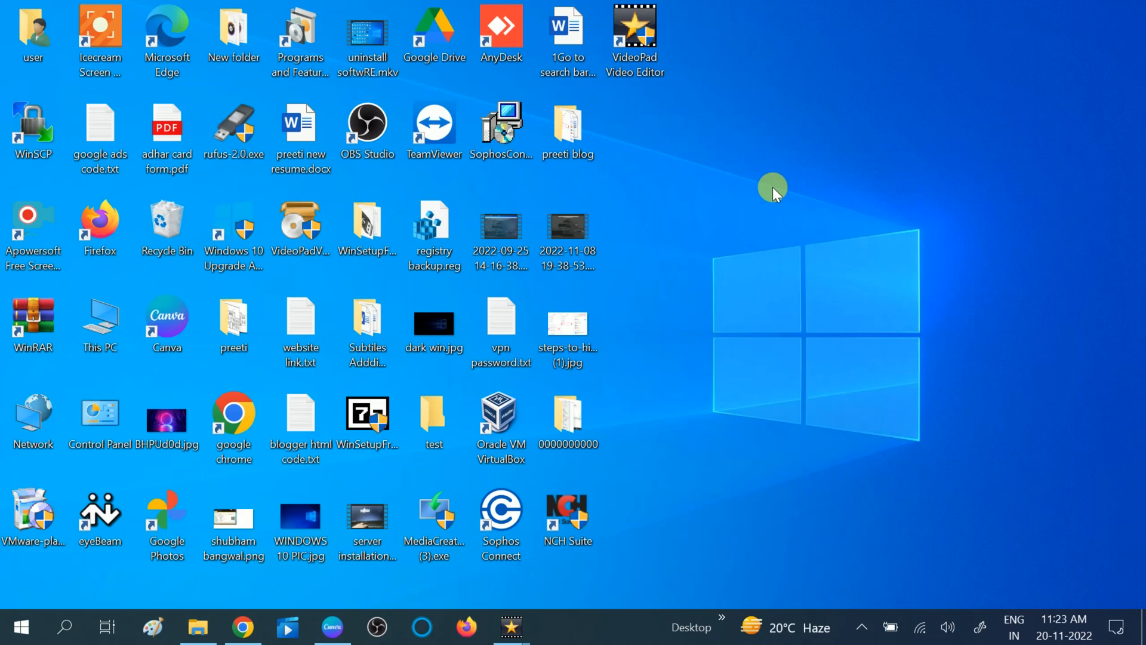
# Open Control Panel with the 'control' command and go to Programs and Features
pyautogui.press('Win+r')
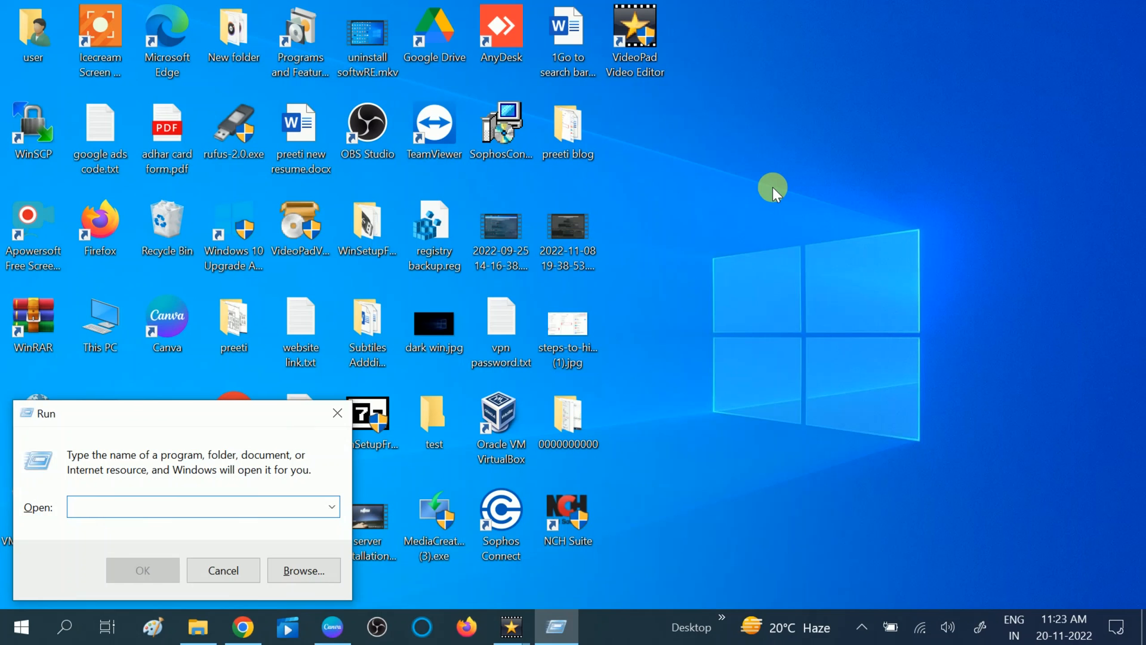
pyautogui.write('contr')
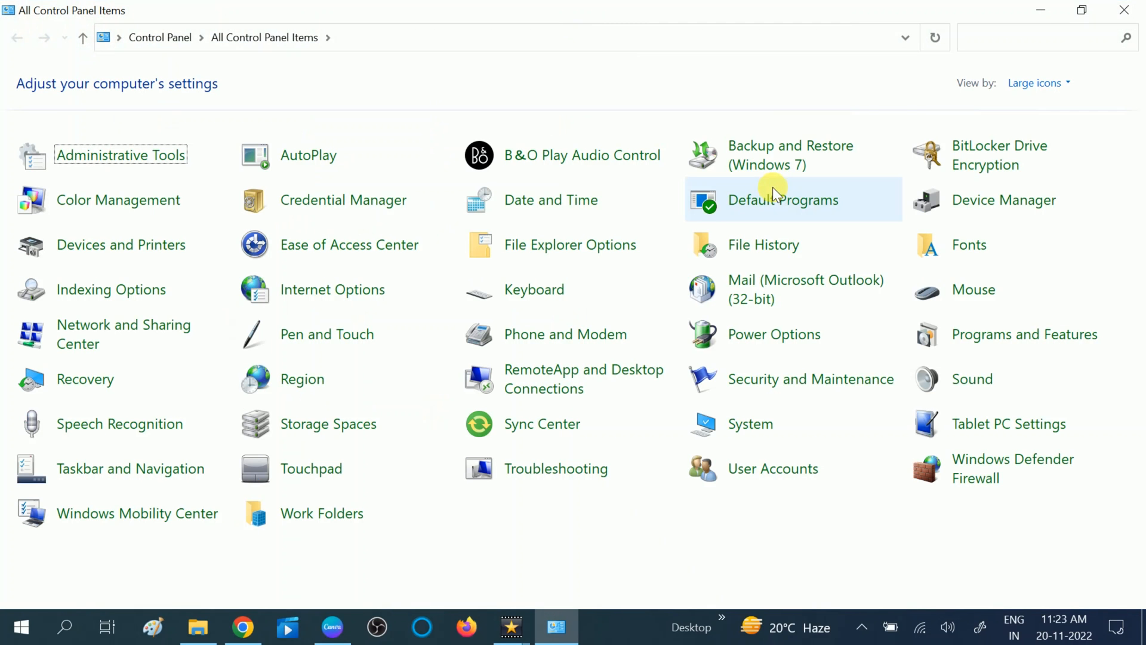
pyautogui.moveTo(979, 349)
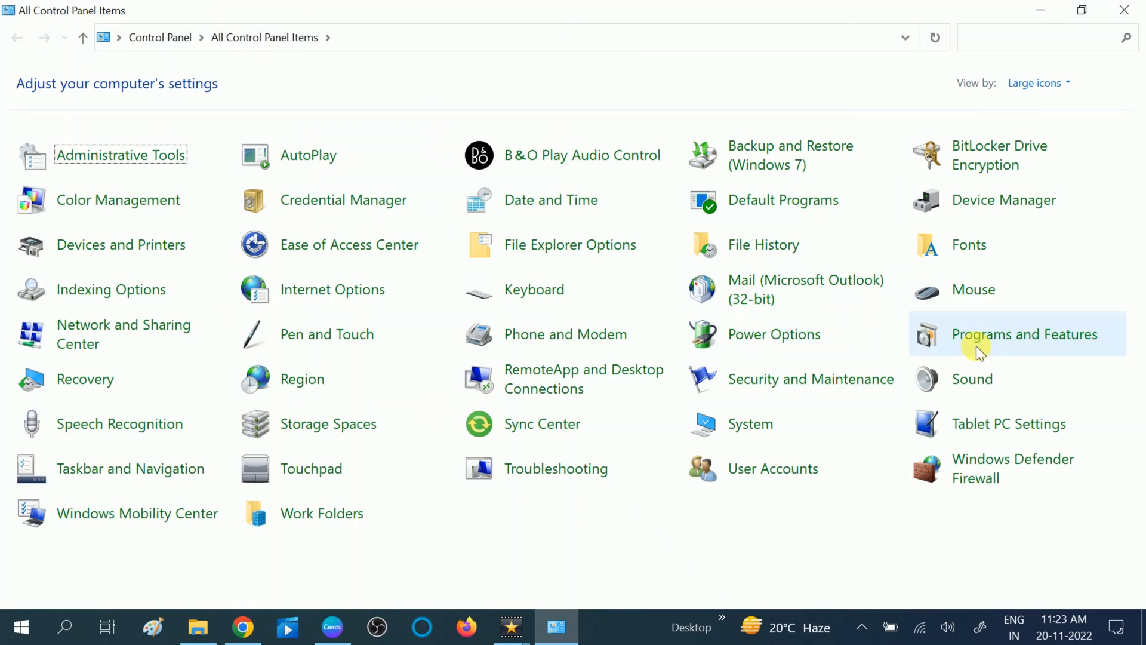
pyautogui.moveTo(1036, 82)
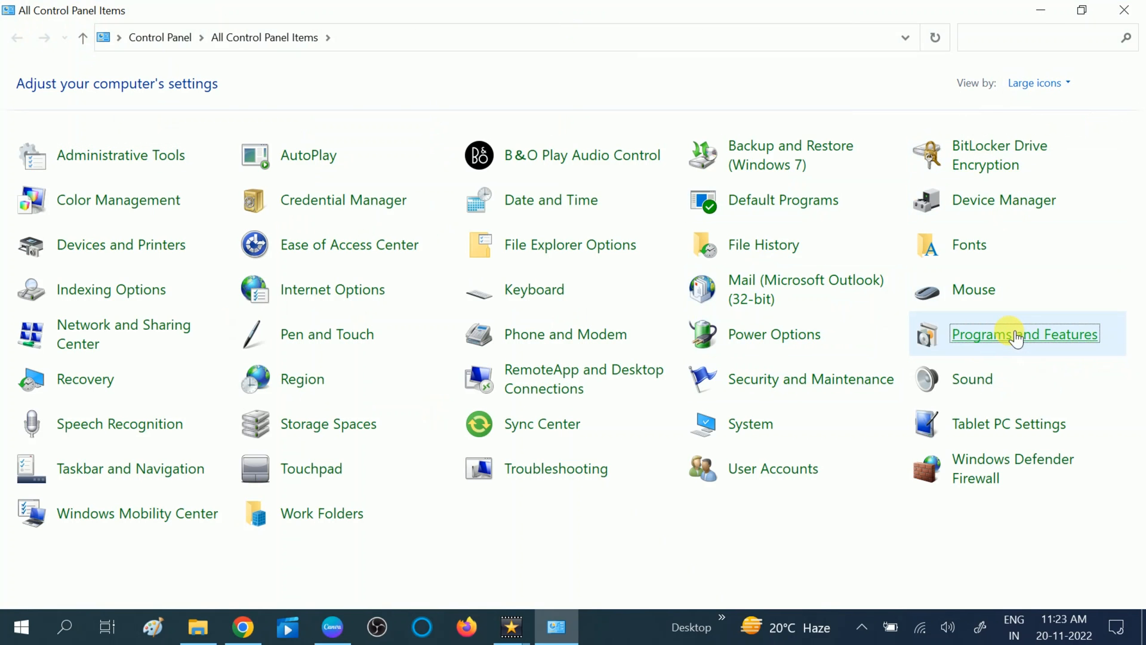
pyautogui.click(1023, 334)
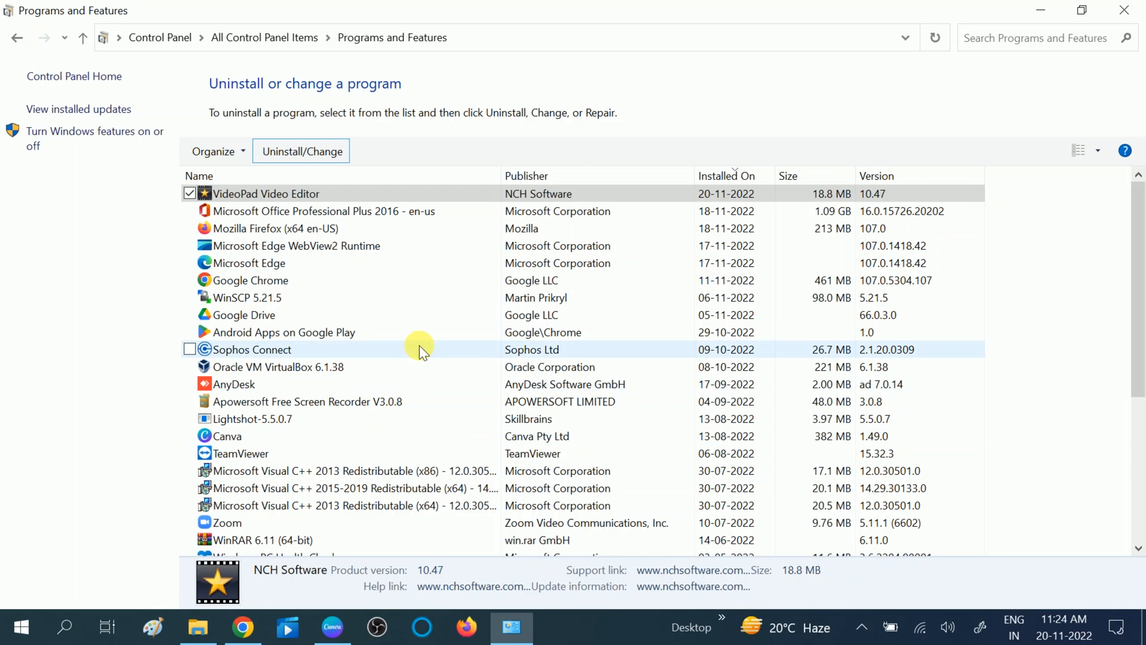
# Uninstall VideoPad Video Editor, deleting its data files and declining feedback
pyautogui.click(301, 151)
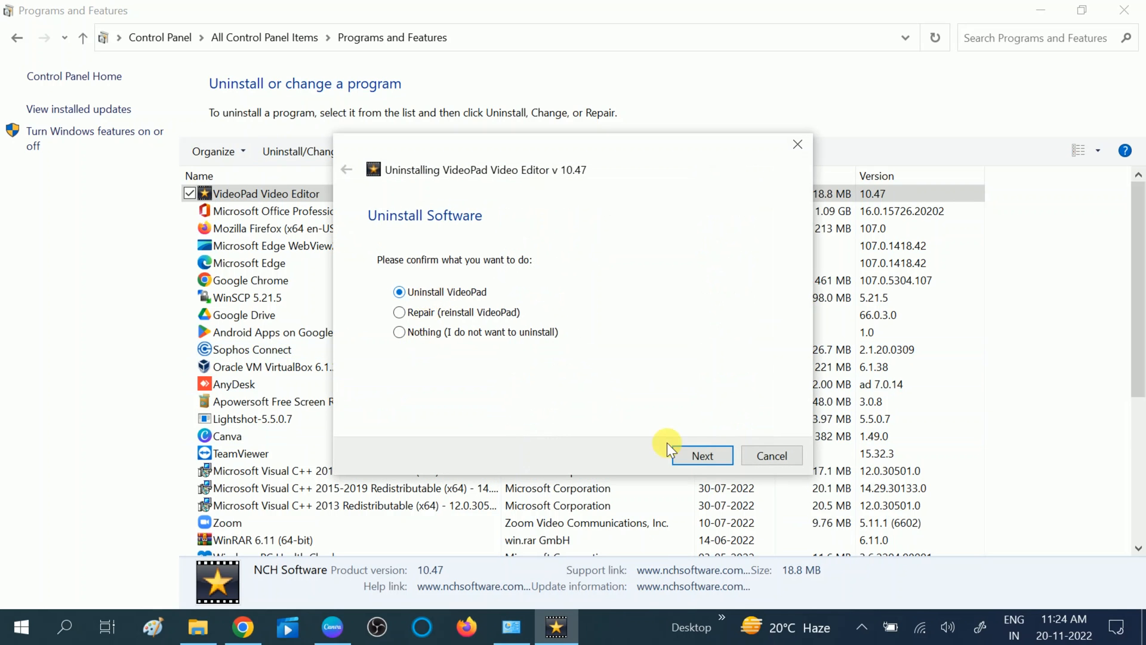
pyautogui.click(702, 456)
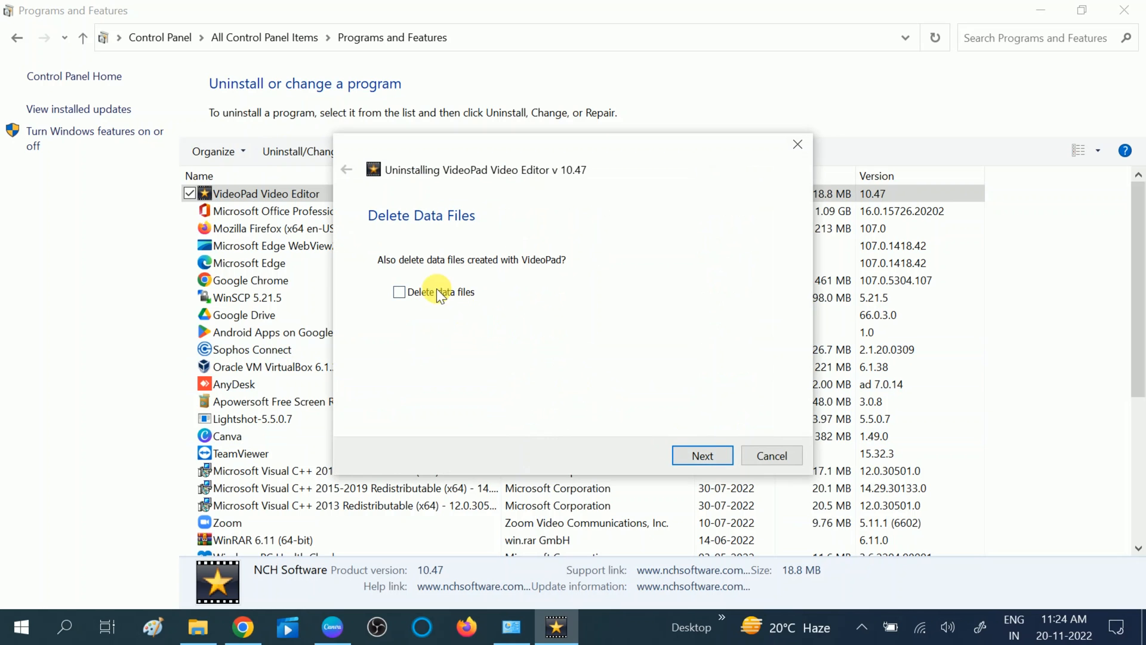
pyautogui.click(400, 291)
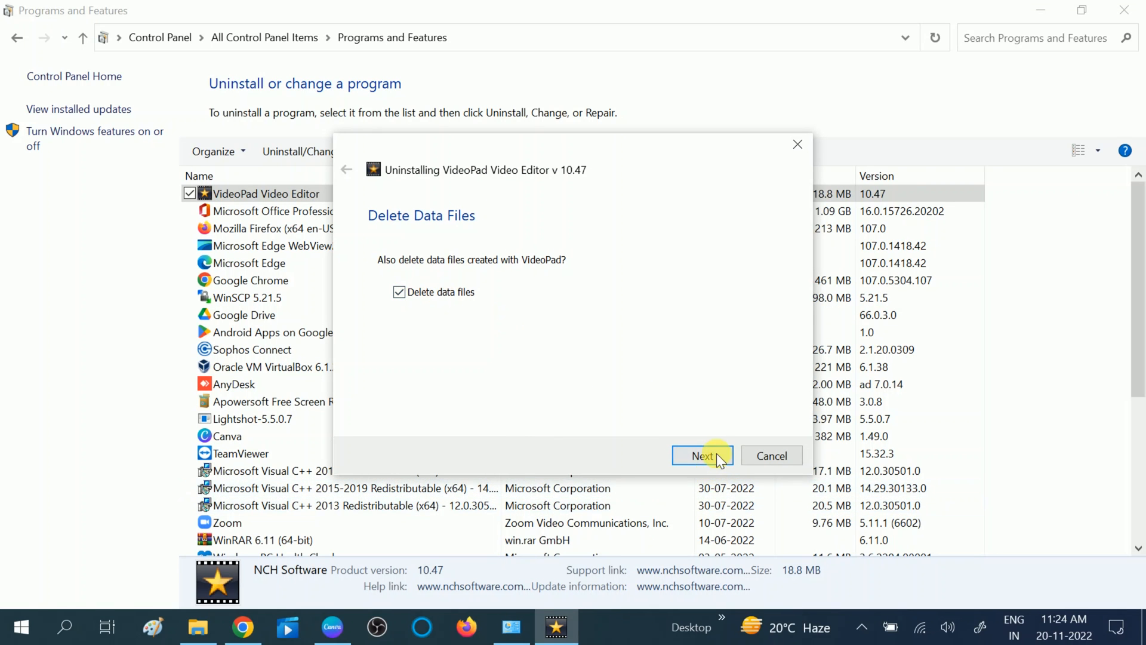
pyautogui.click(702, 455)
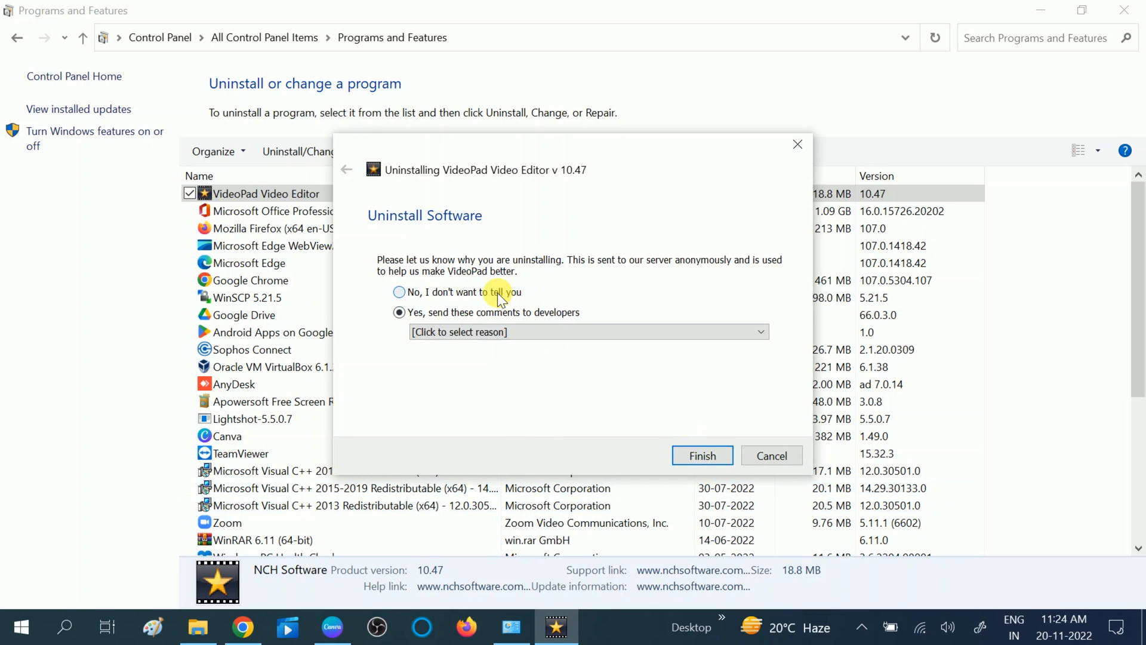
pyautogui.click(701, 456)
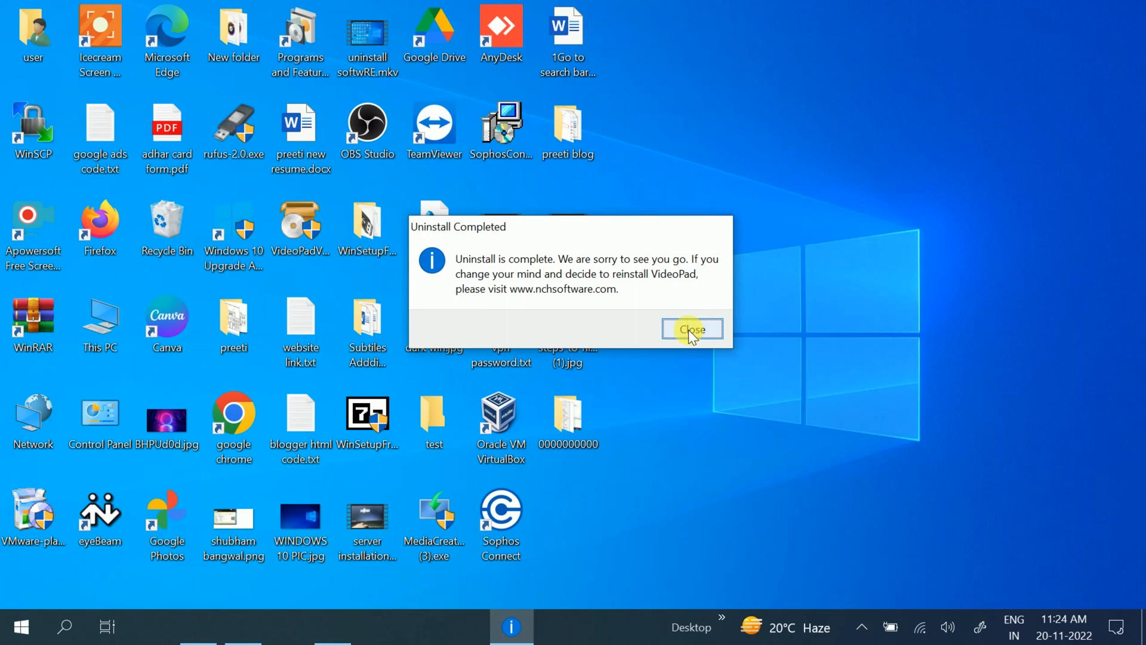
pyautogui.click(691, 329)
pyautogui.write('c')
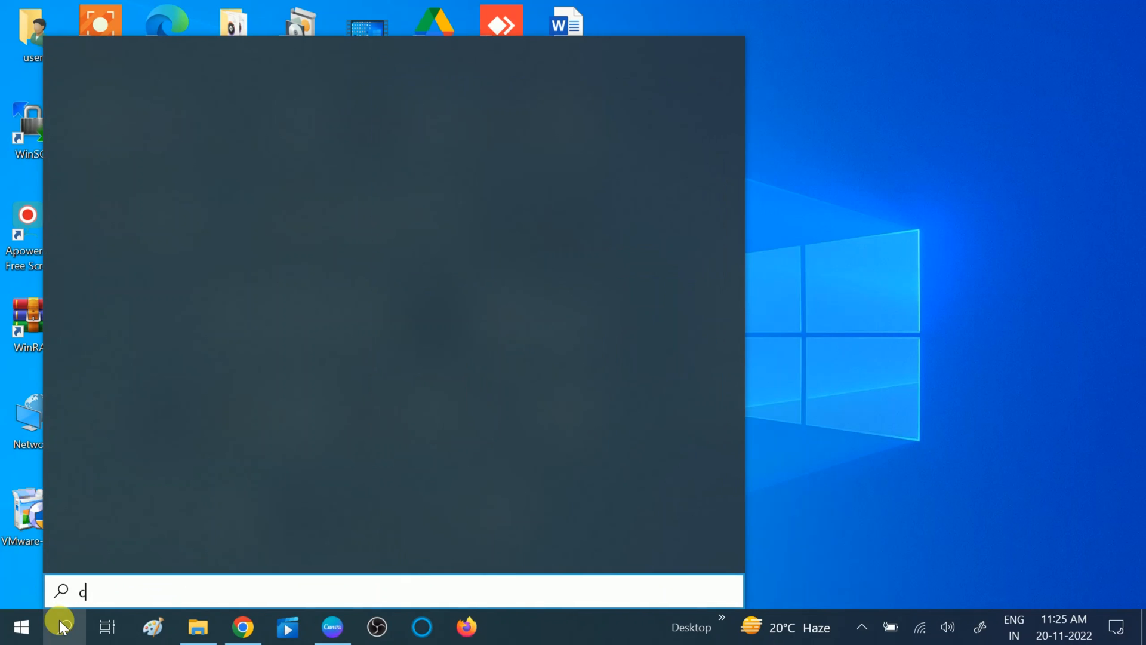
# Search Start for 'cmd' and show Command Prompt's right-click options
pyautogui.write('md')
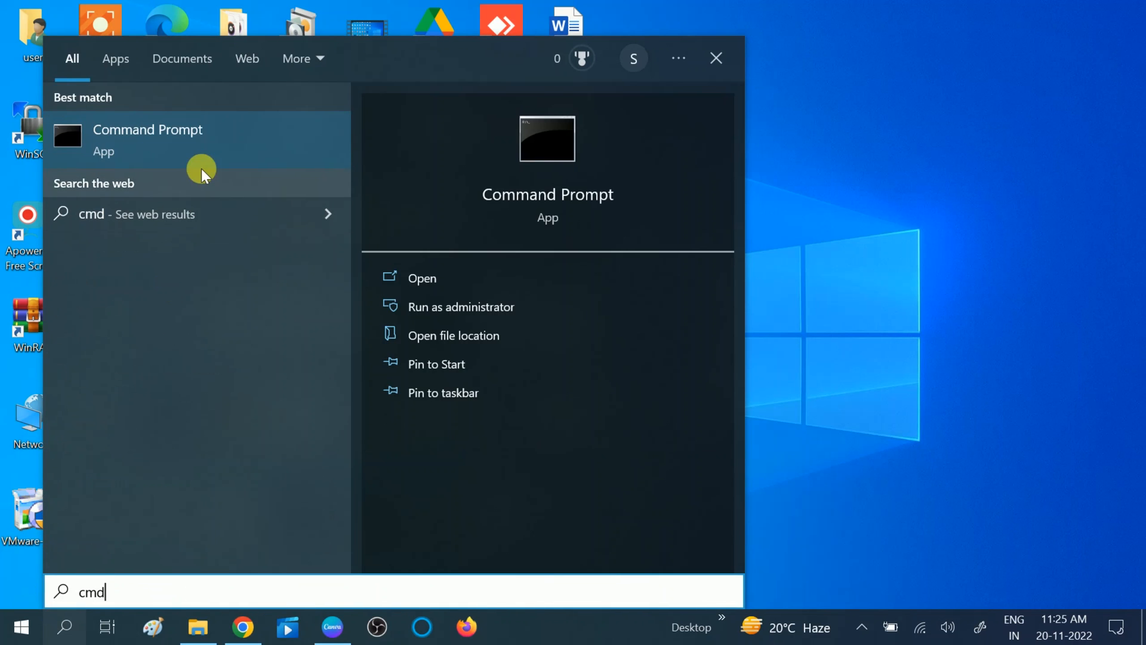
pyautogui.rightClick(147, 139)
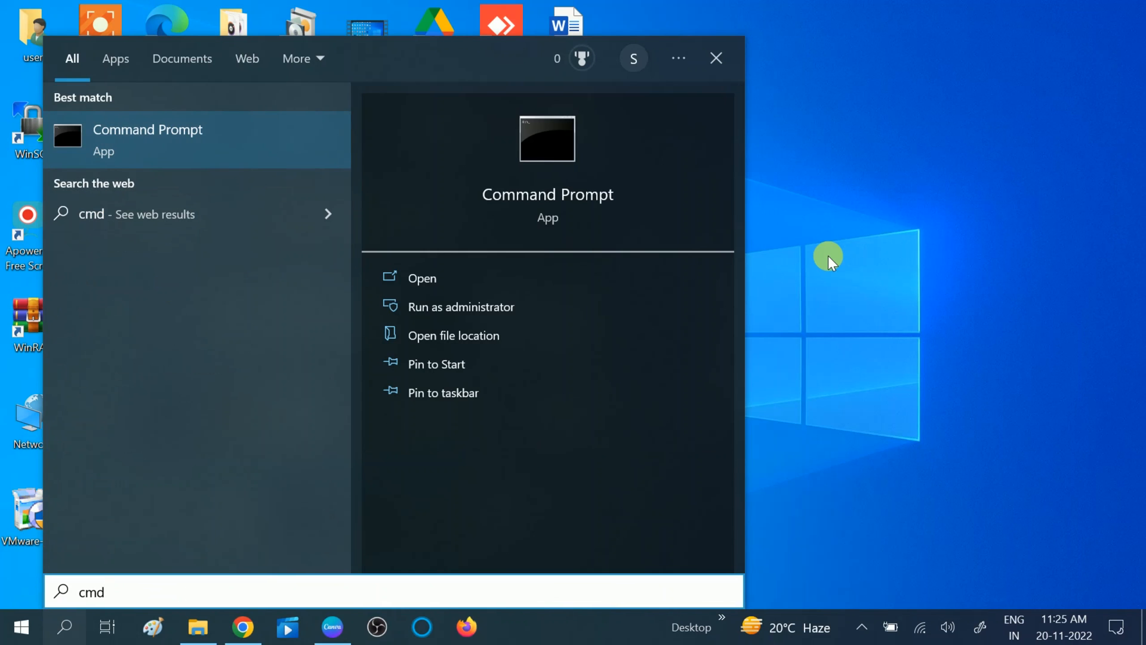
pyautogui.moveTo(785, 221)
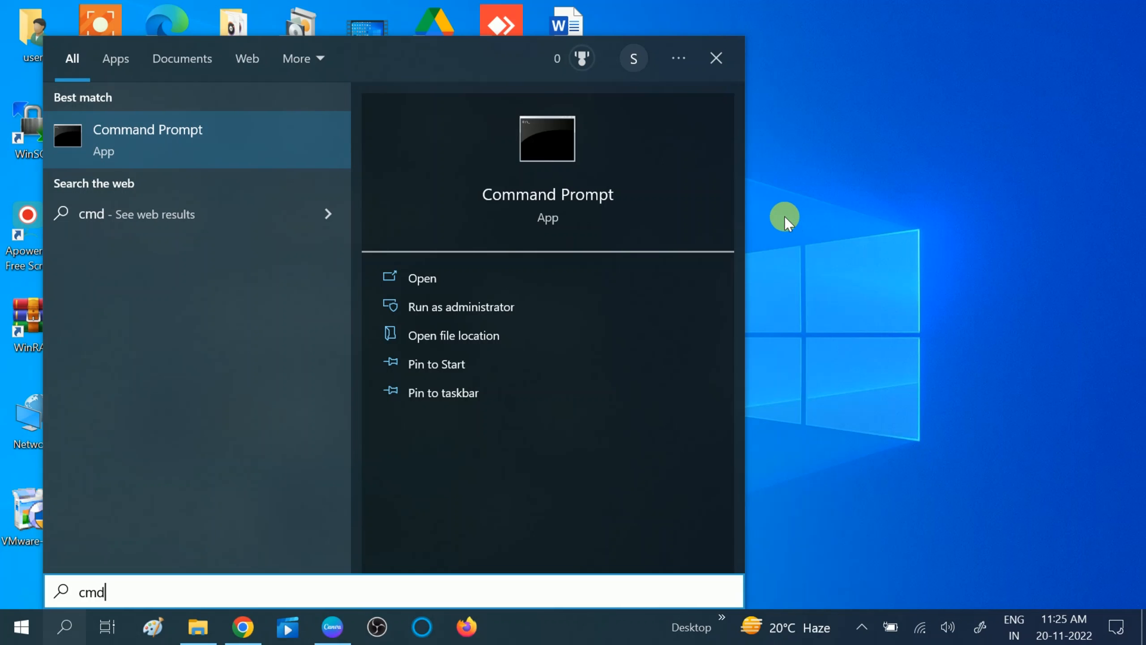
# Run 'sfc /scannow' in an administrator Command Prompt
pyautogui.click(462, 306)
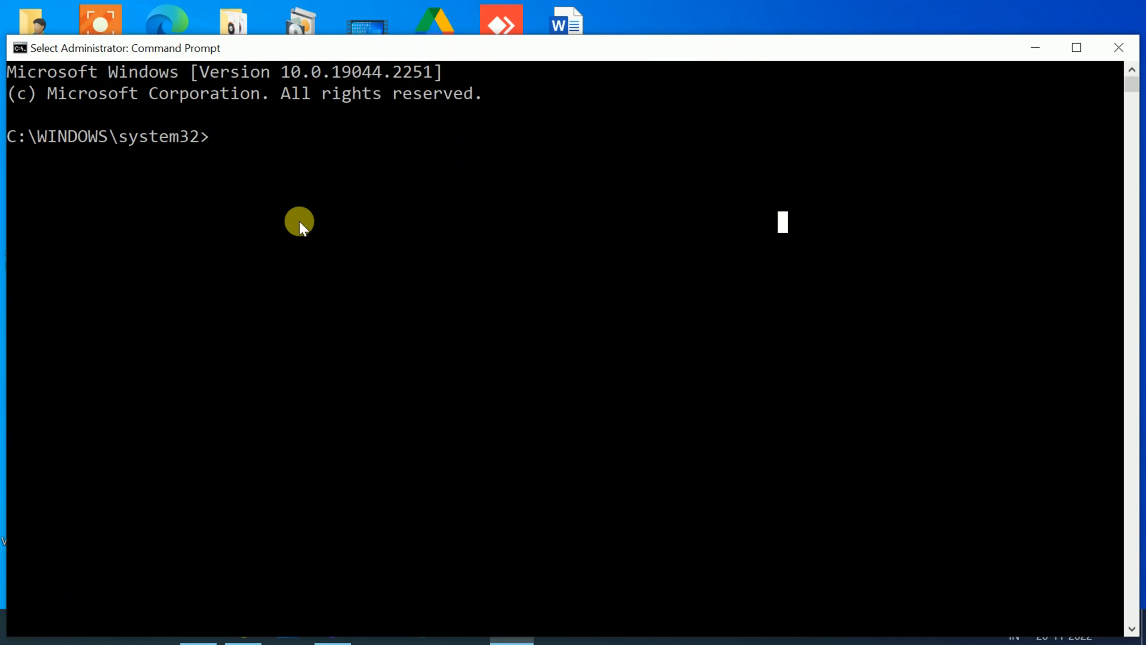
pyautogui.write('sfc')
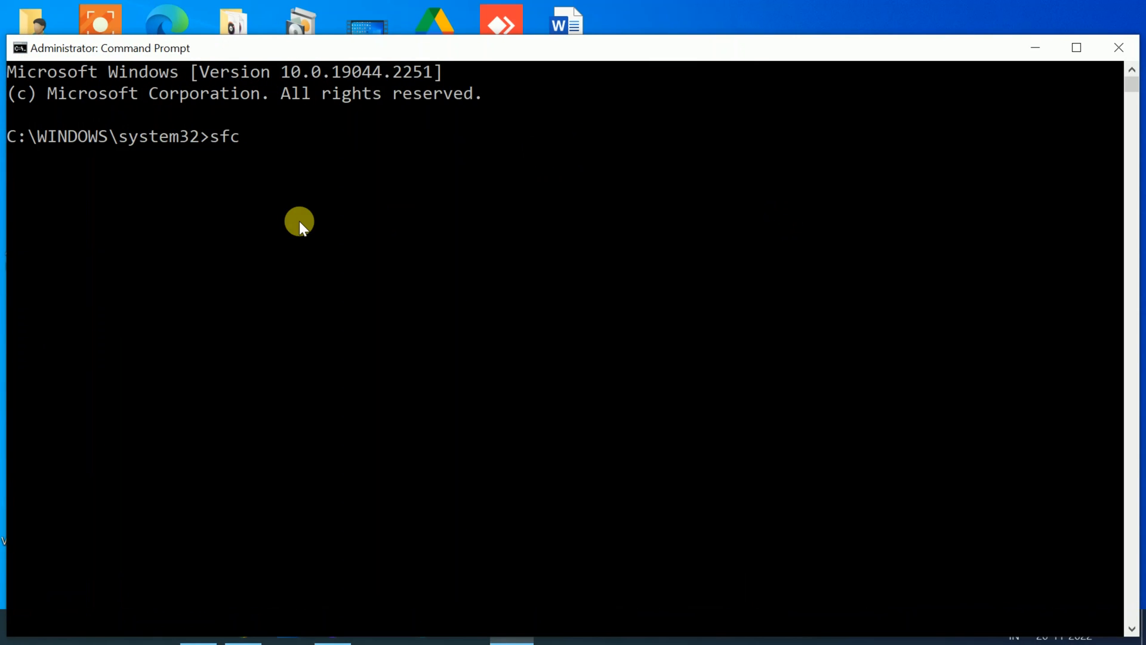
pyautogui.write('/sc')
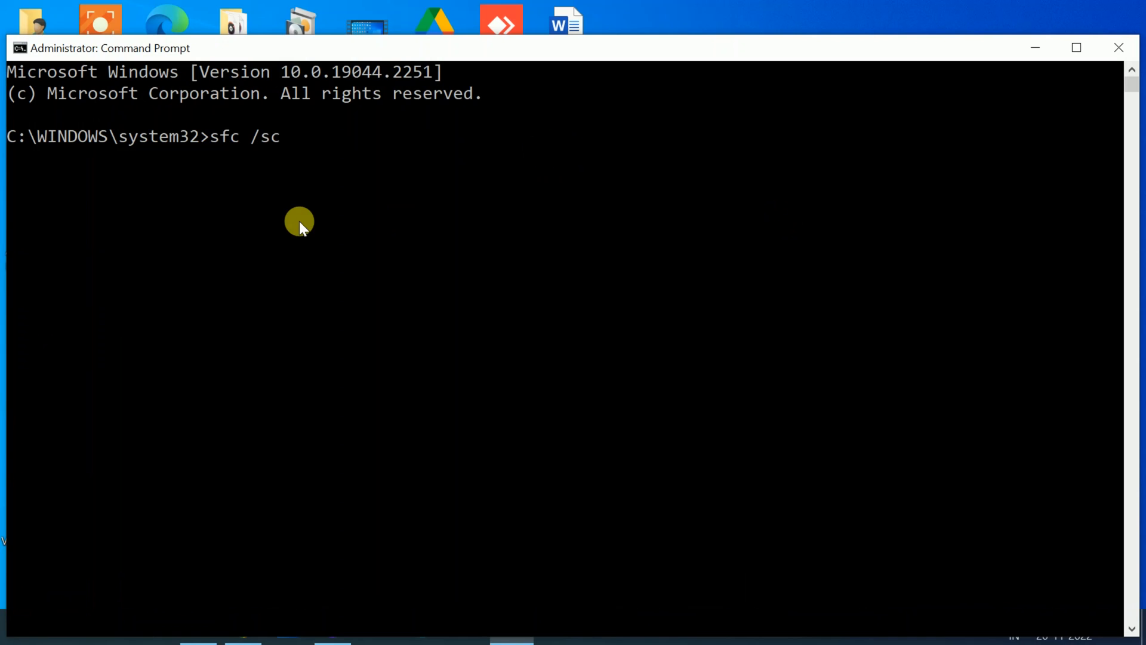
pyautogui.write('anno')
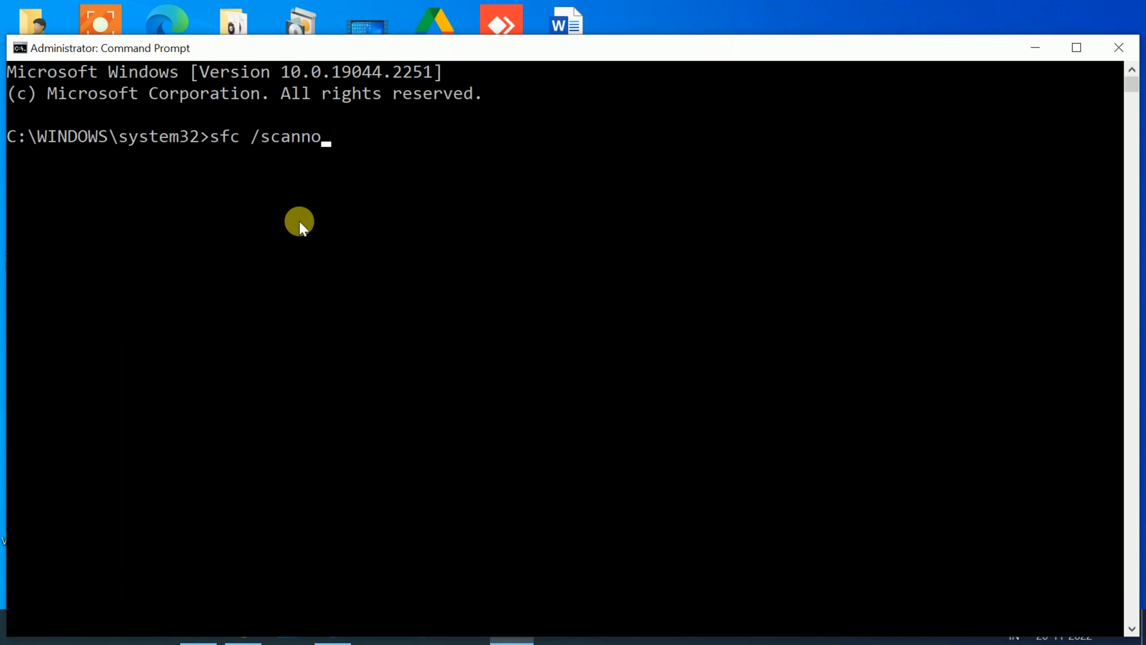
pyautogui.press('enter')
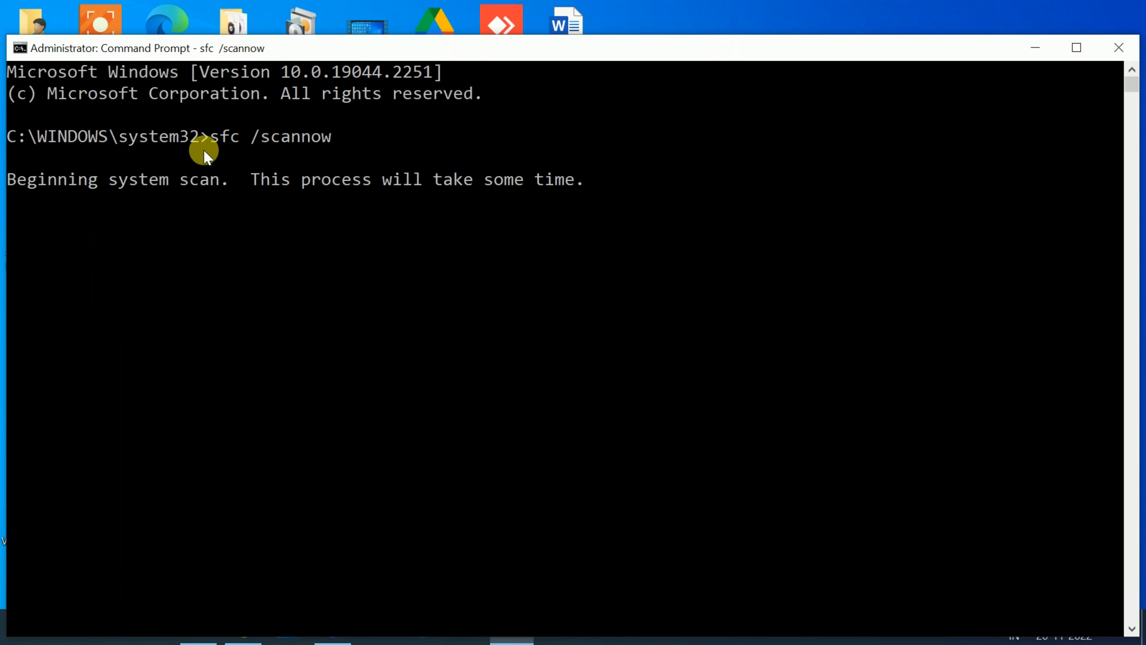
pyautogui.moveTo(231, 162)
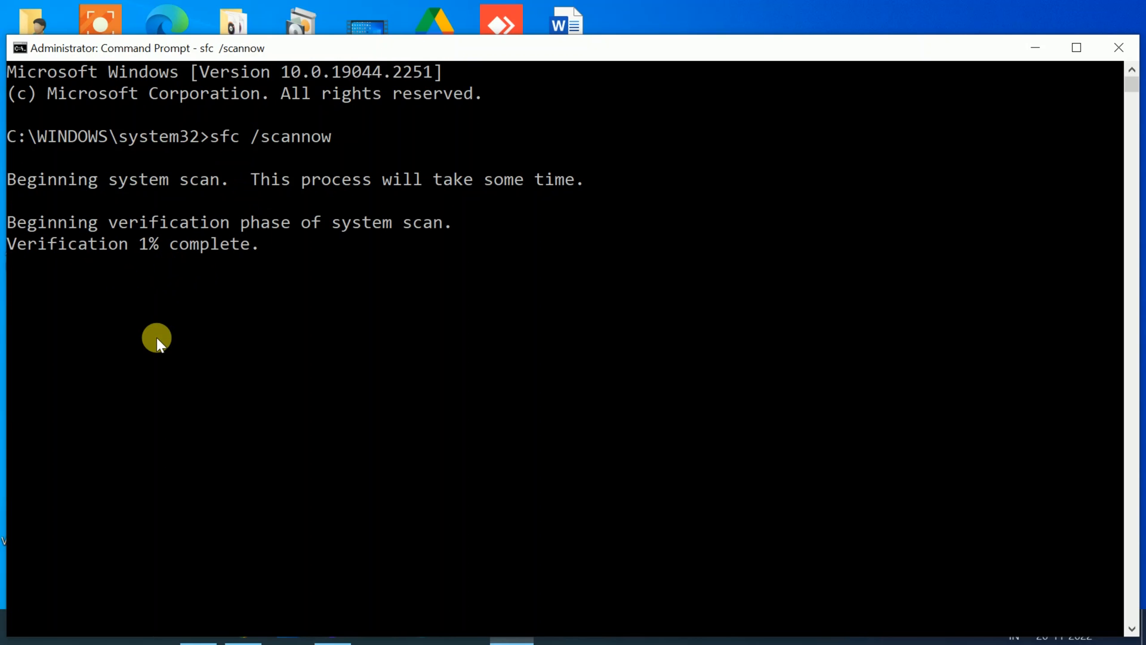
pyautogui.moveTo(413, 240)
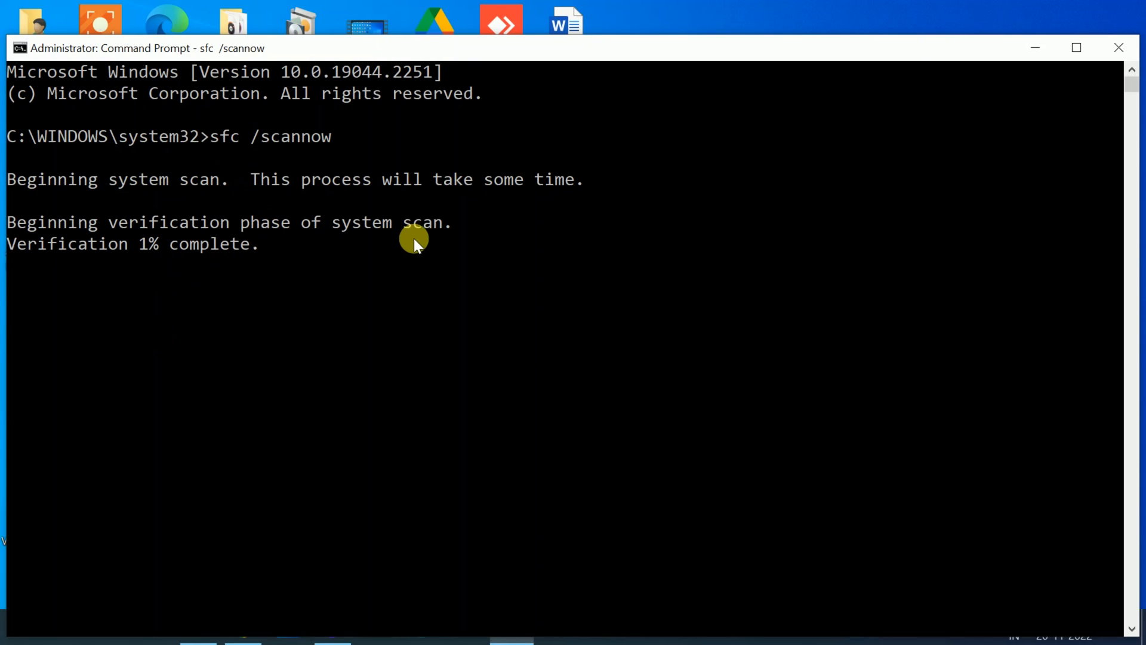
pyautogui.moveTo(1033, 47)
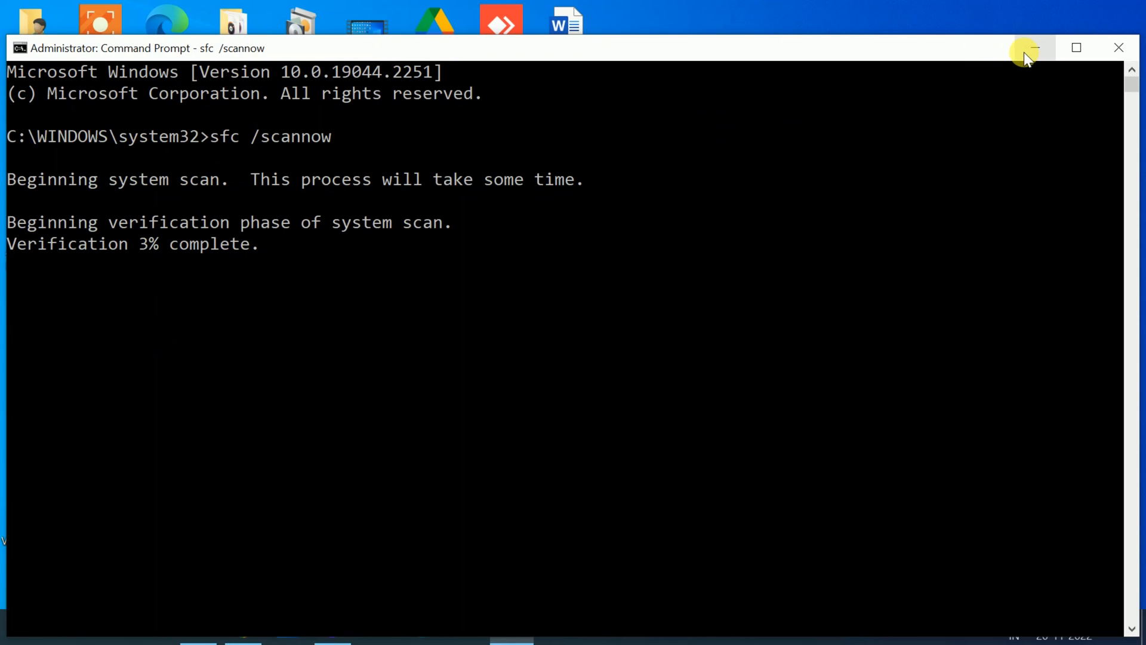
# Minimize Command Prompt, launch Google Chrome maximized, and bring up the Run dialog
pyautogui.click(1032, 47)
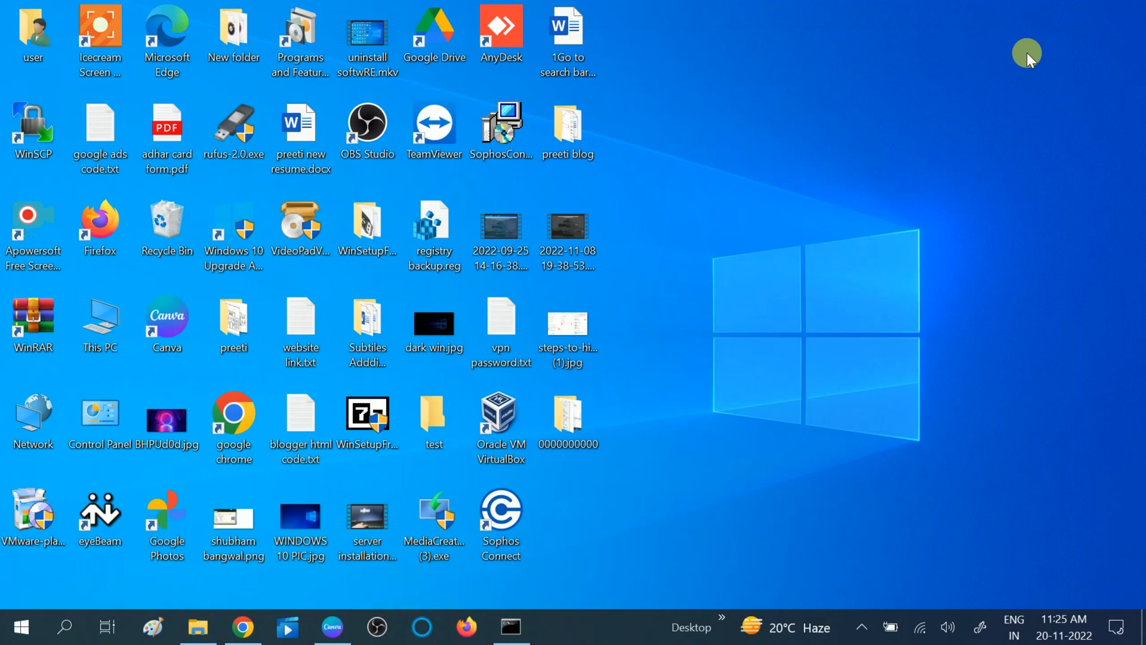
pyautogui.moveTo(727, 219)
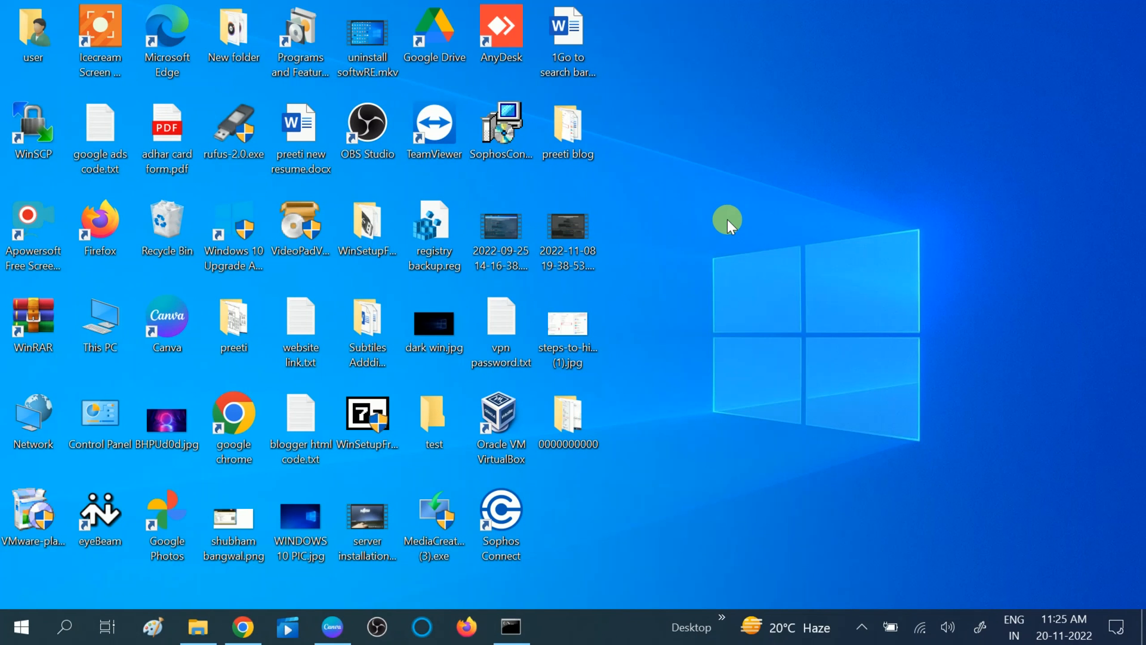
pyautogui.moveTo(649, 263)
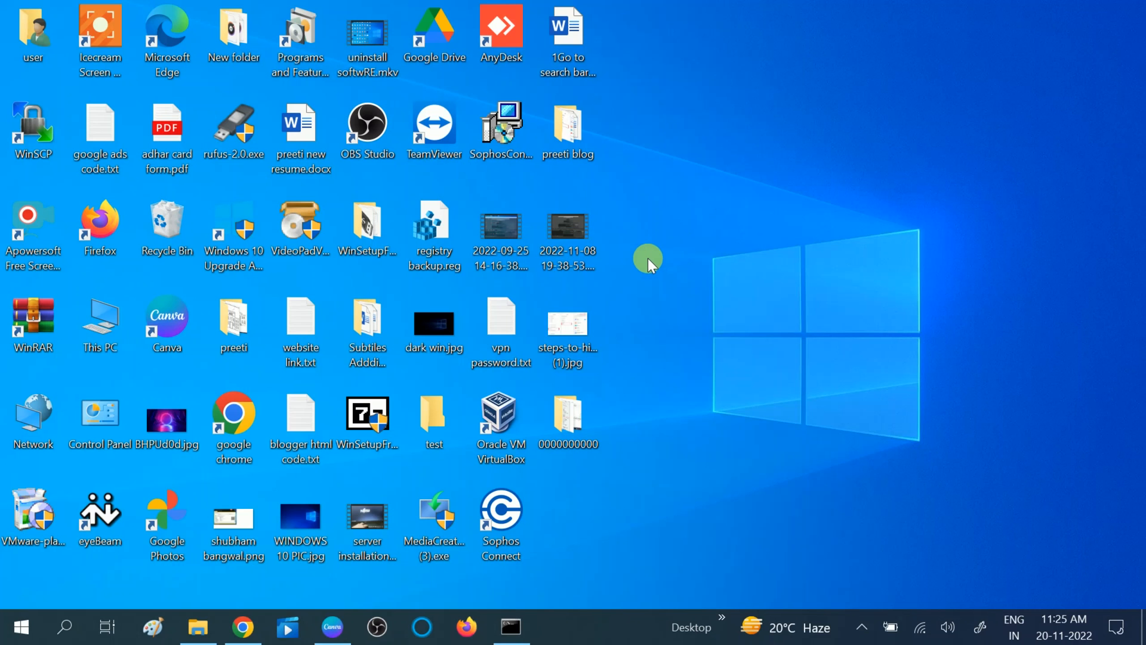
pyautogui.moveTo(630, 273)
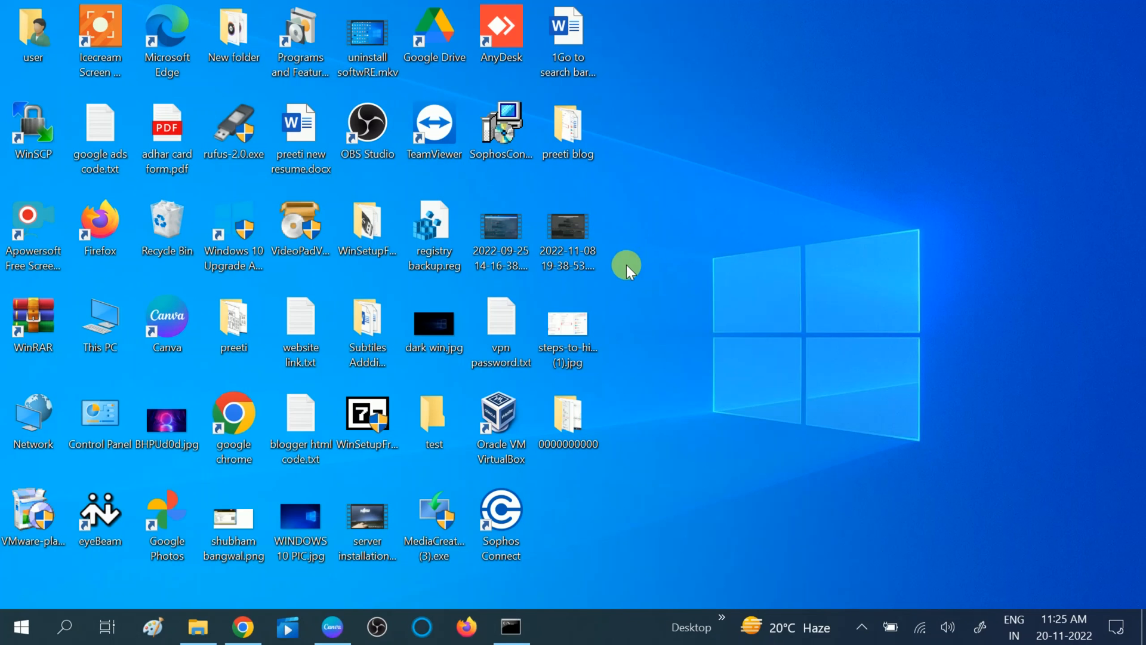
pyautogui.moveTo(58, 581)
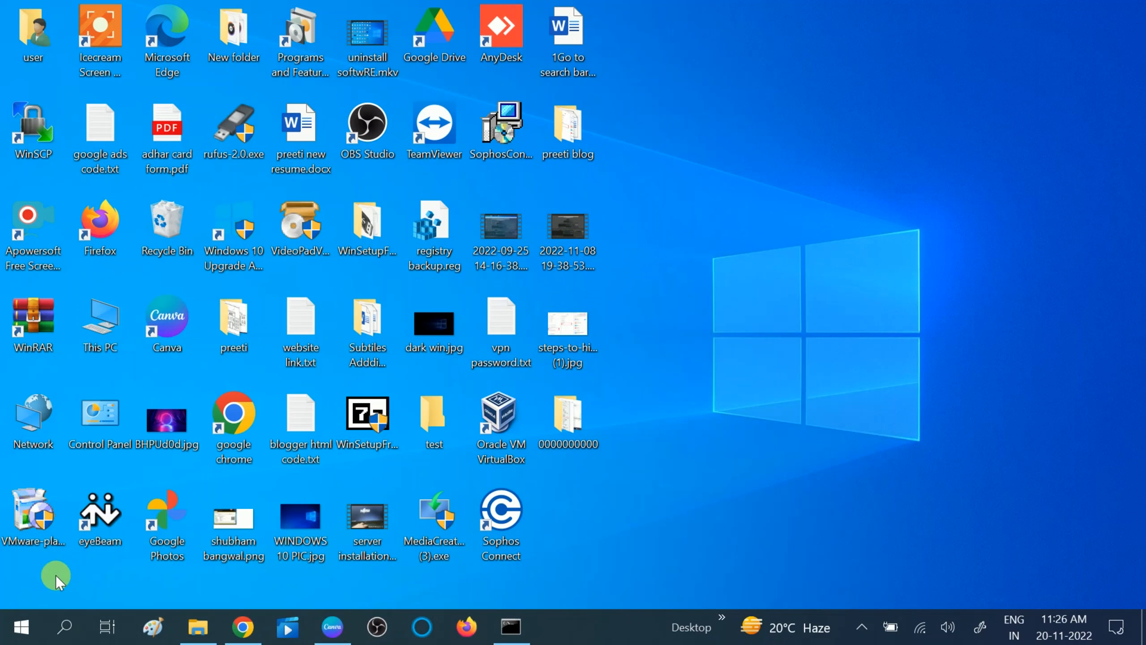
pyautogui.moveTo(61, 626)
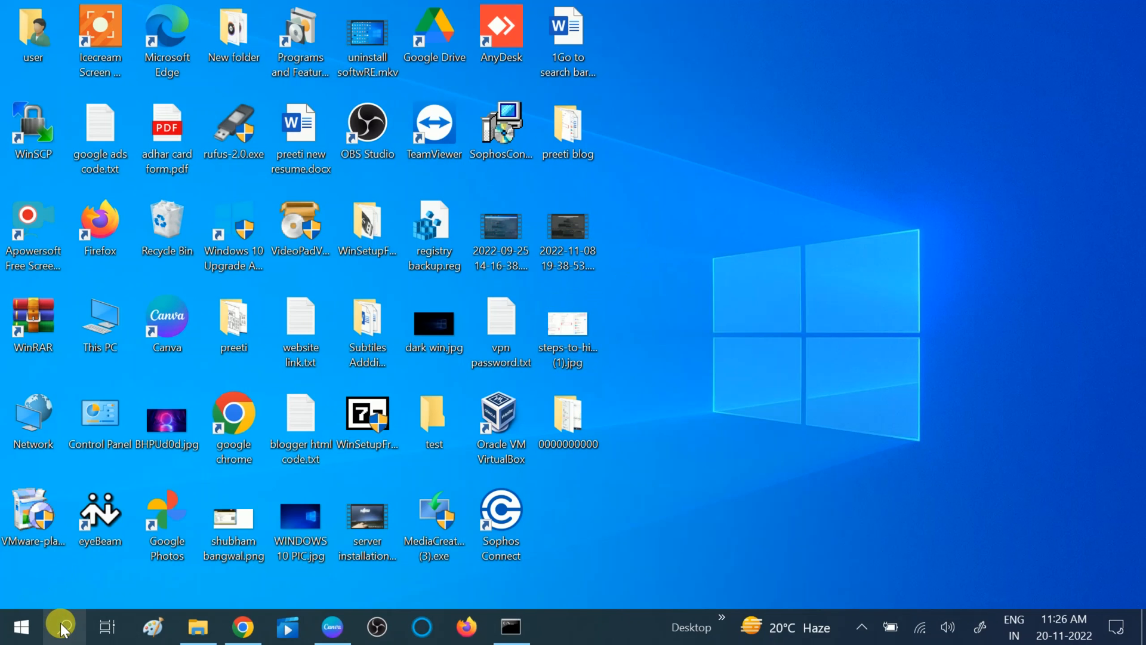
pyautogui.click(62, 626)
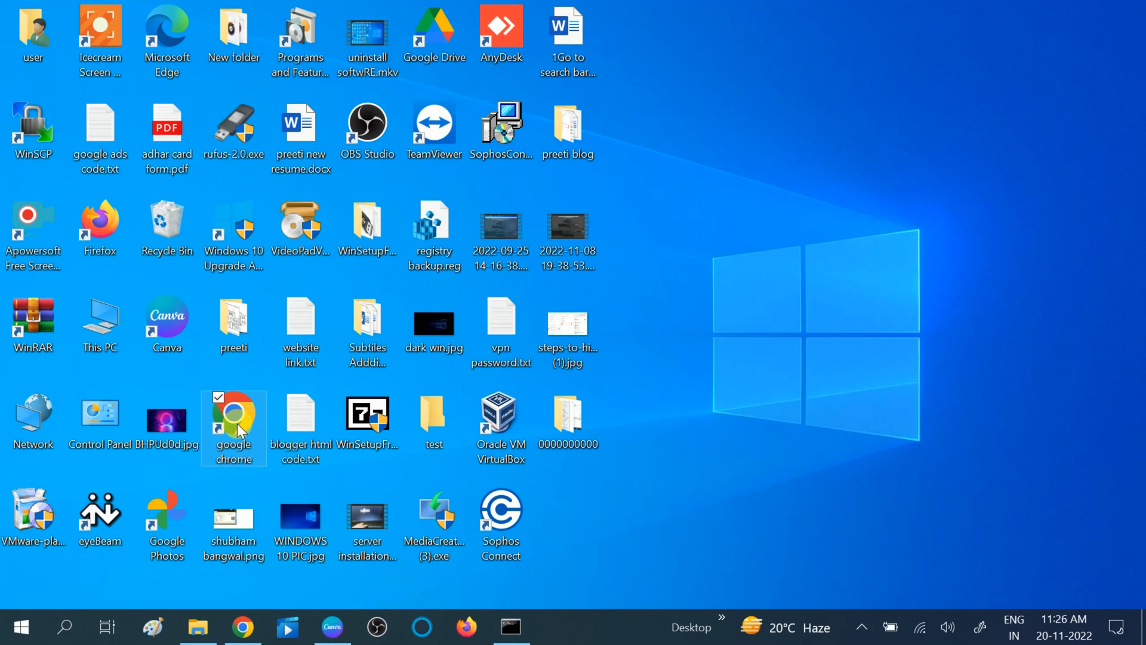
pyautogui.doubleClick(234, 413)
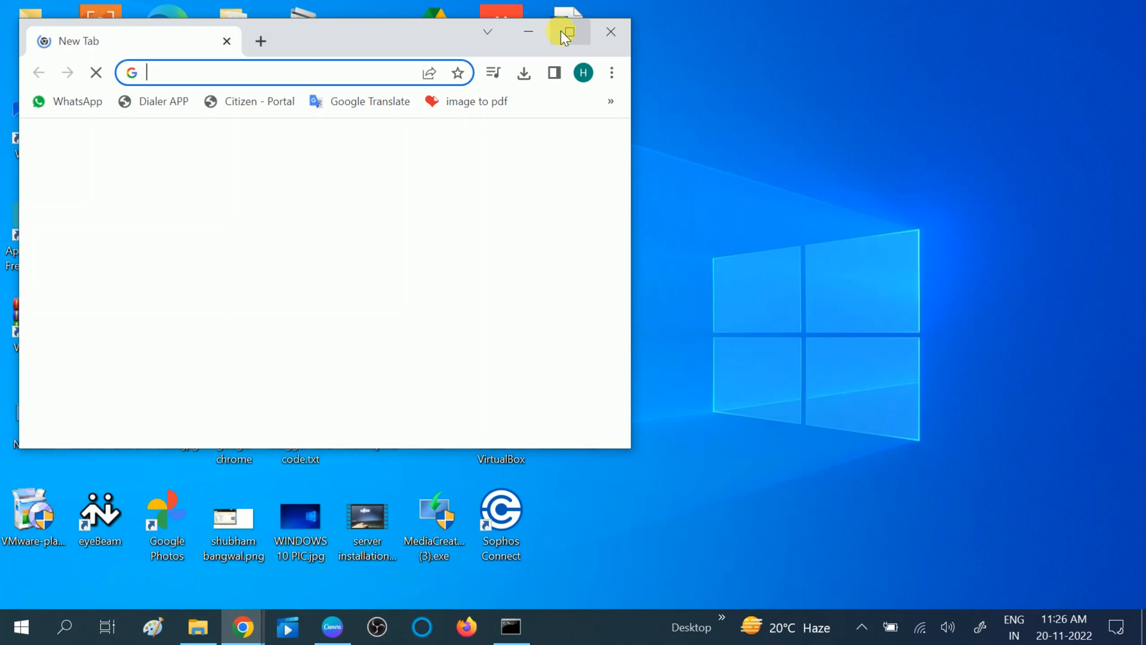
pyautogui.click(566, 32)
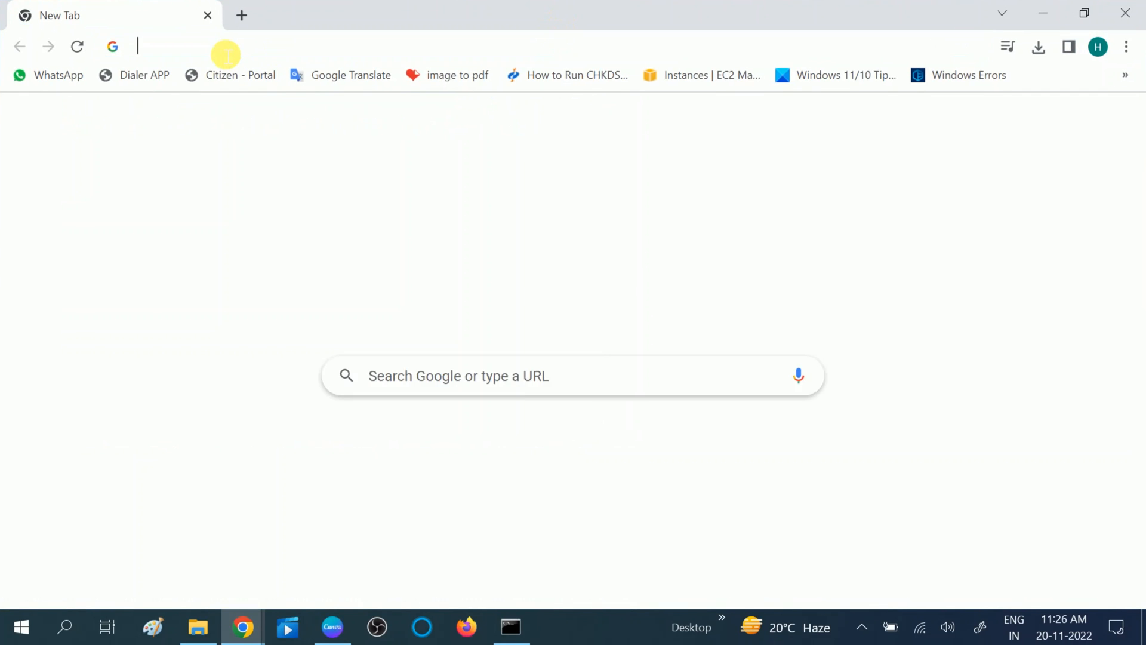
pyautogui.click(293, 46)
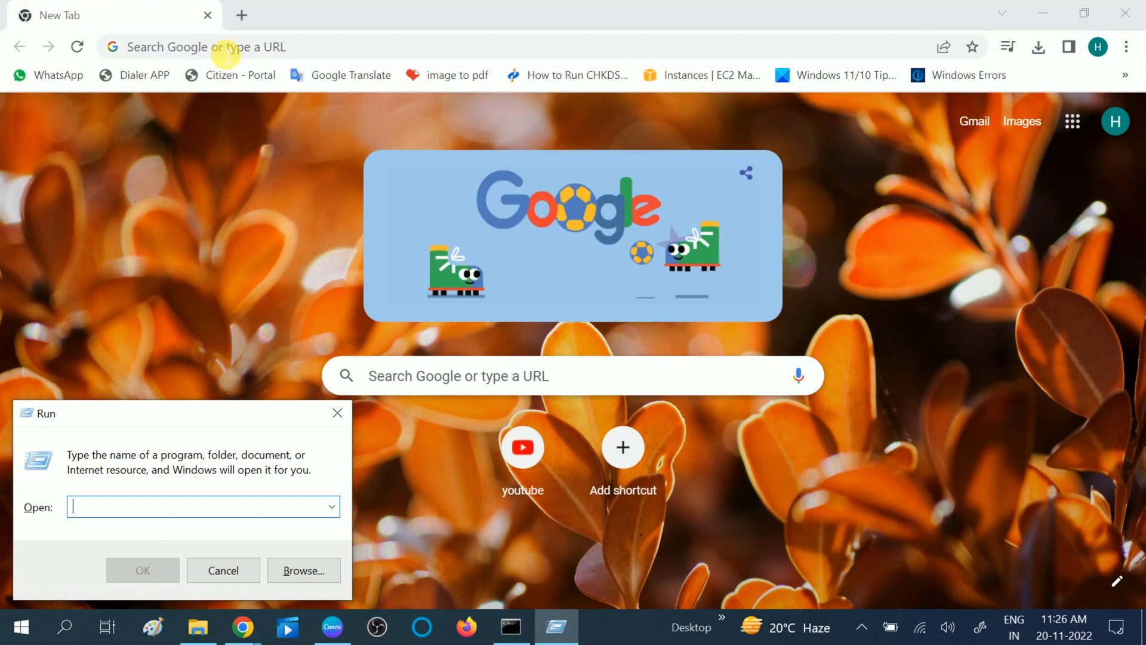
# Run msinfo32 and read the System Model, HP Pavilion x360 Convertible
pyautogui.write('ms')
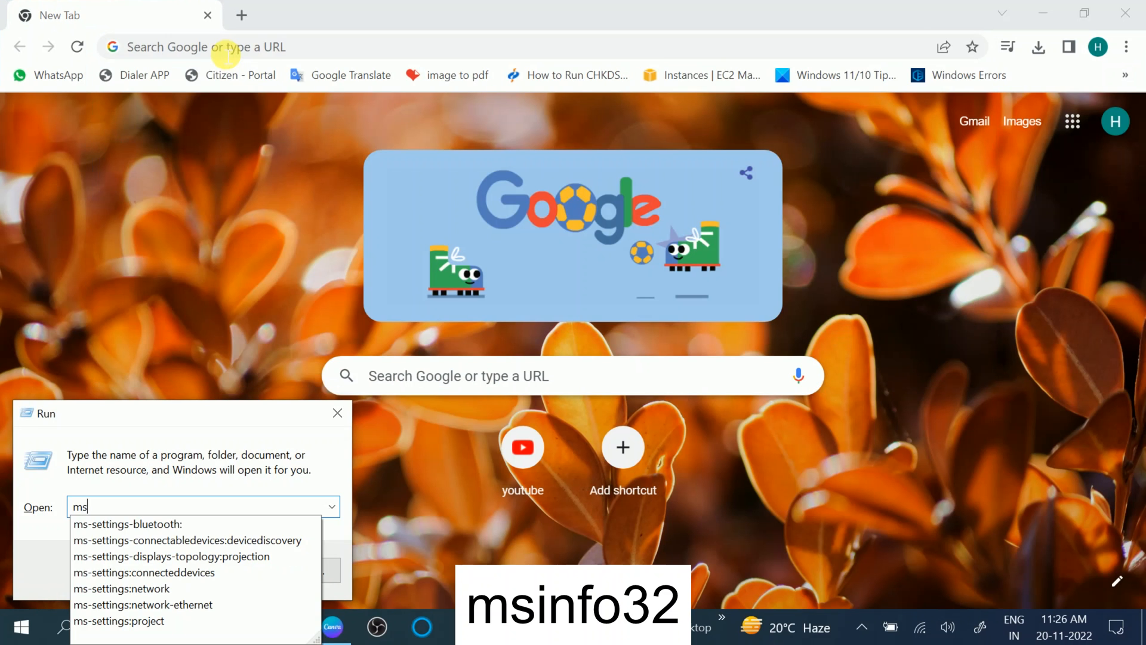
pyautogui.write('info32')
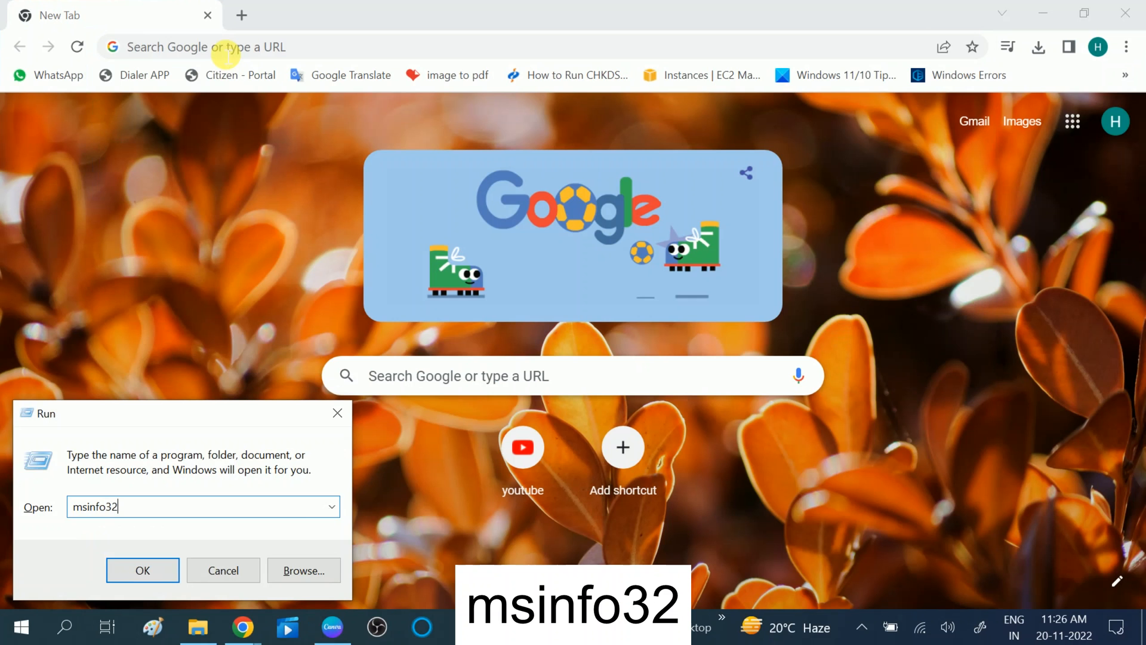
pyautogui.click(143, 570)
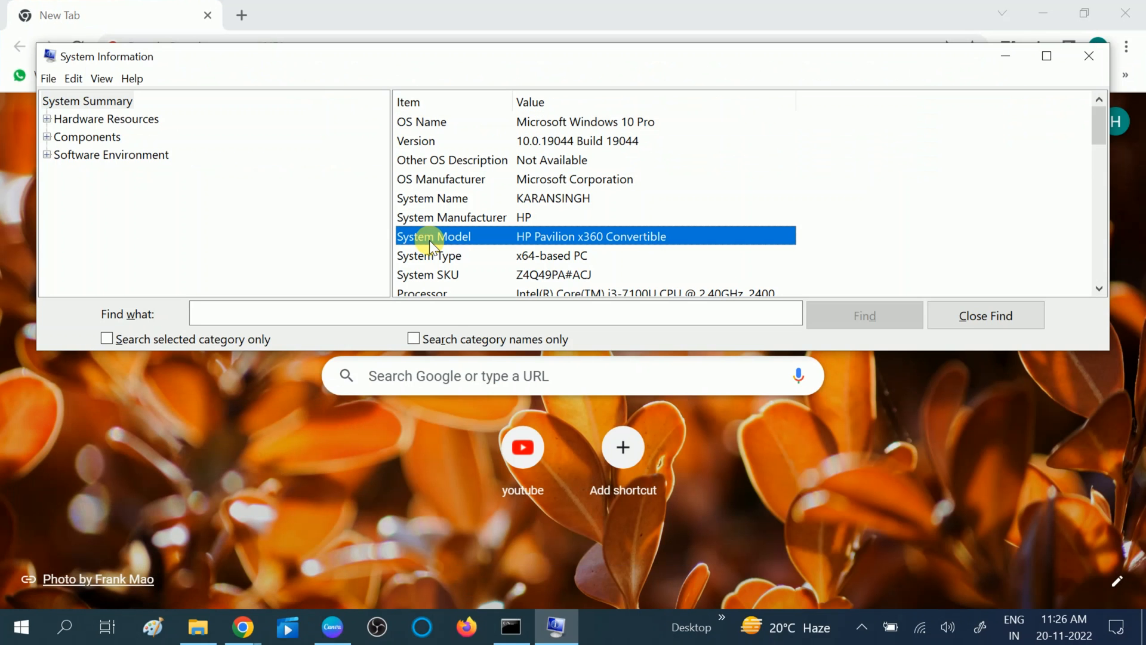
pyautogui.moveTo(423, 247)
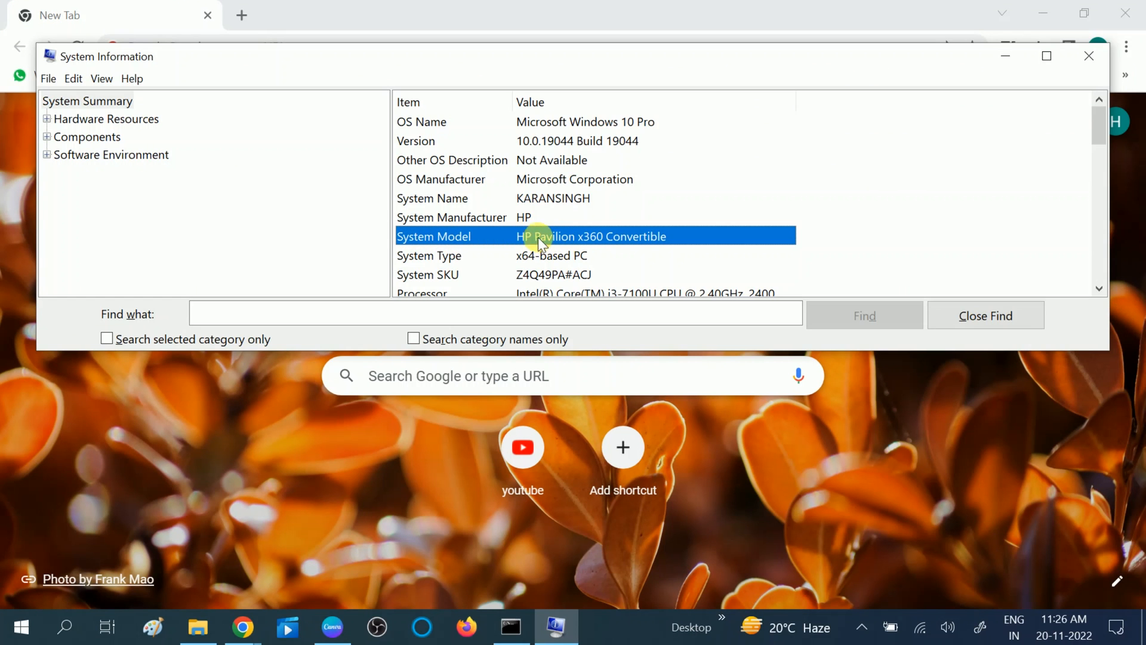
pyautogui.moveTo(585, 245)
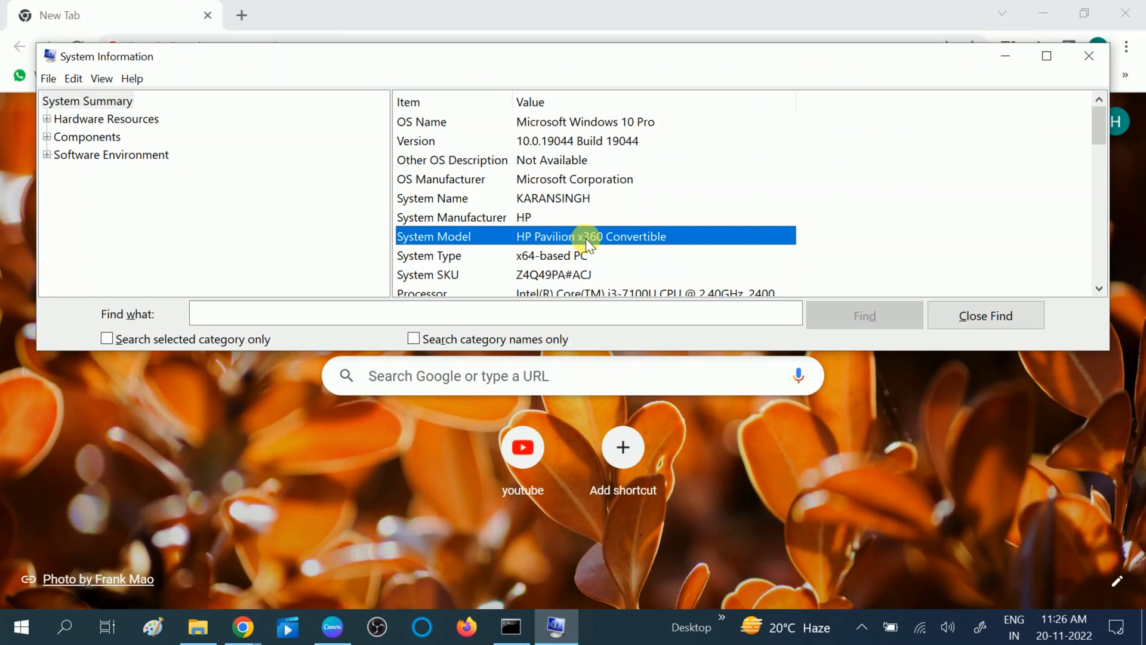
pyautogui.moveTo(627, 244)
pyautogui.write('hp pavilion x360 convertible bluetooth driver')
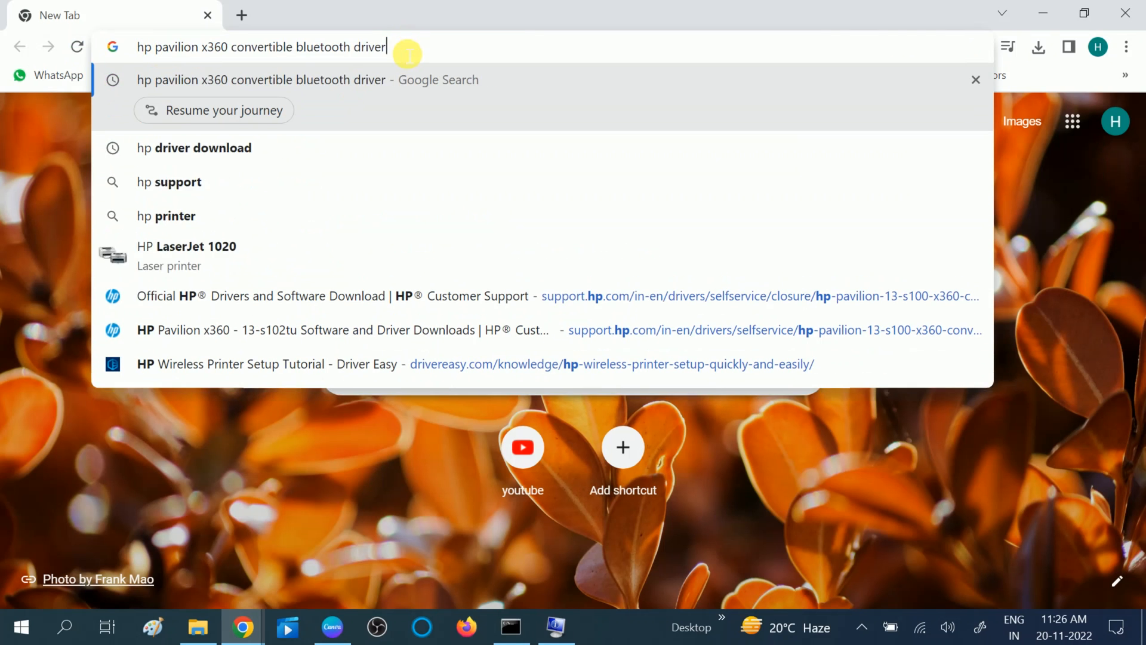
# Change the search to 'hp pavilion x360 convertible display driver' and run it
pyautogui.press('backspace')
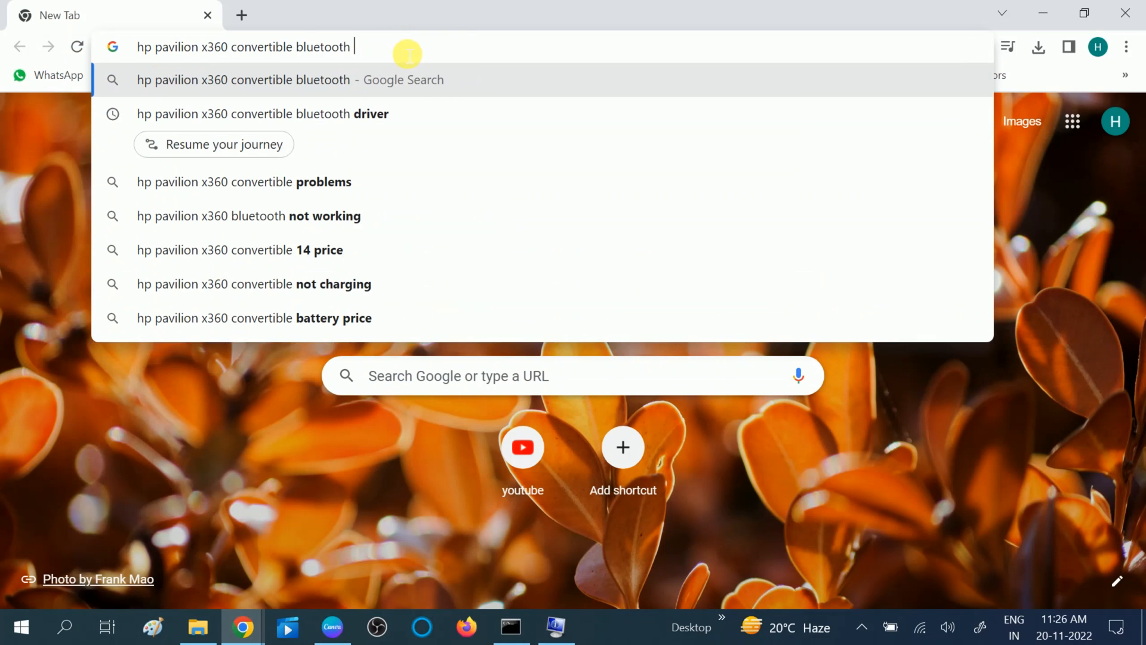
pyautogui.press('Backspace')
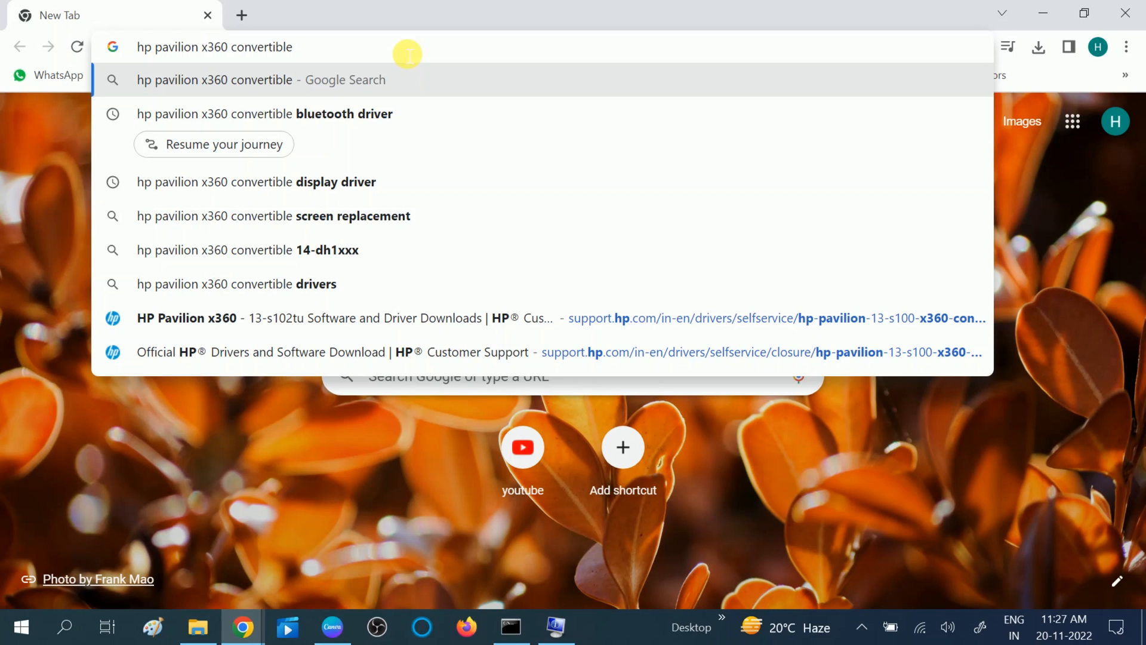
pyautogui.write('dis')
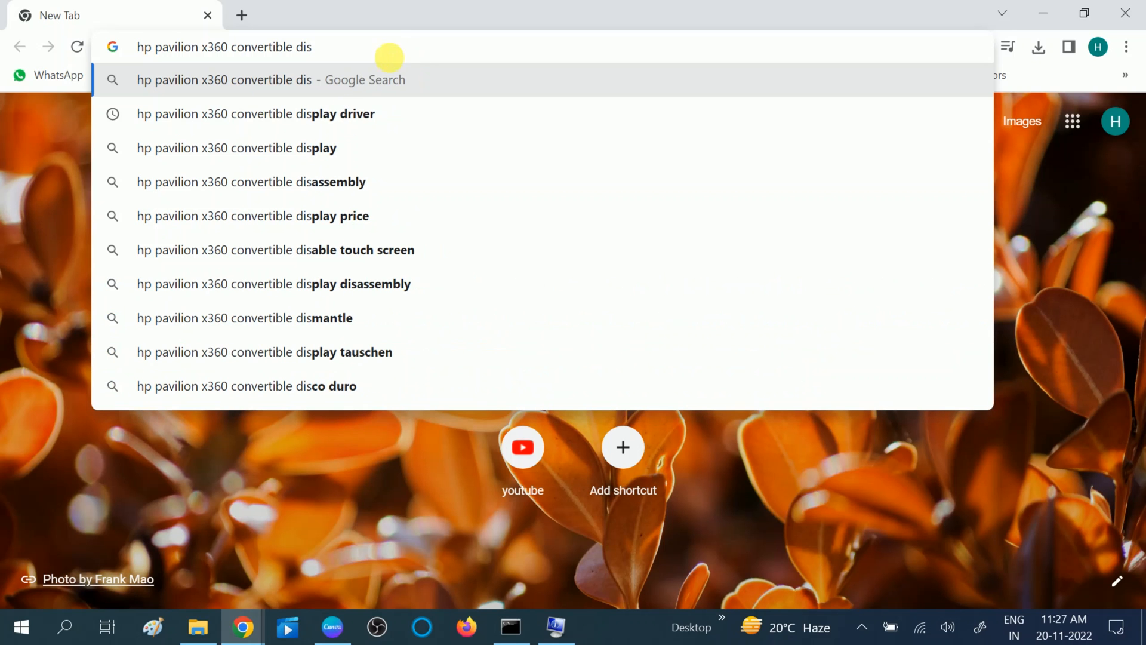
pyautogui.click(254, 114)
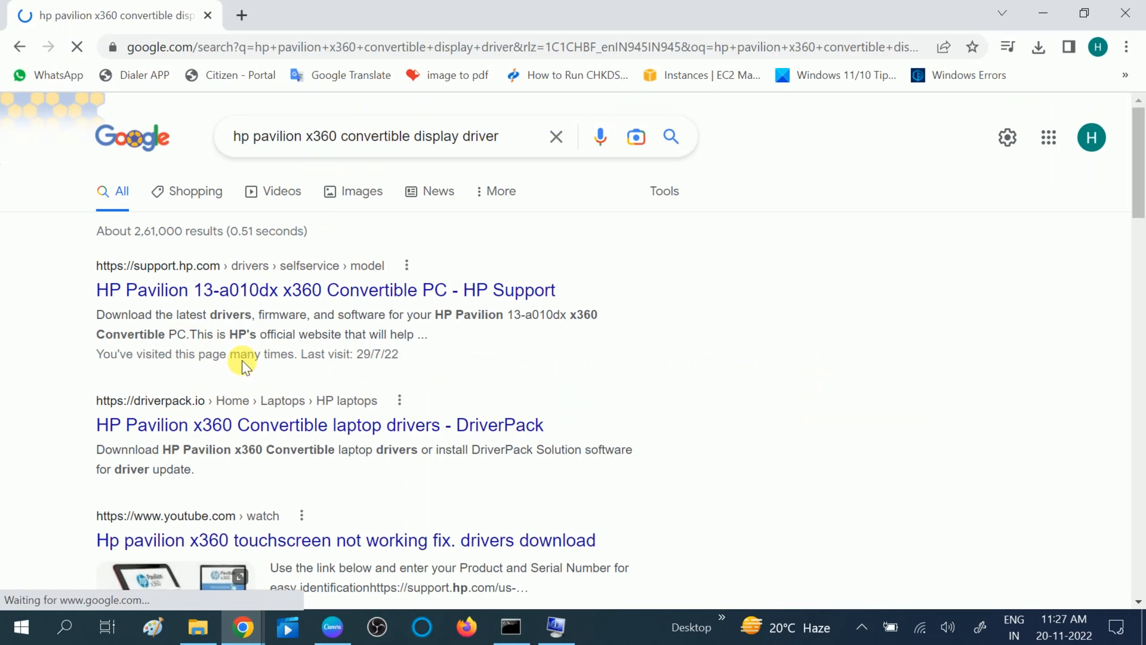
pyautogui.moveTo(346, 356)
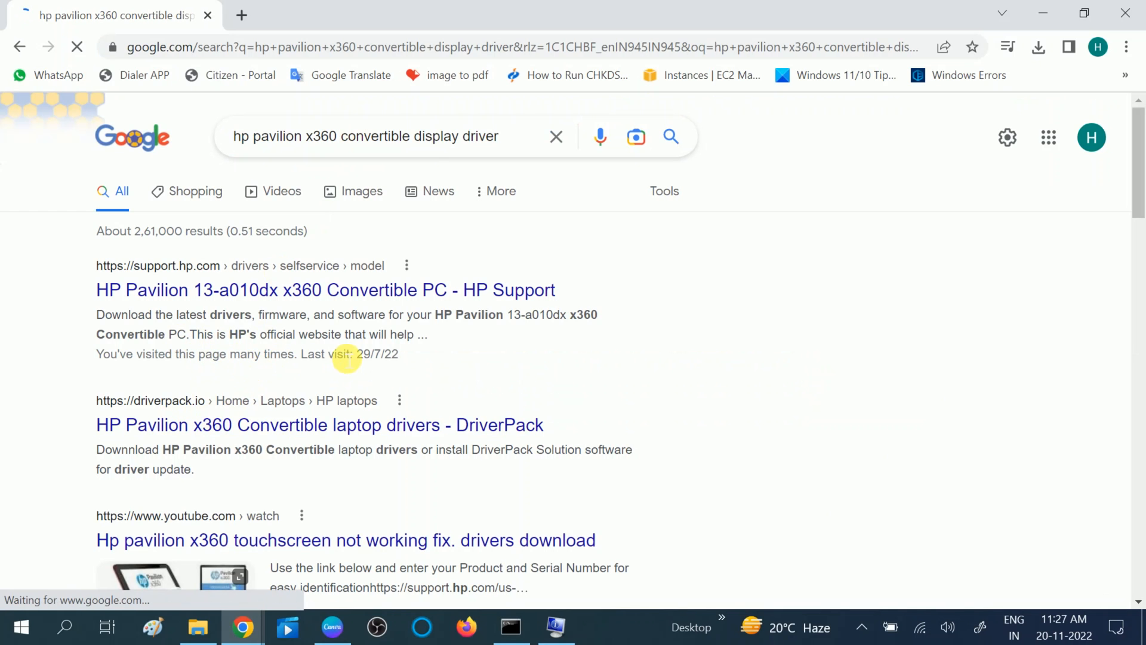
# Open the HP Support result and the Intel community driver thread in new tabs, then view HP
pyautogui.click(326, 290)
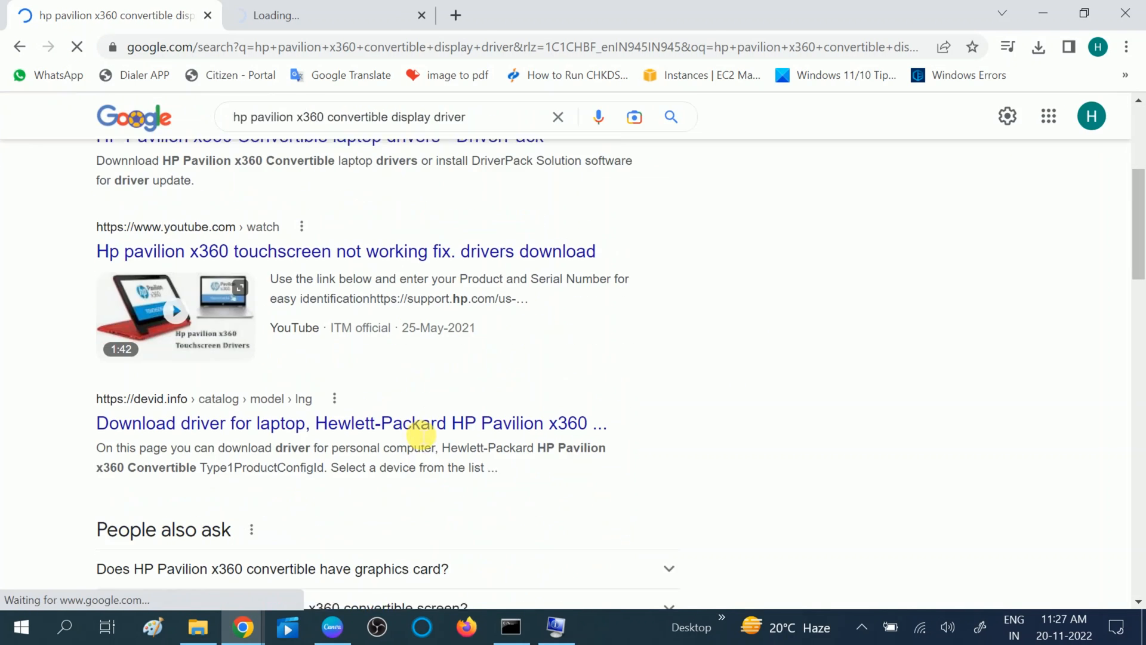
pyautogui.scroll(-3)
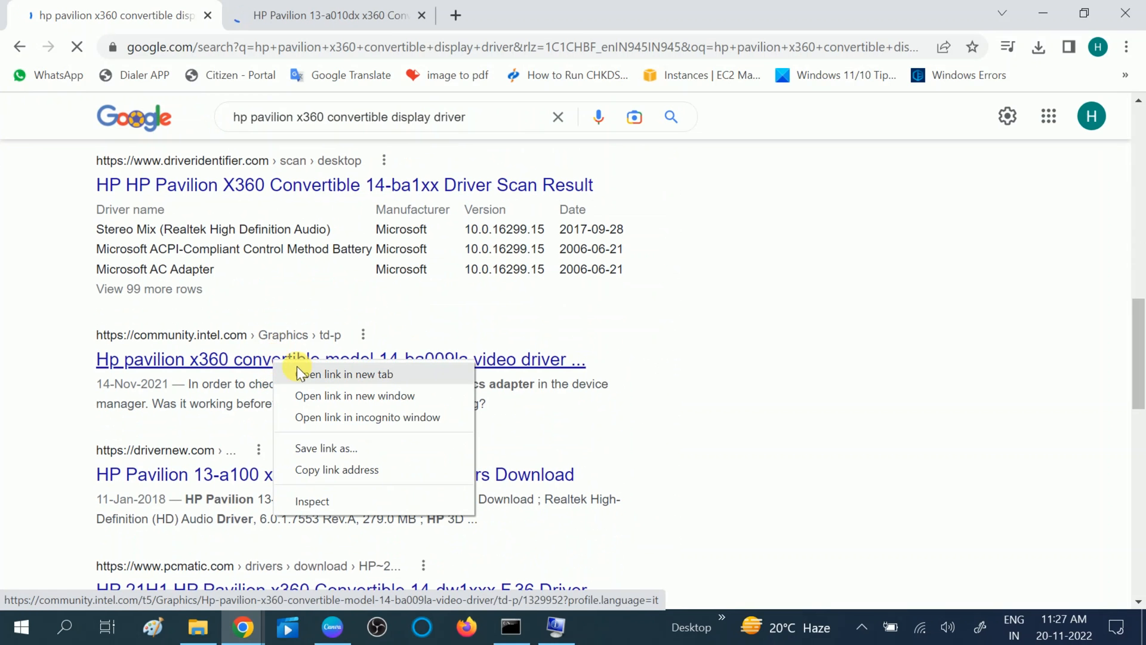
pyautogui.click(345, 374)
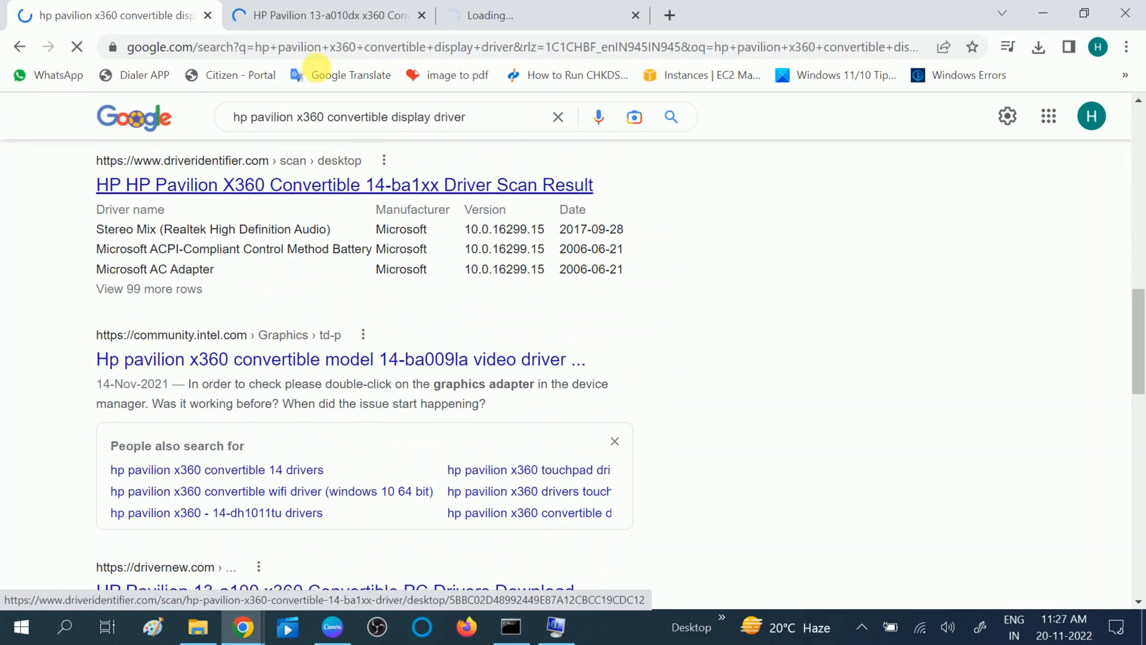
pyautogui.click(326, 15)
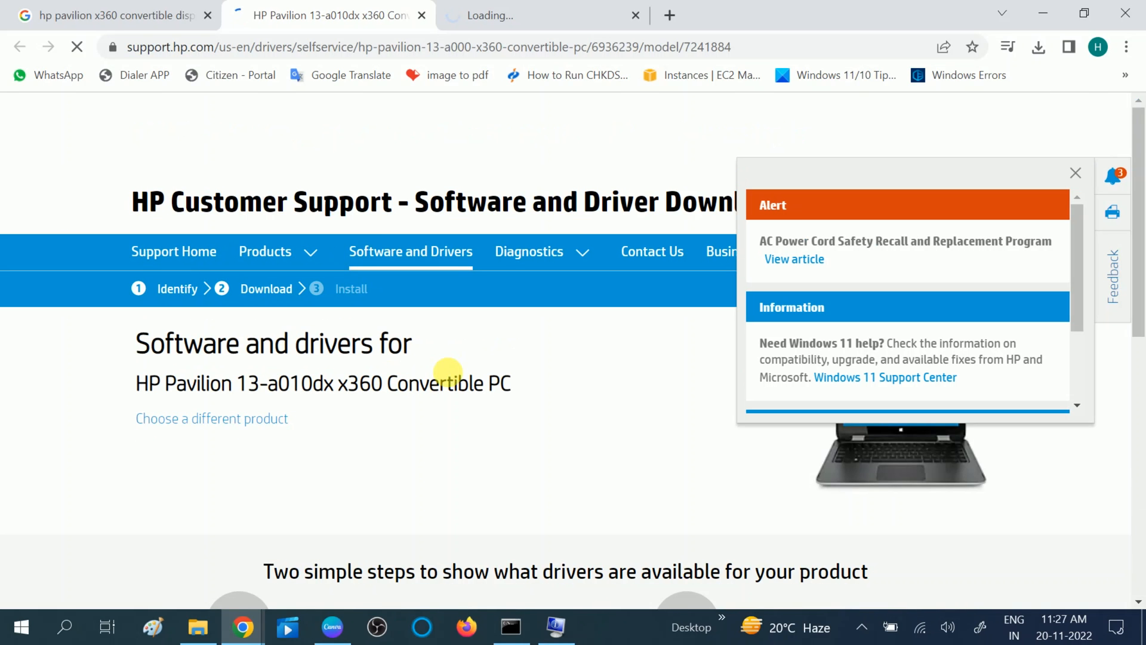
# Submit Windows 10 (64-bit) as the operating system to list the laptop's drivers
pyautogui.scroll(-3)
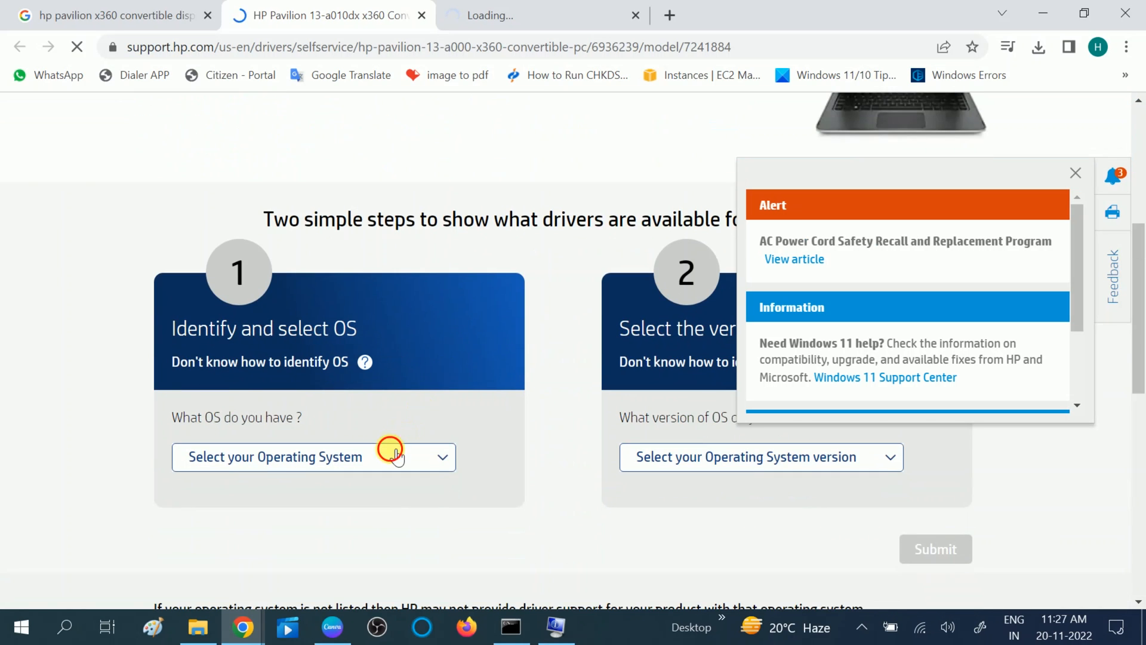
pyautogui.click(312, 456)
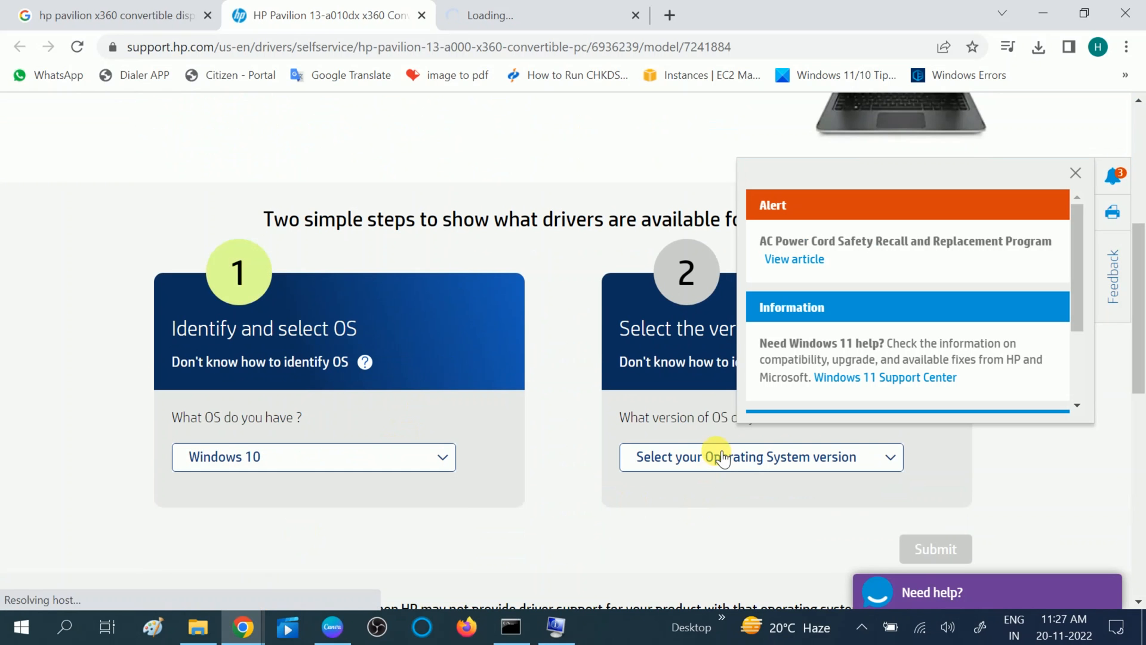
pyautogui.click(760, 456)
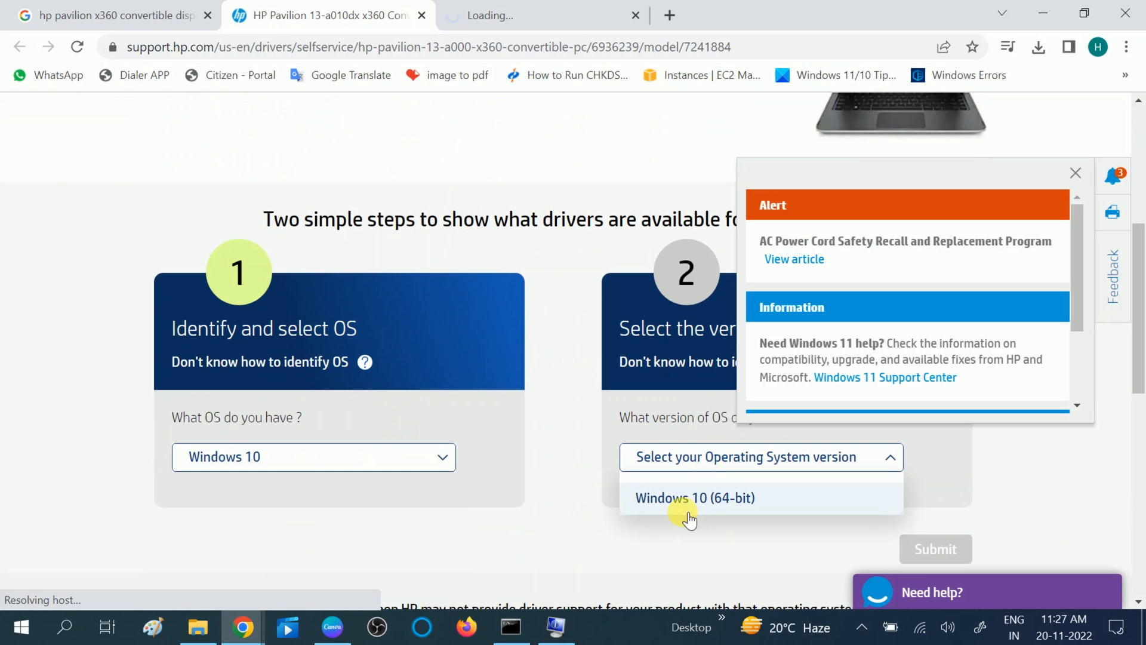
pyautogui.click(693, 497)
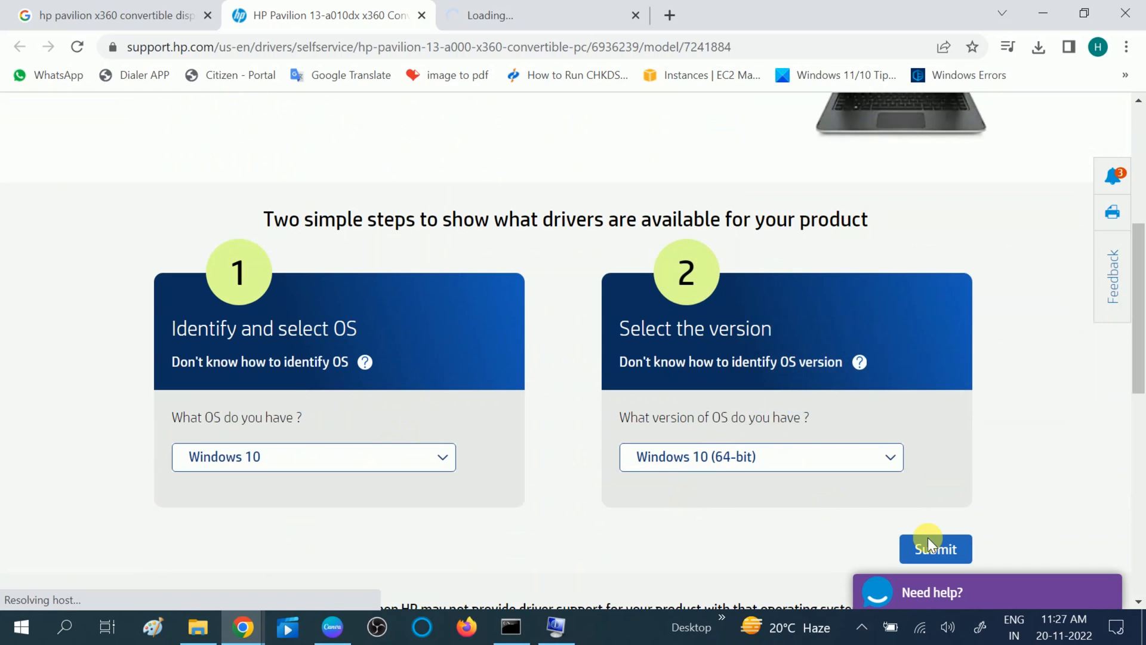
pyautogui.click(935, 548)
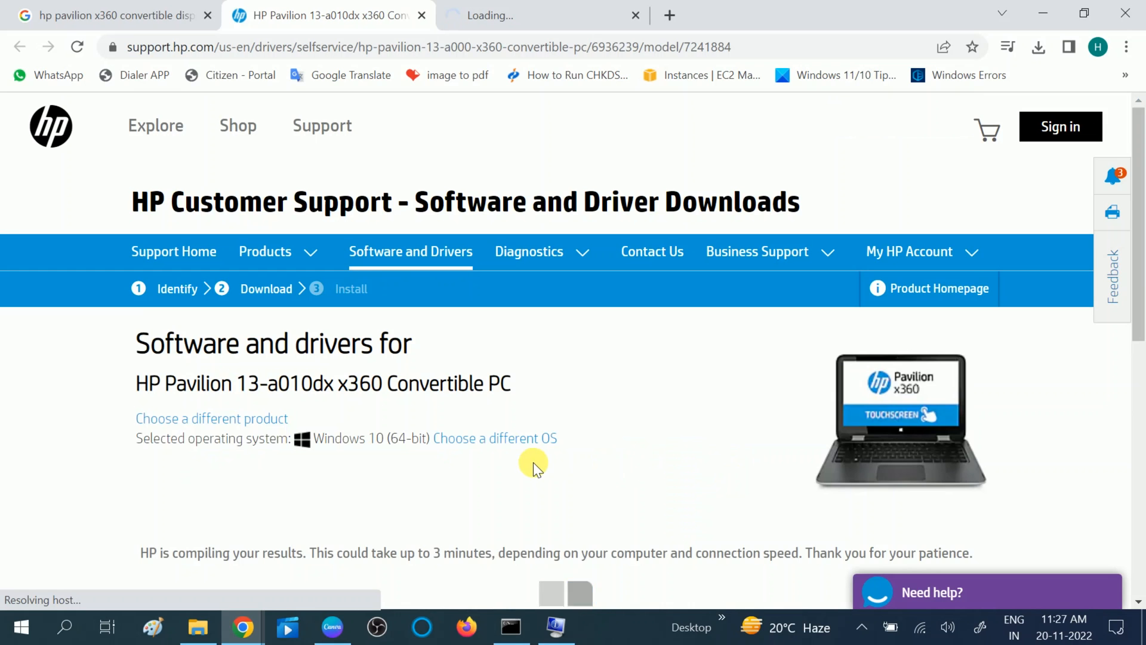
pyautogui.scroll(-3)
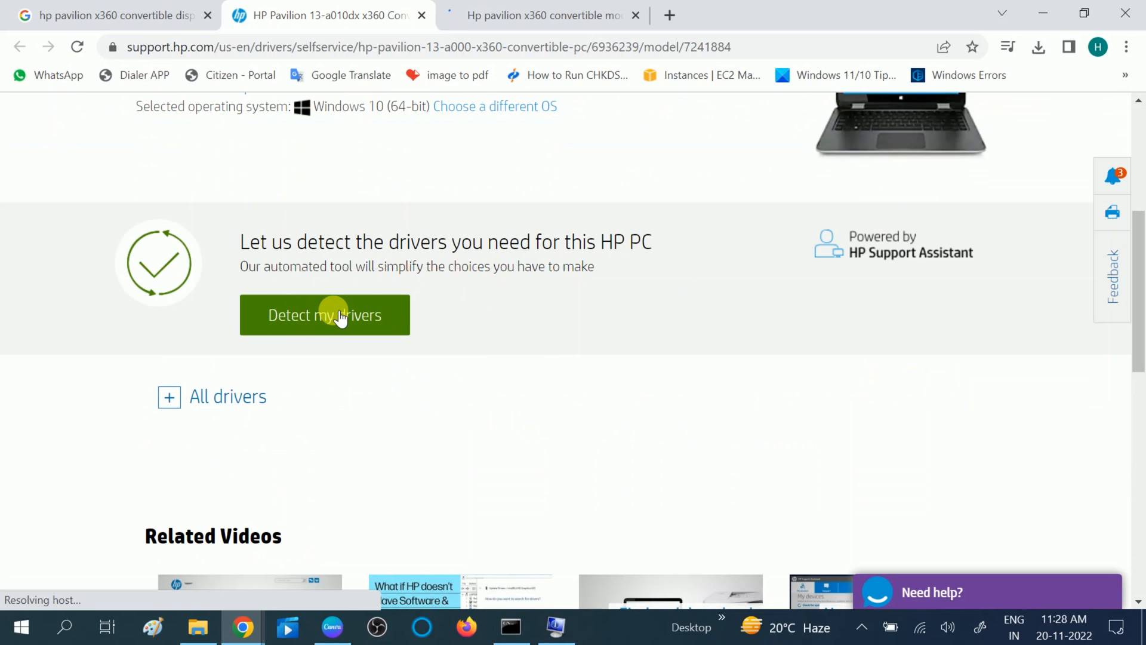
pyautogui.click(324, 315)
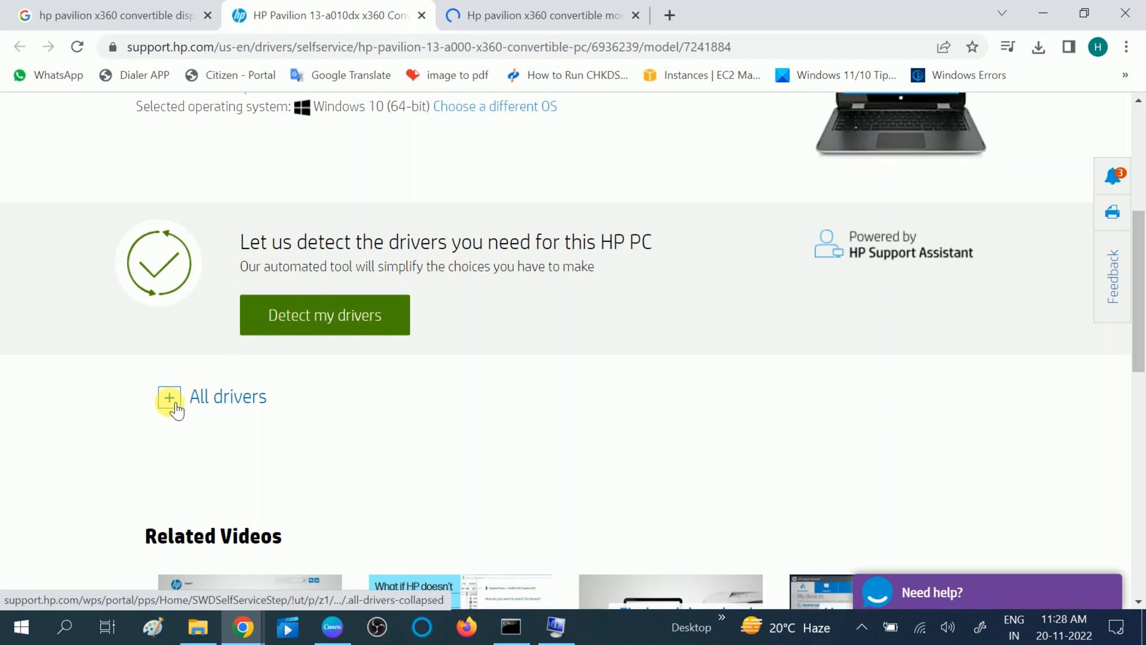
# Download Intel HD Graphics Driver 10.18.15.4248 from Driver-Graphics manually, skipping the assistant
pyautogui.click(168, 397)
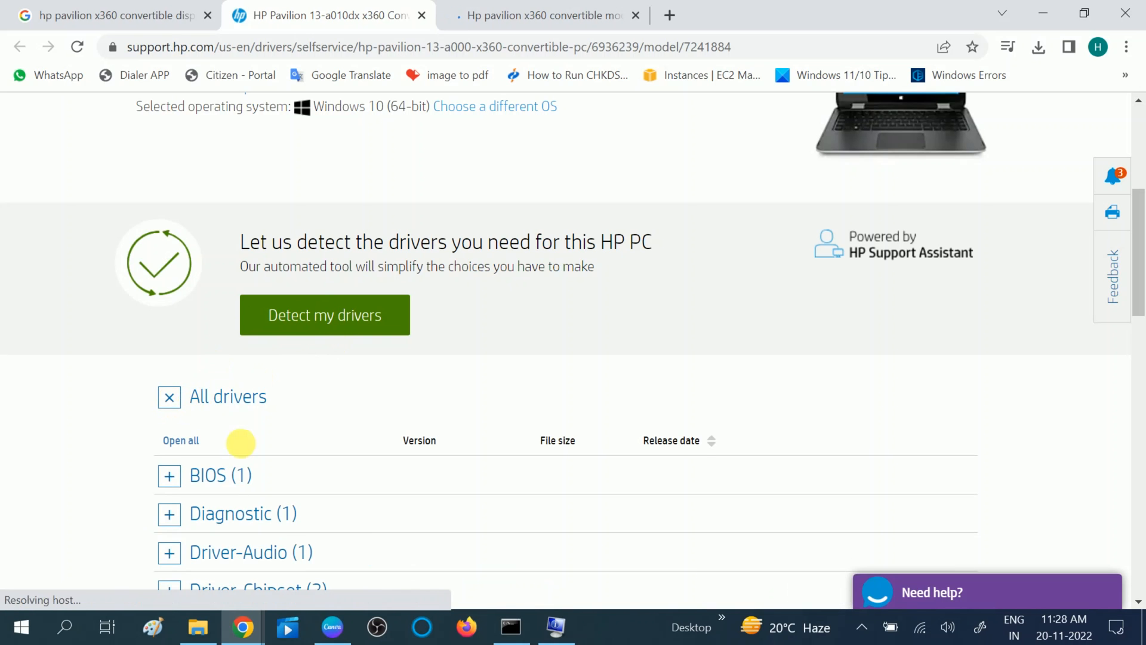
pyautogui.scroll(-3)
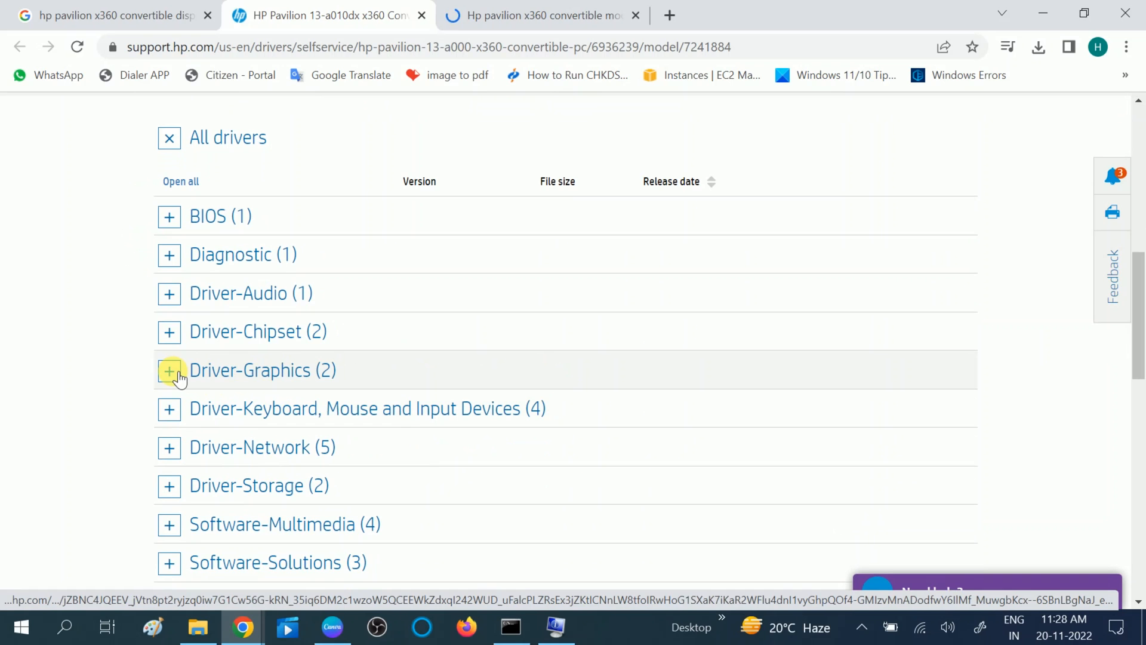
pyautogui.click(168, 370)
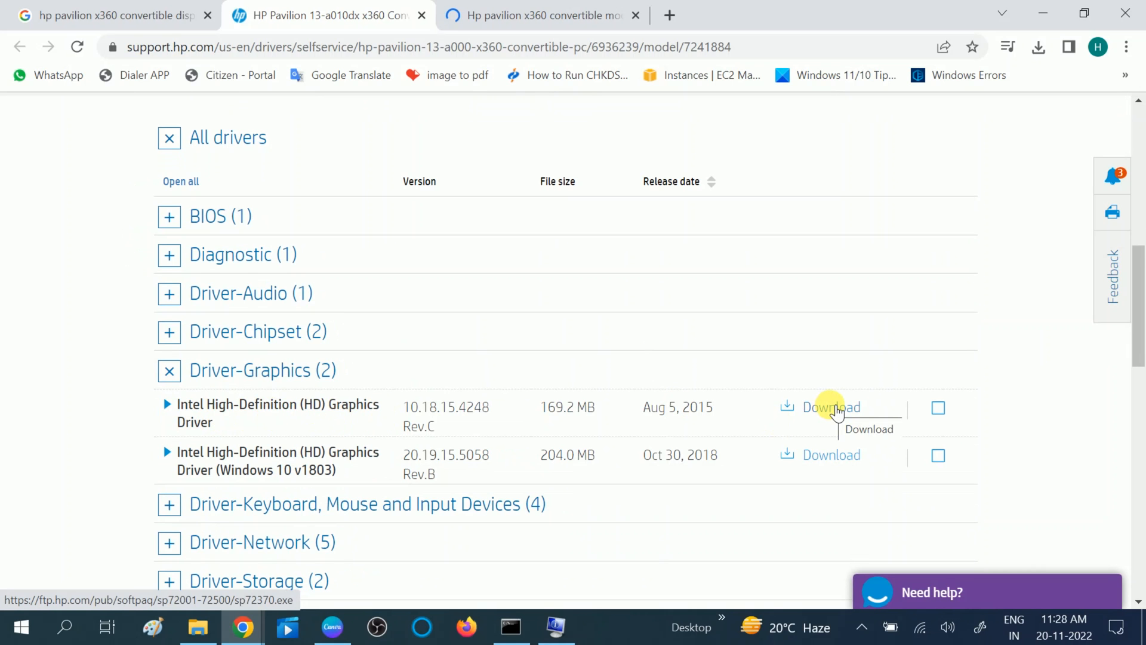
pyautogui.click(830, 407)
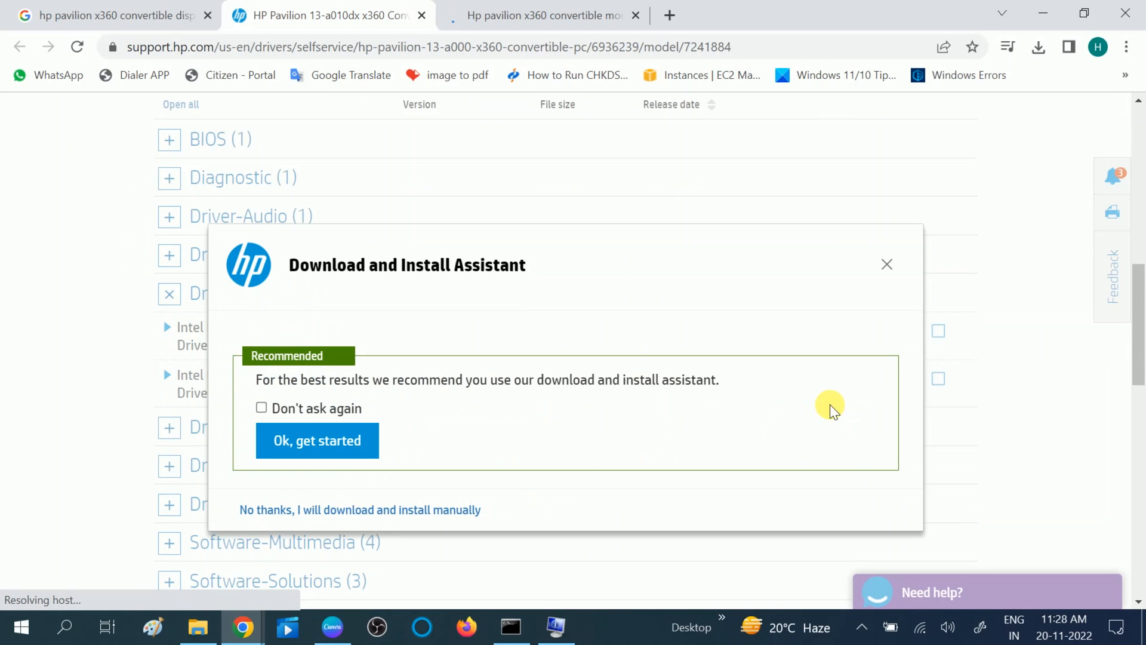
pyautogui.moveTo(345, 509)
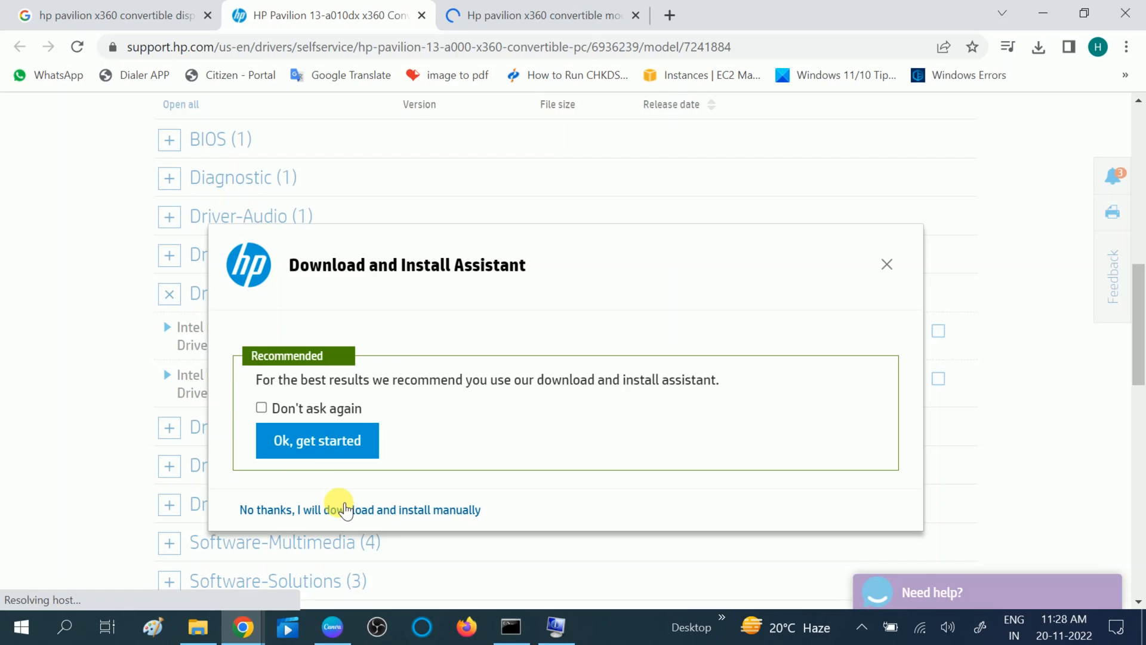
pyautogui.click(359, 509)
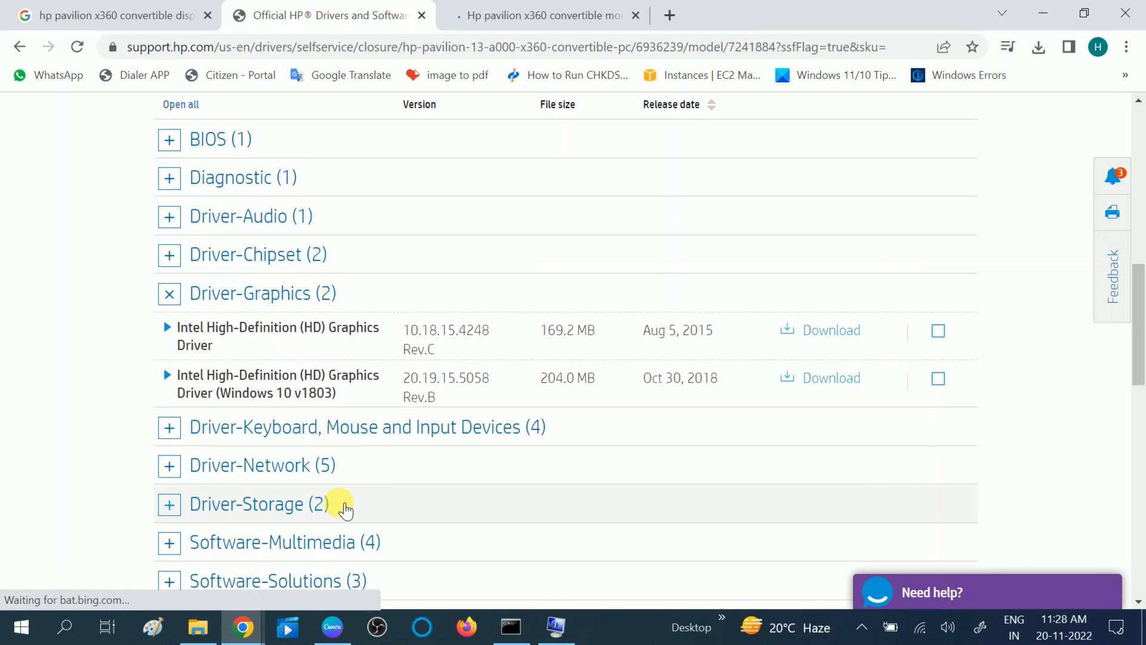
pyautogui.moveTo(169, 465)
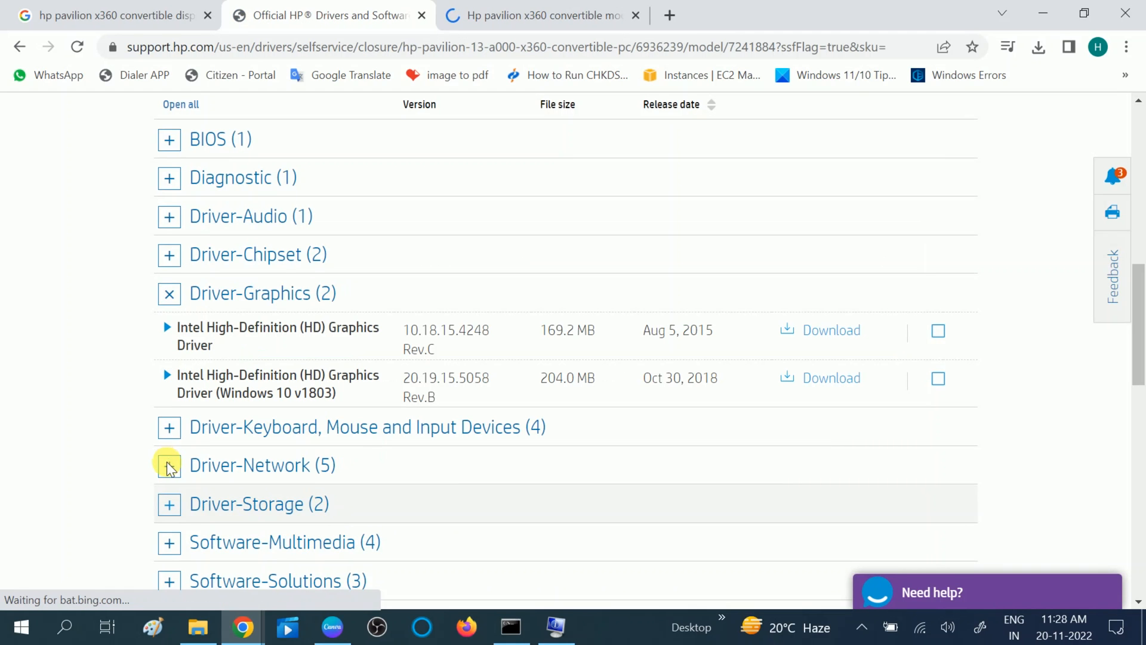
pyautogui.click(830, 329)
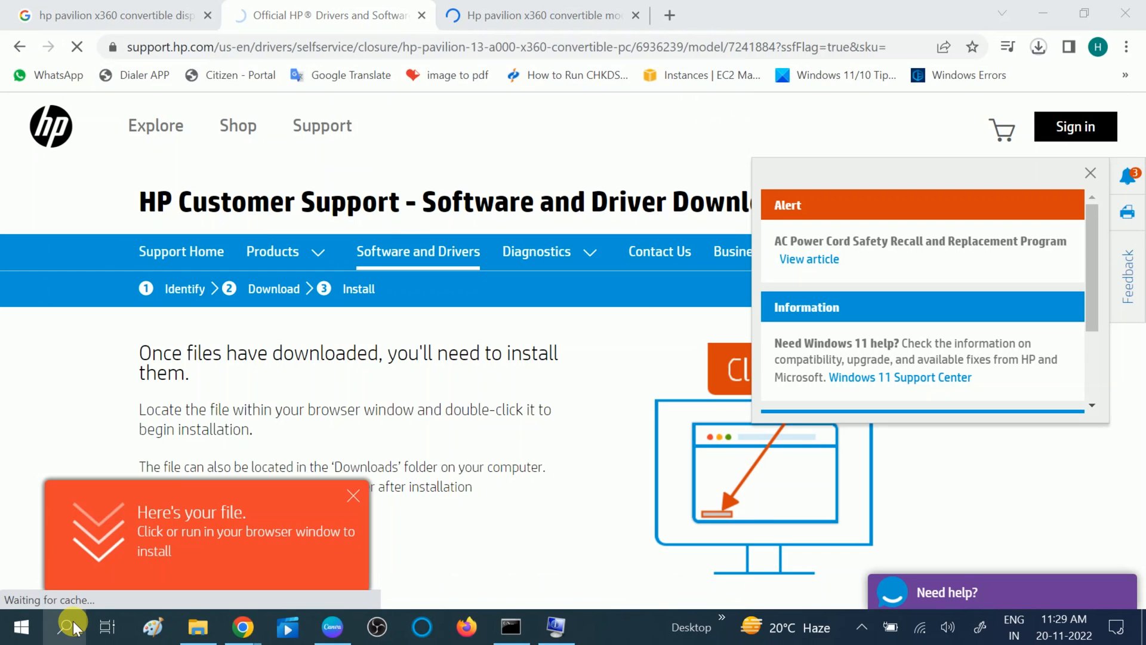
# Open Device Manager and start uninstalling the Intel(R) HD Graphics 620 display adapter
pyautogui.click(1090, 173)
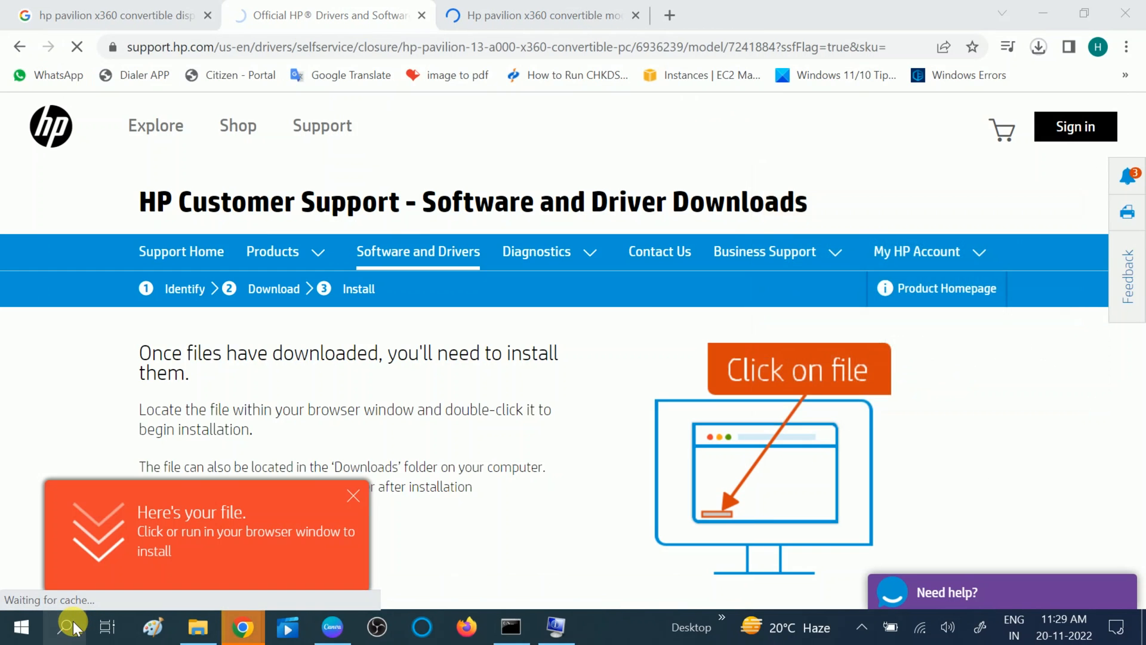
pyautogui.click(1037, 46)
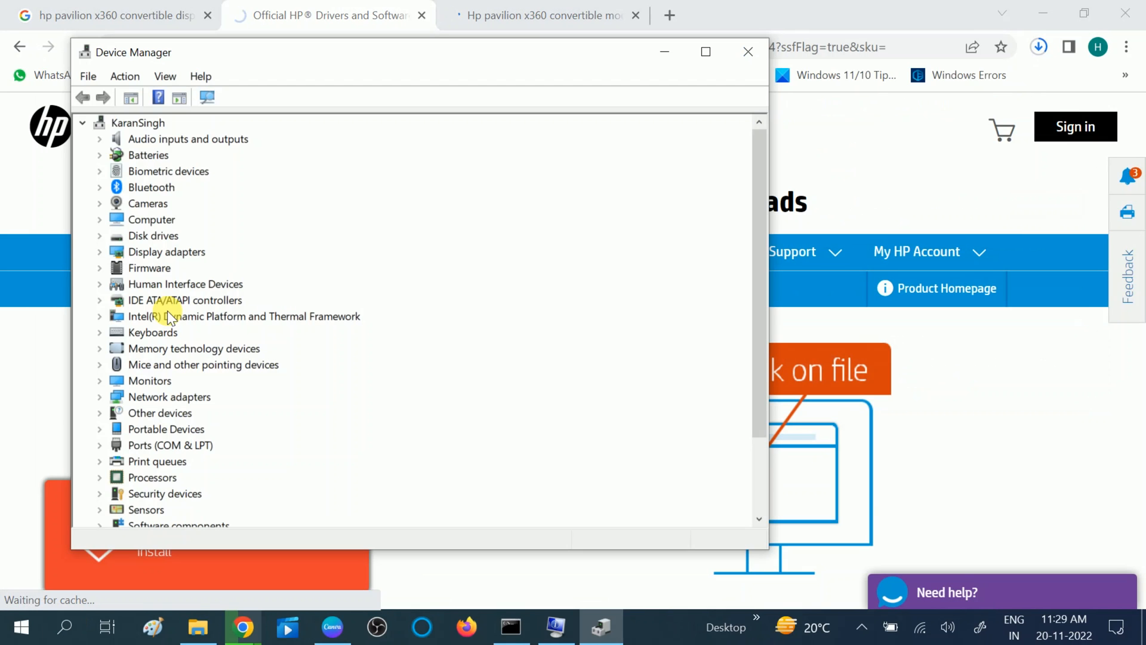
pyautogui.moveTo(439, 231)
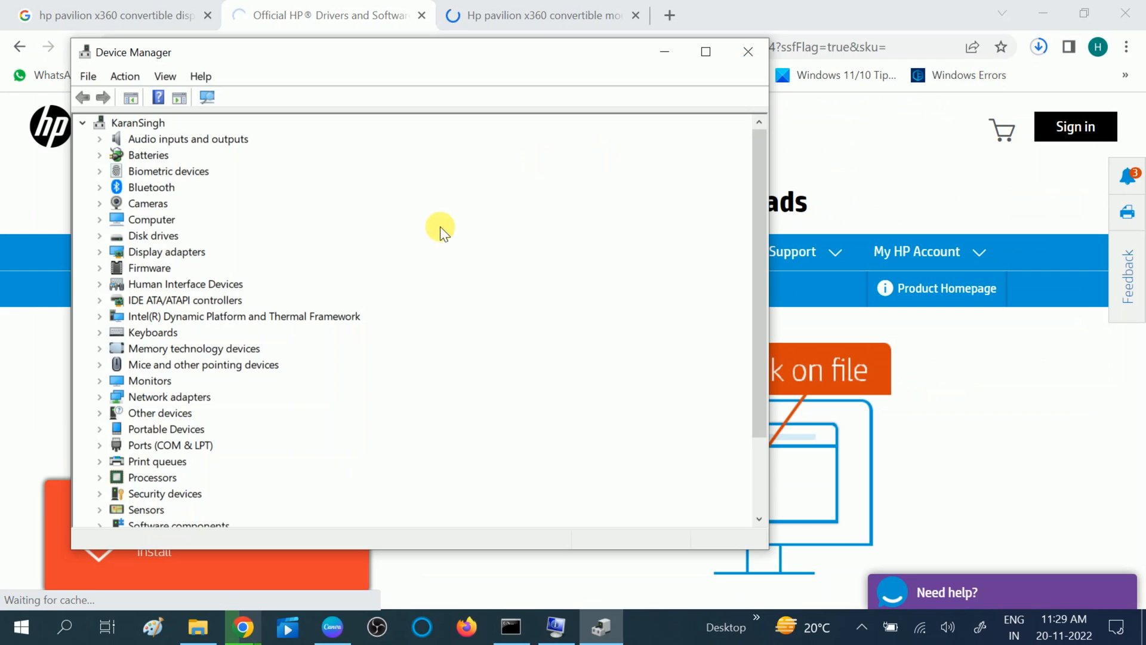
pyautogui.click(100, 251)
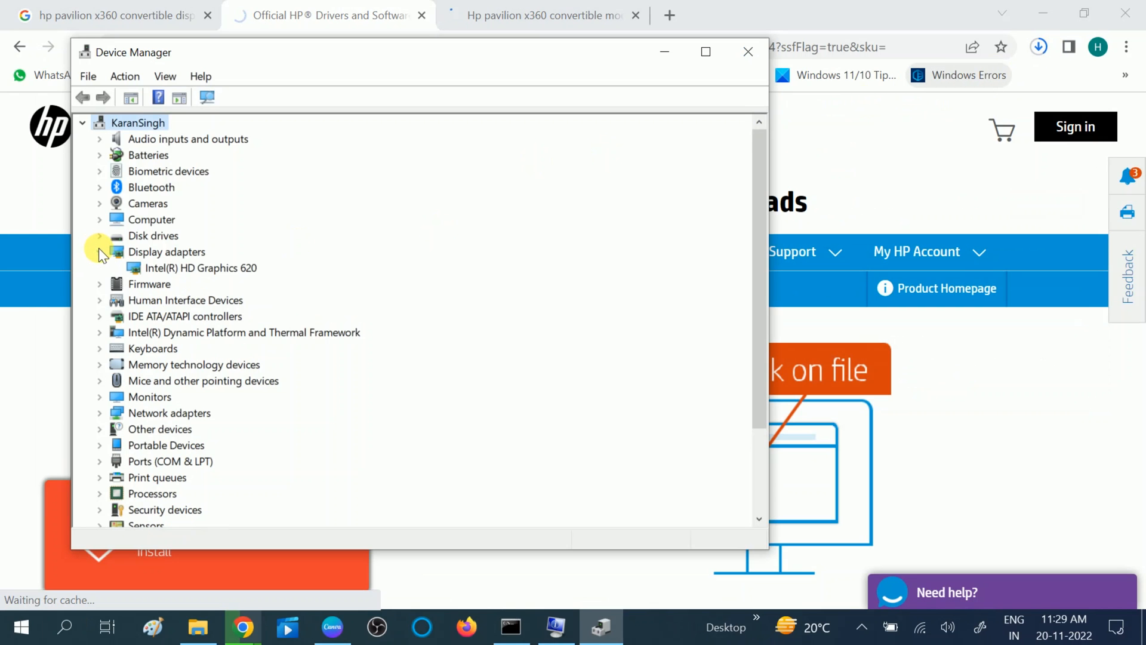
pyautogui.rightClick(199, 267)
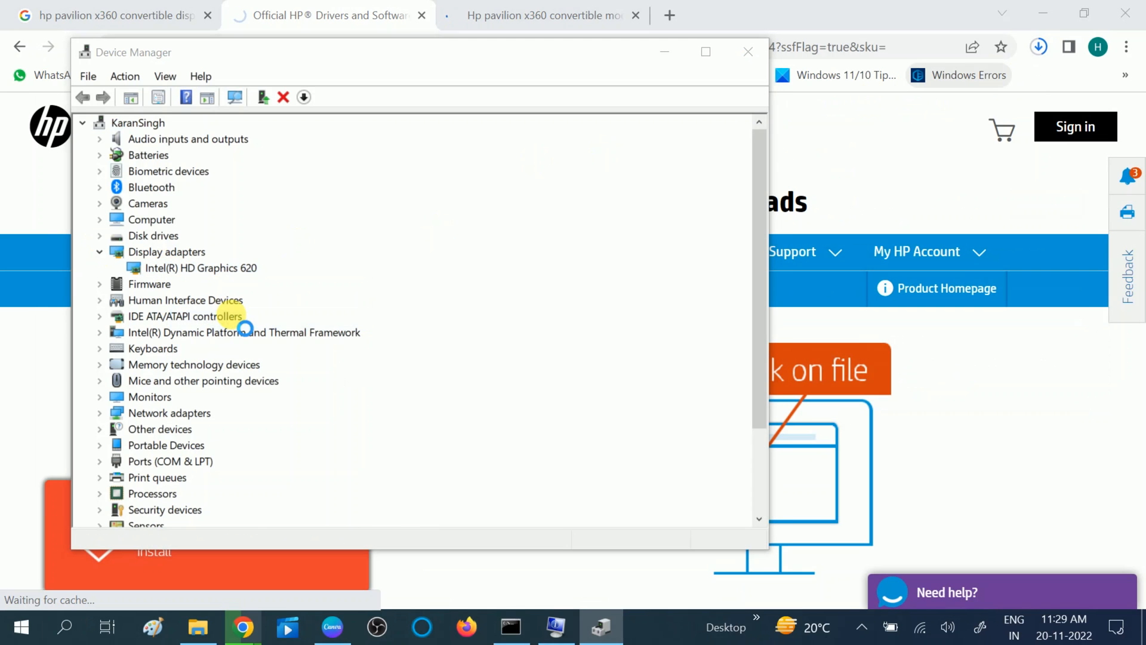
pyautogui.click(201, 267)
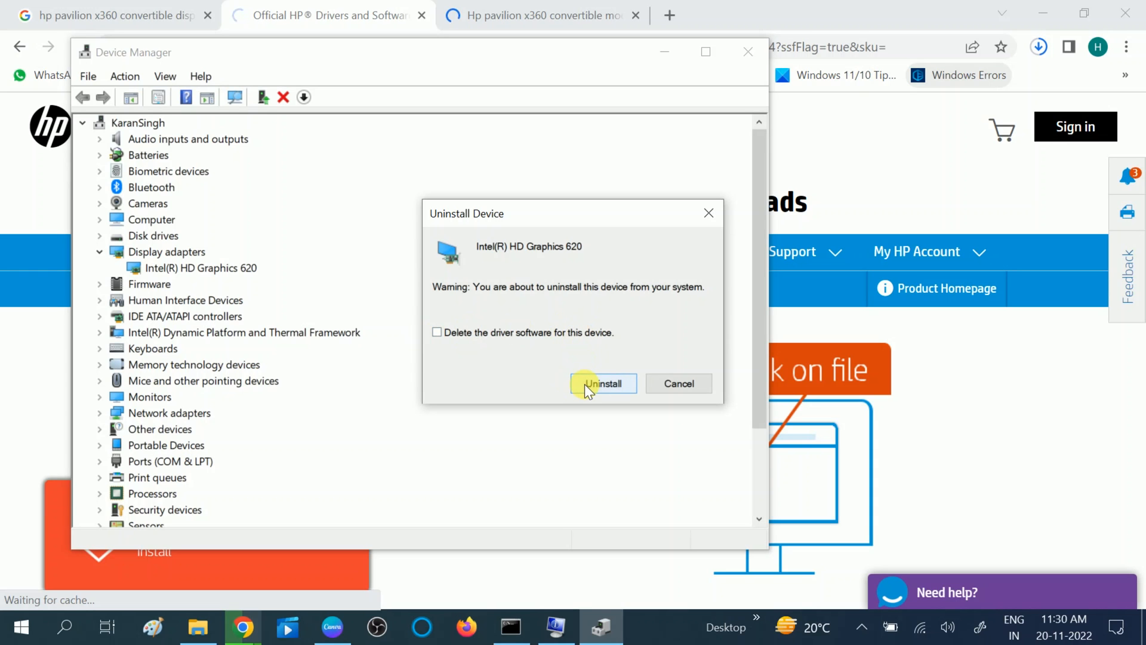
pyautogui.moveTo(709, 212)
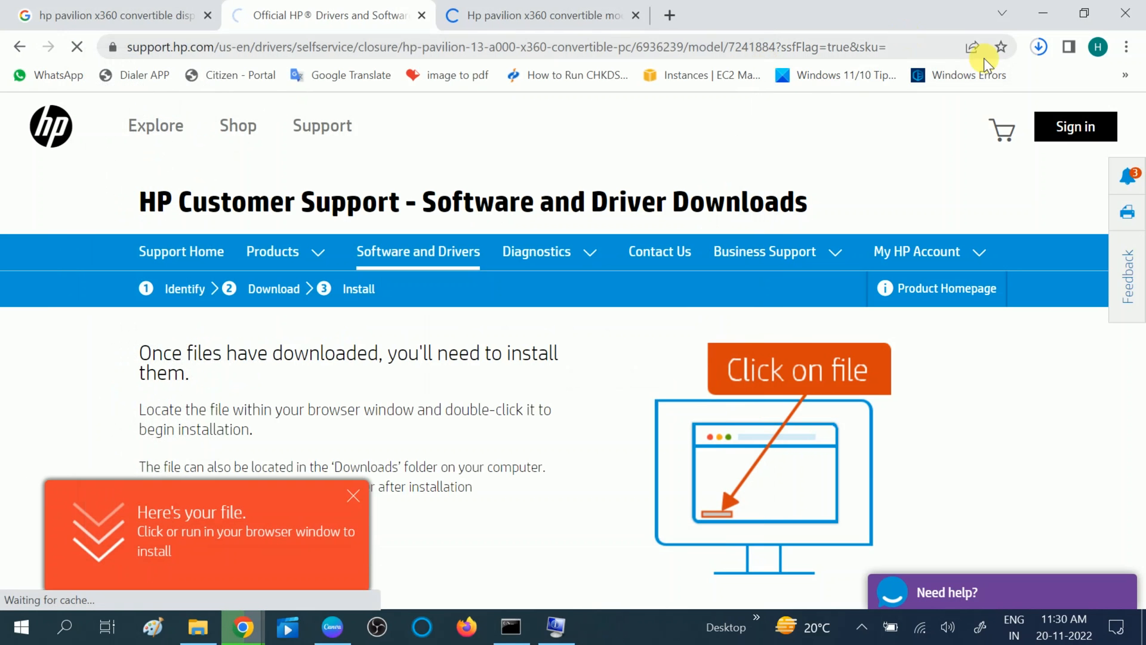
# Confirm the sp72370.exe download finished and open the Downloads folder in File Explorer
pyautogui.click(1038, 47)
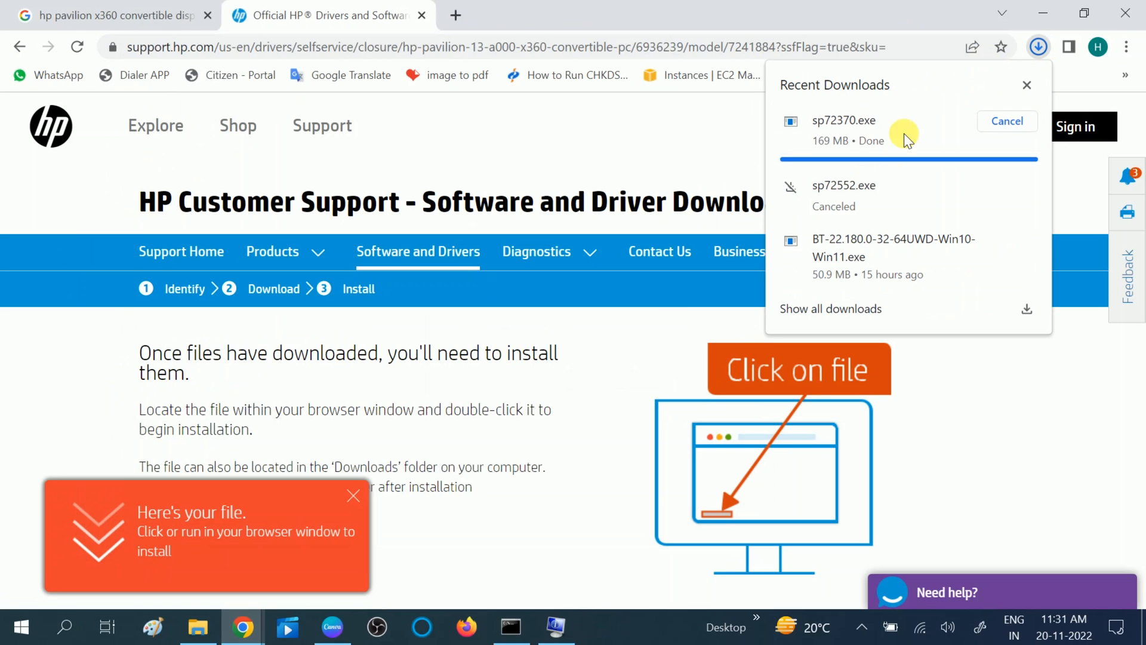
pyautogui.moveTo(207, 508)
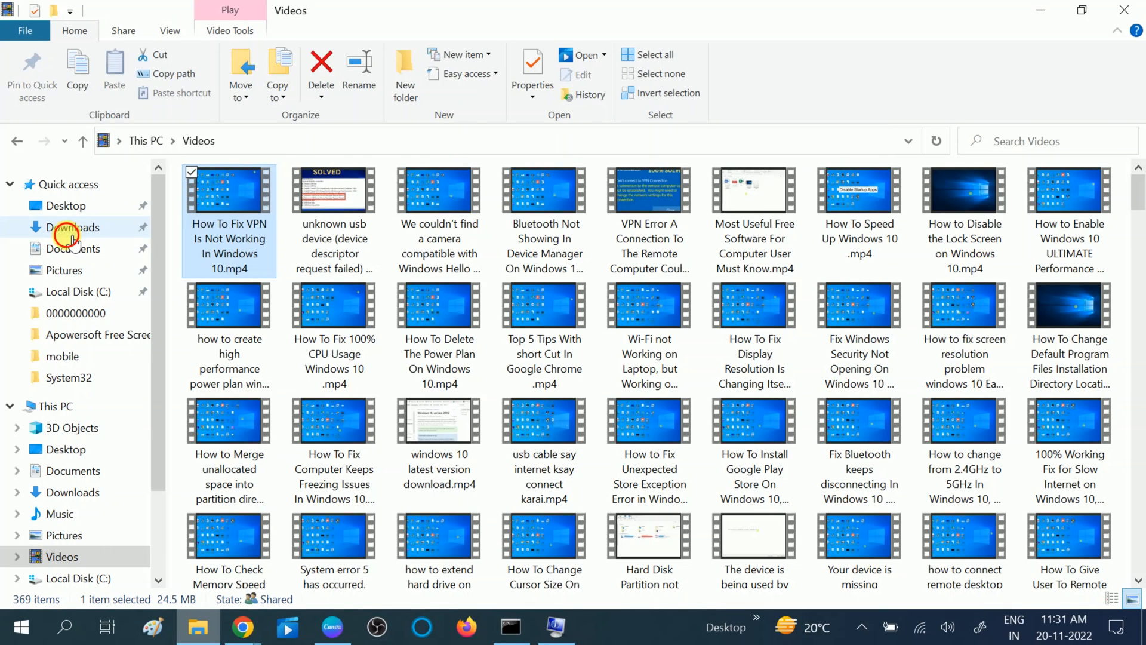
pyautogui.click(72, 227)
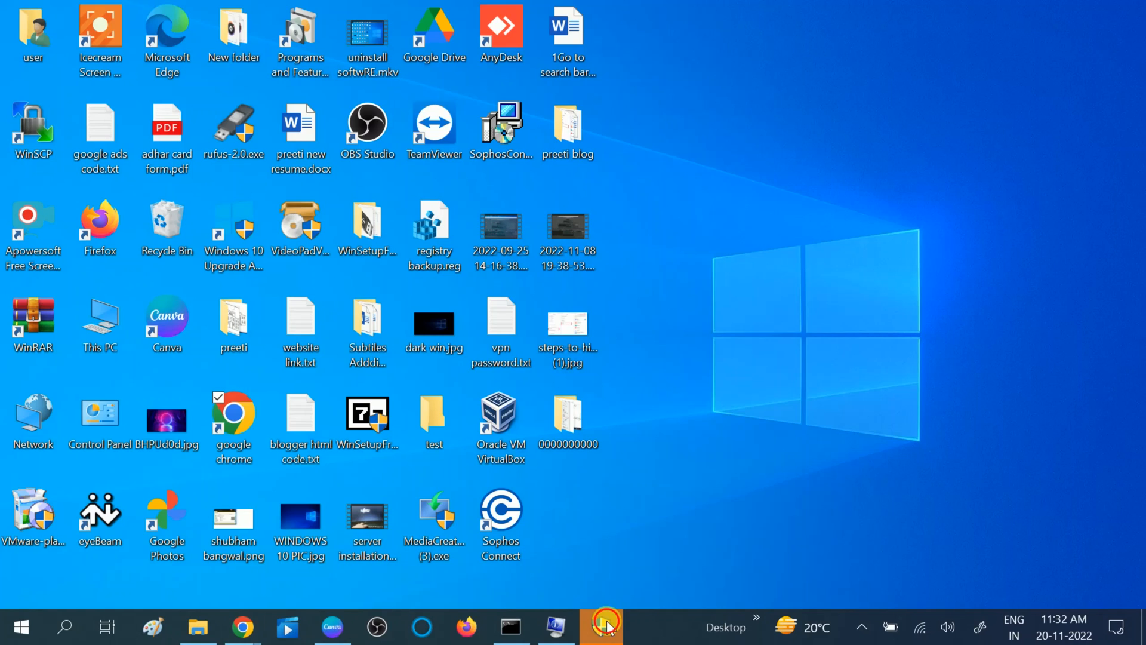
# Advance the HP Intel Graphics Driver setup, accepting the license and keeping C:\SWSetup\SP72370
pyautogui.click(501, 424)
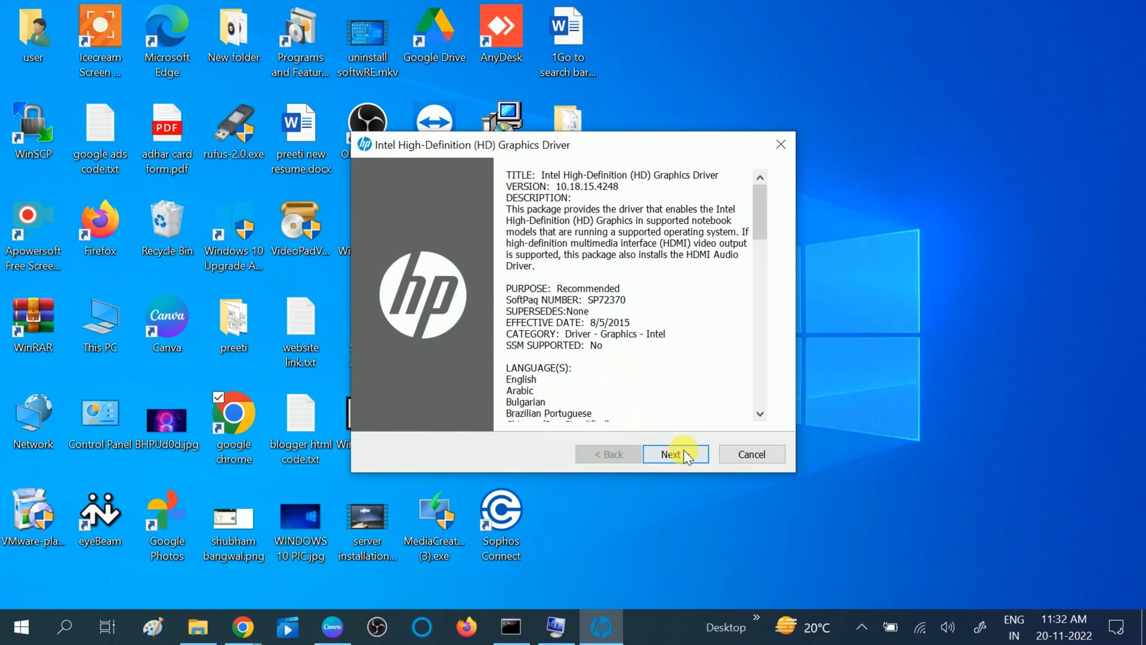
pyautogui.click(671, 454)
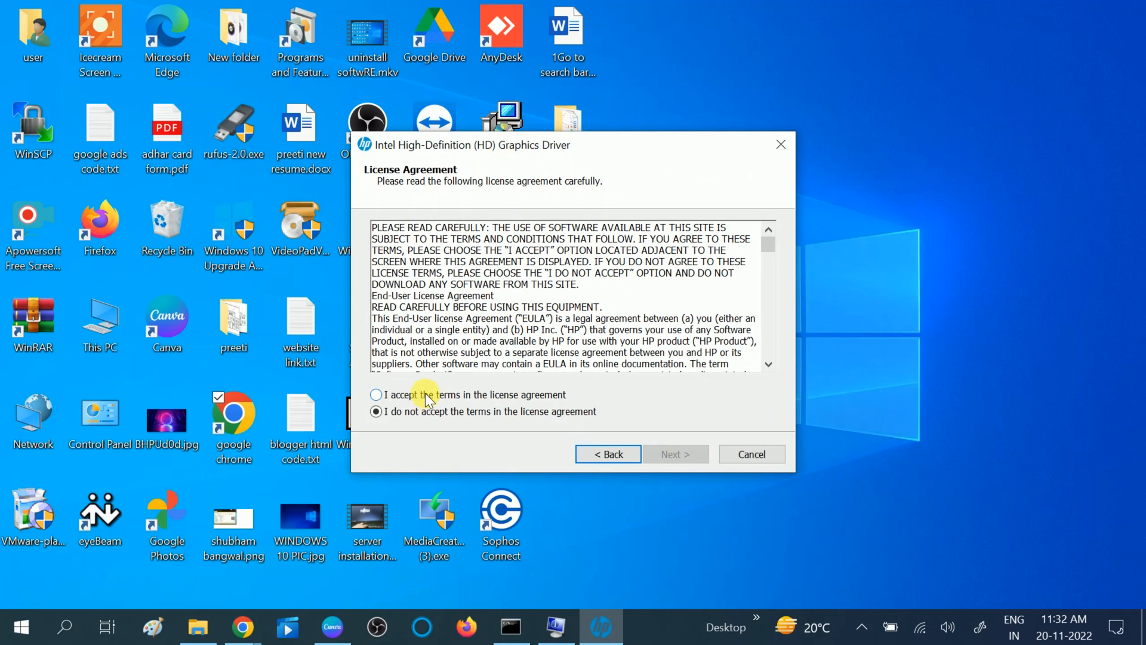
pyautogui.click(673, 453)
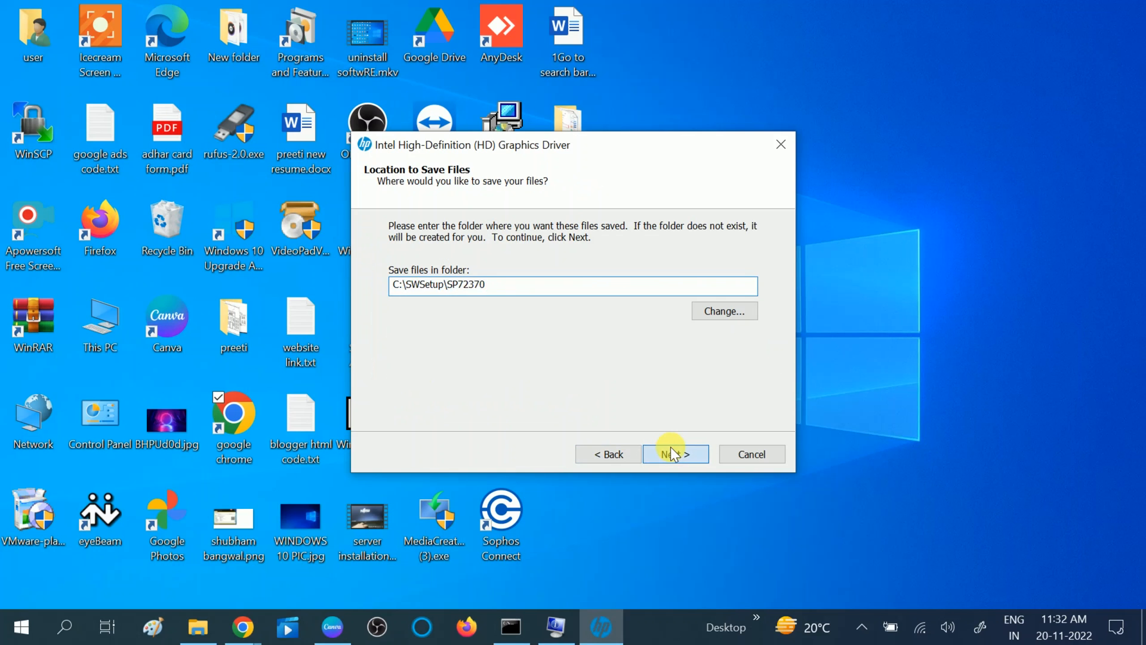
pyautogui.click(673, 454)
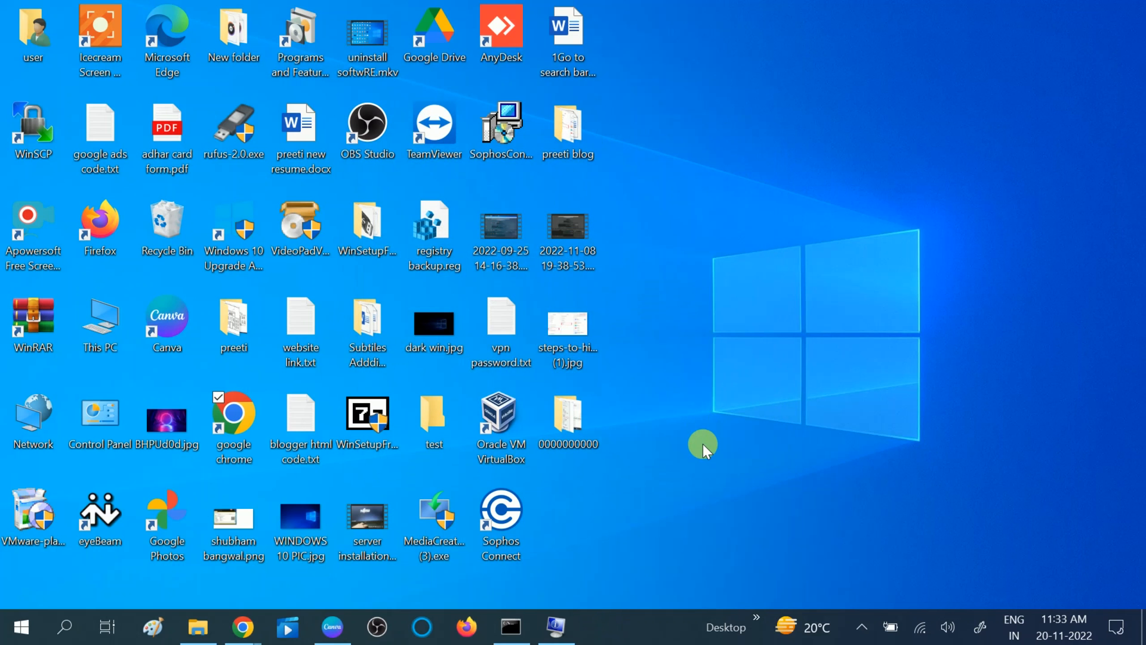
pyautogui.moveTo(16, 626)
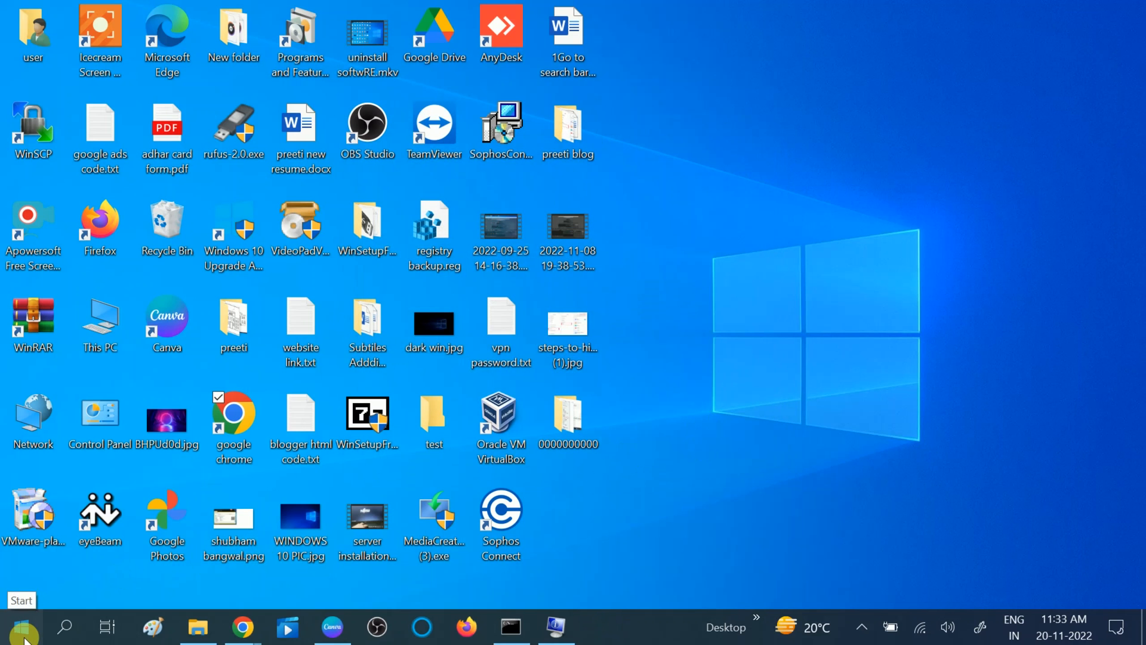
pyautogui.click(14, 627)
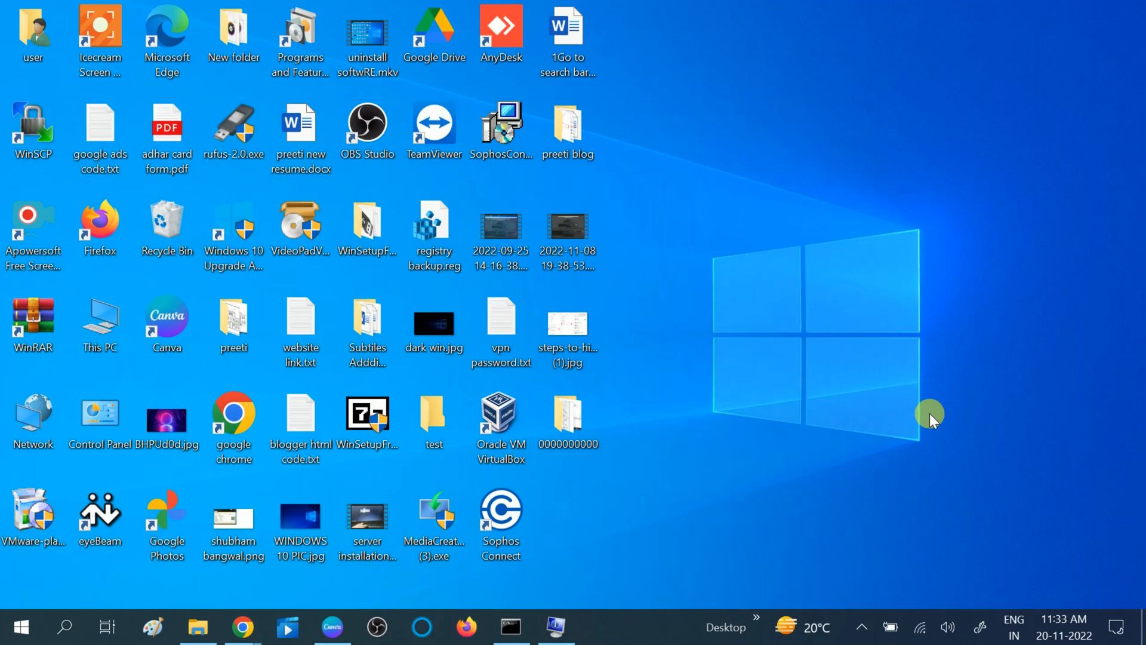
pyautogui.moveTo(844, 443)
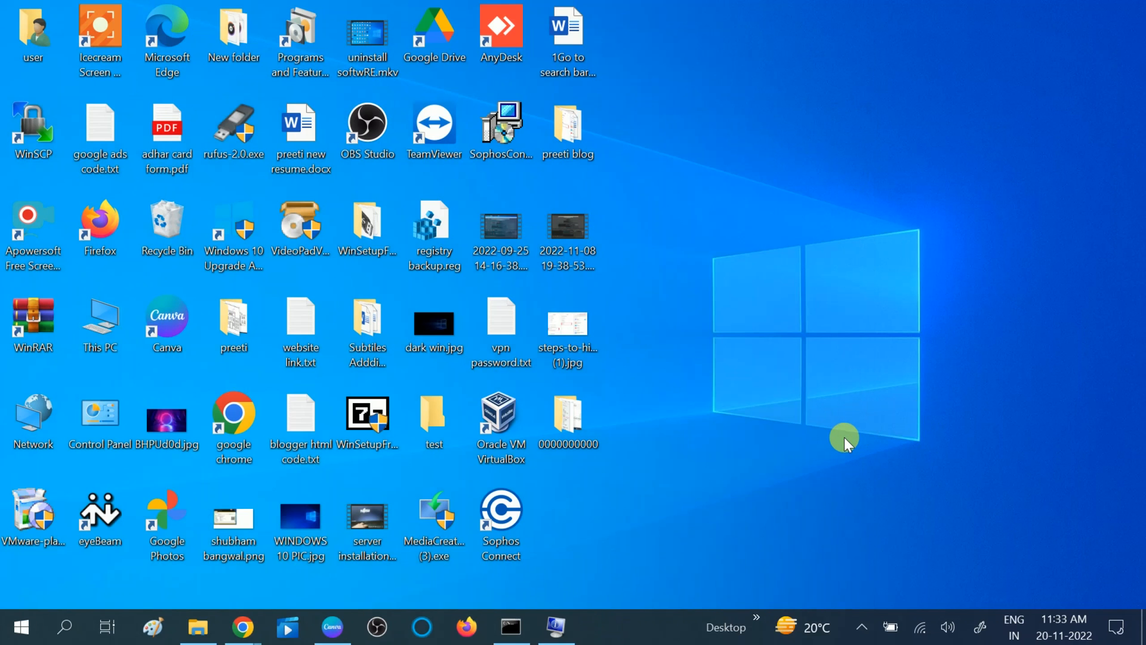
pyautogui.moveTo(848, 541)
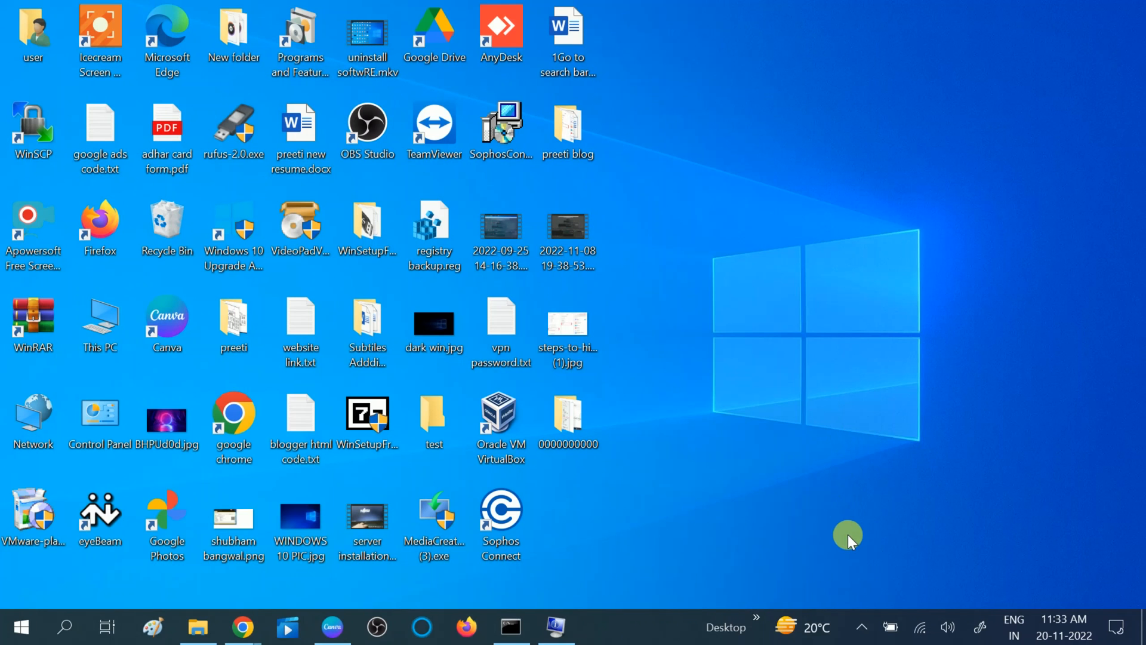